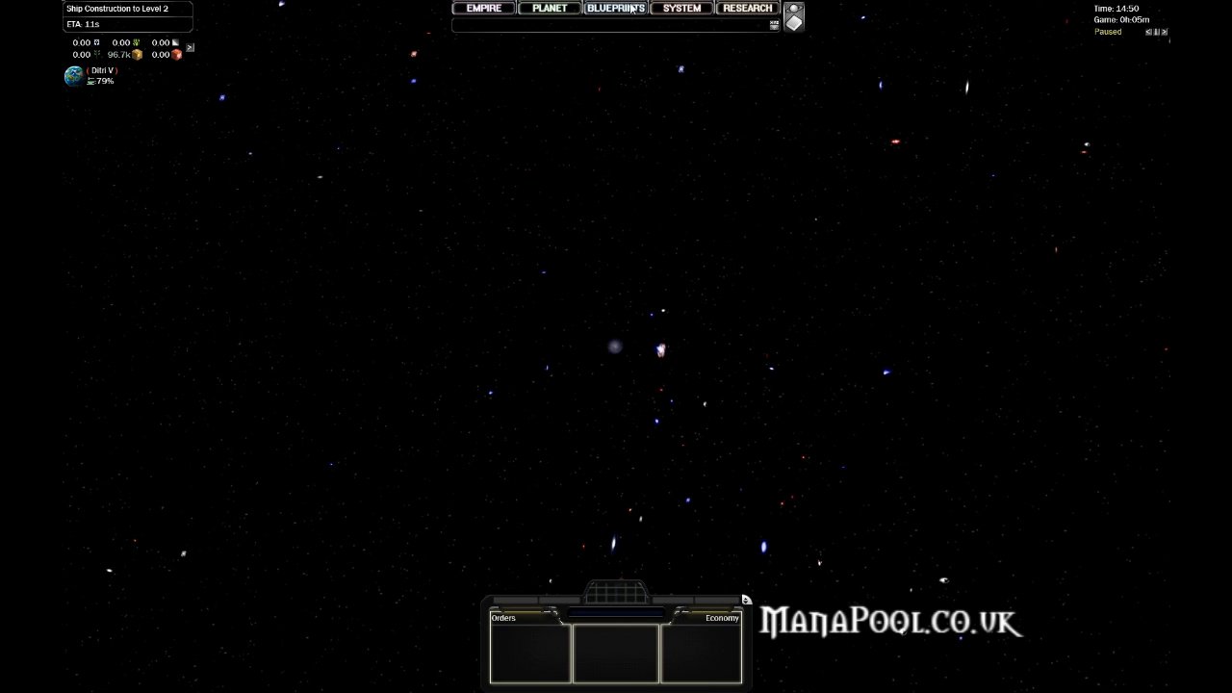
Open the blueprint designer from the BLUEPRINTS menu, showing an empty unnamed layout.
{"action": "left_click", "coordinate": [614, 7]}
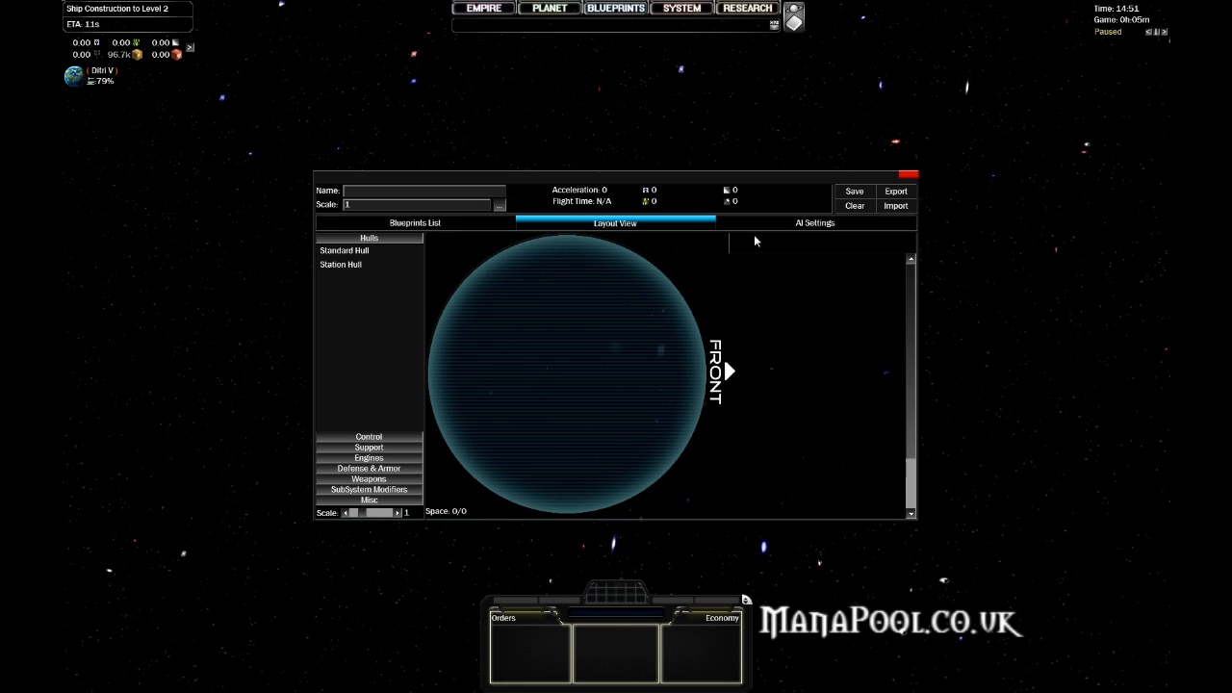
{"action": "mouse_move", "coordinate": [640, 62]}
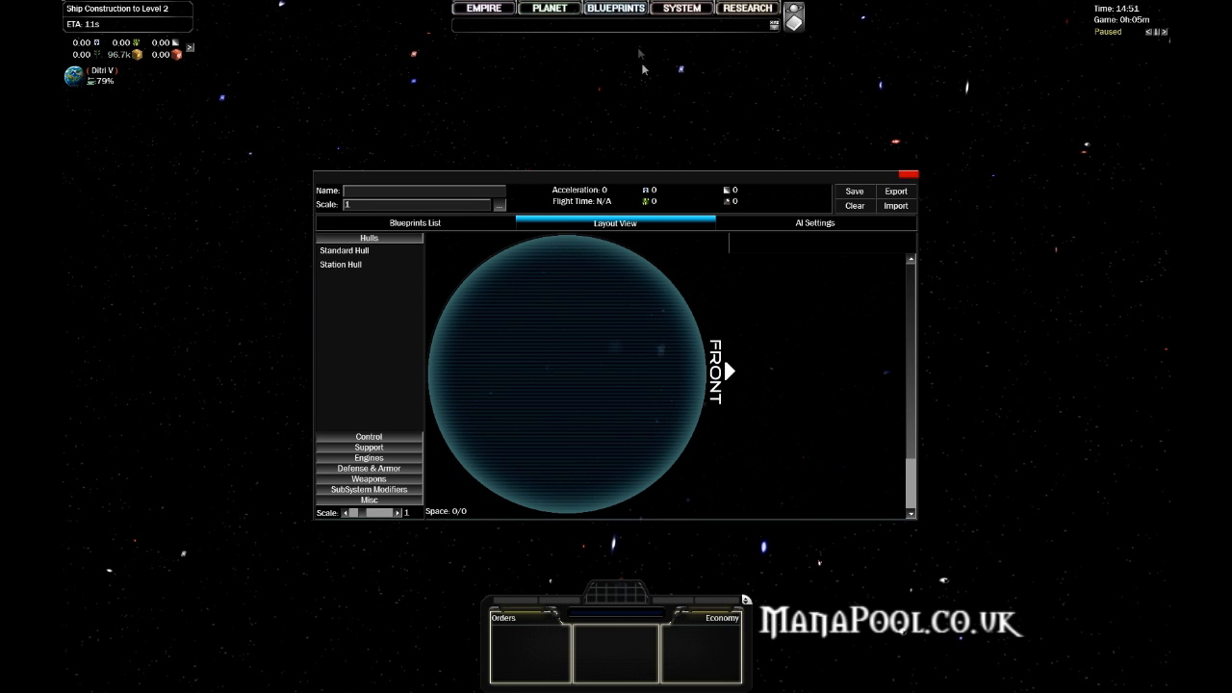
{"action": "mouse_move", "coordinate": [412, 547]}
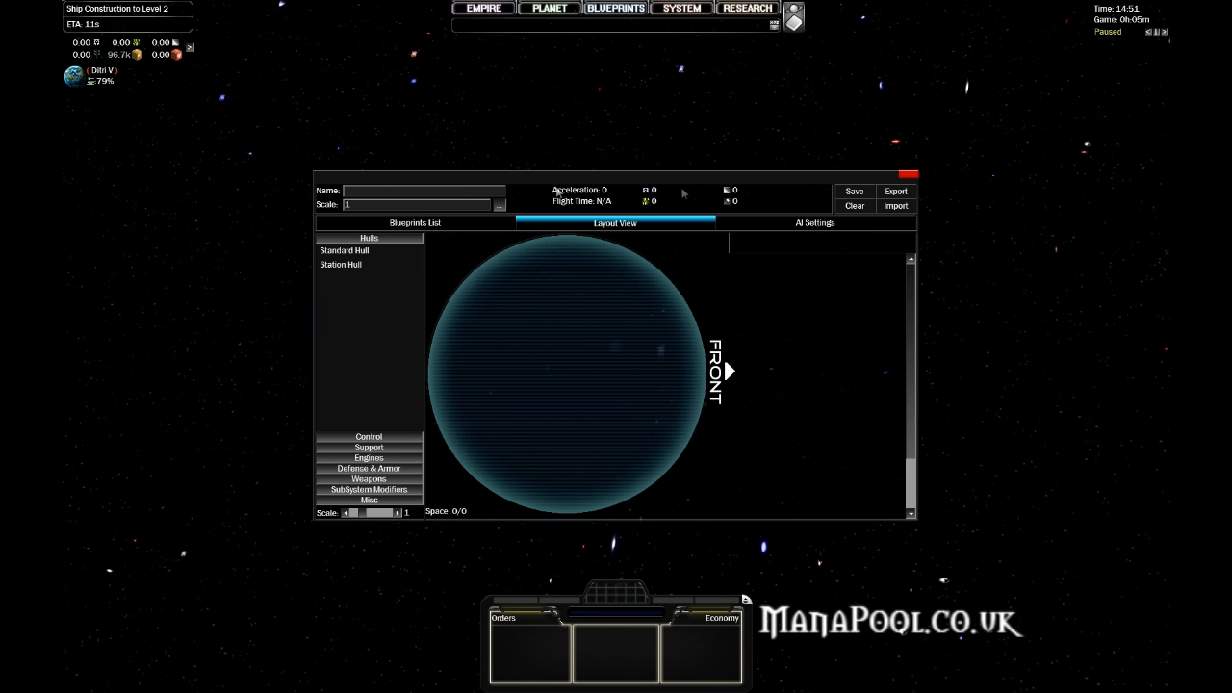
{"action": "mouse_move", "coordinate": [460, 554]}
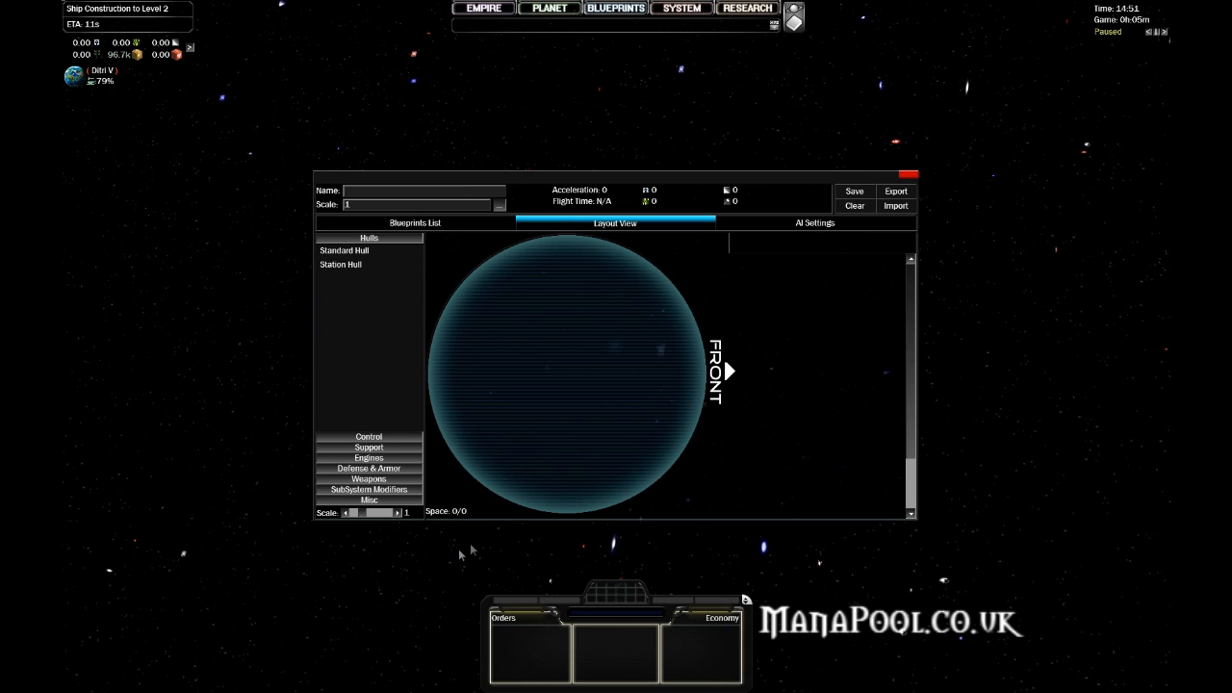
{"action": "mouse_move", "coordinate": [726, 415]}
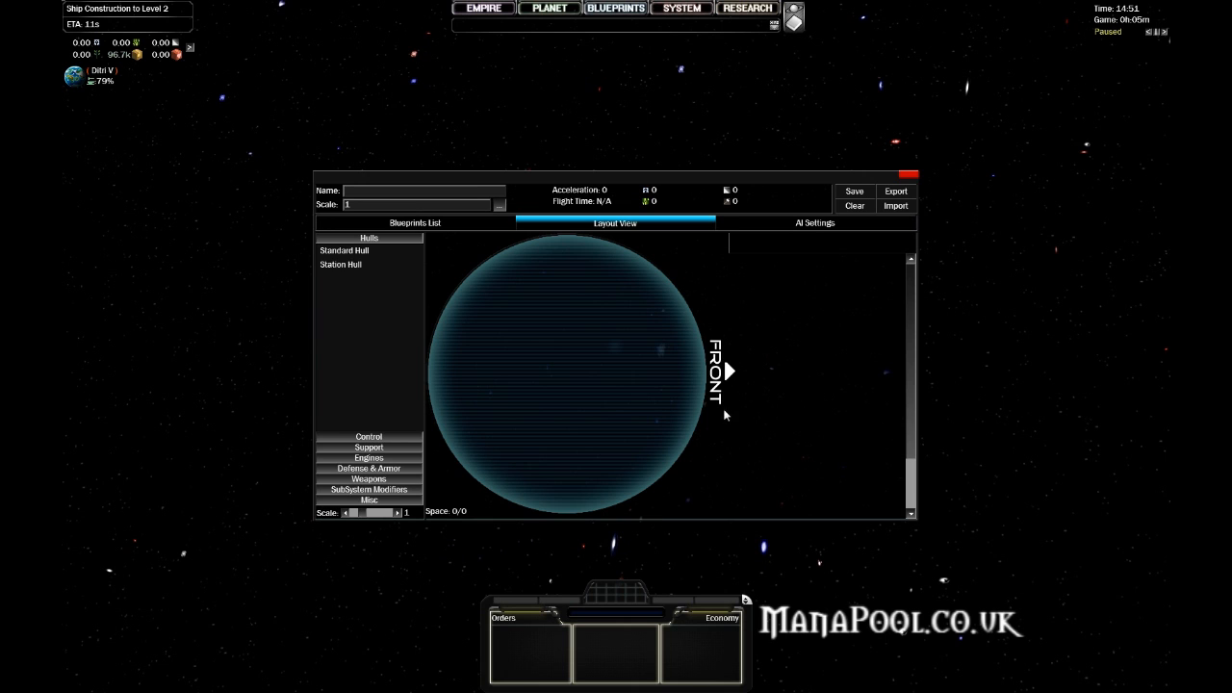
{"action": "mouse_move", "coordinate": [691, 472]}
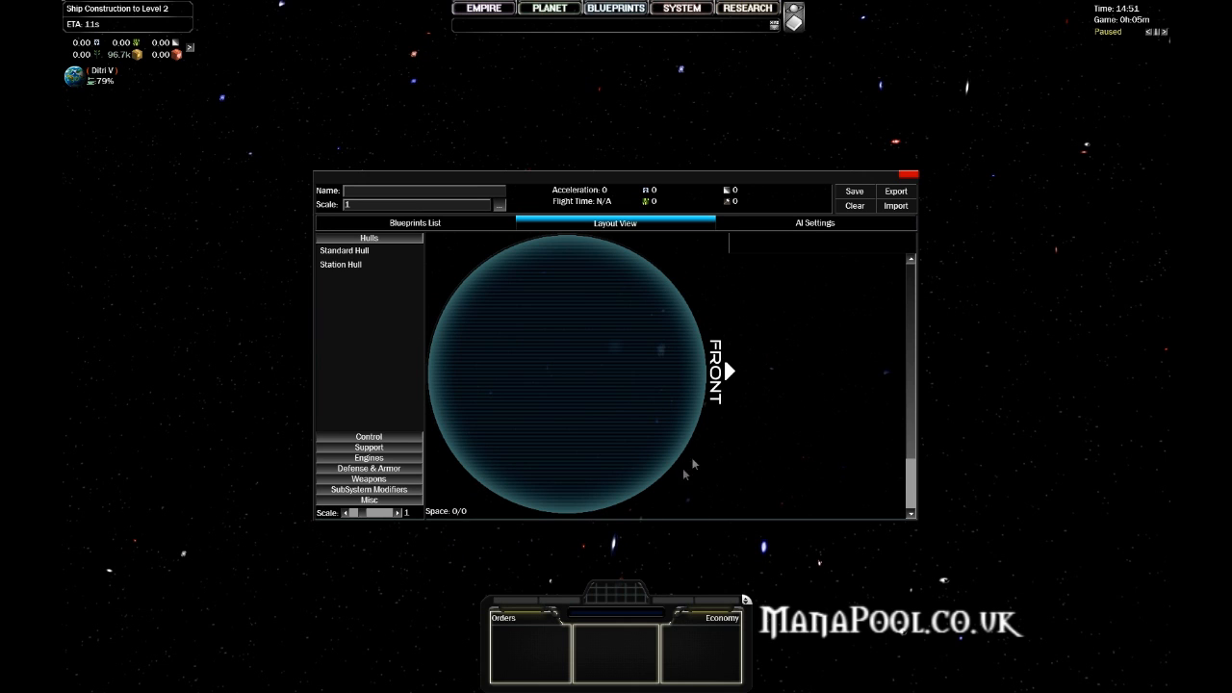
{"action": "mouse_move", "coordinate": [643, 531]}
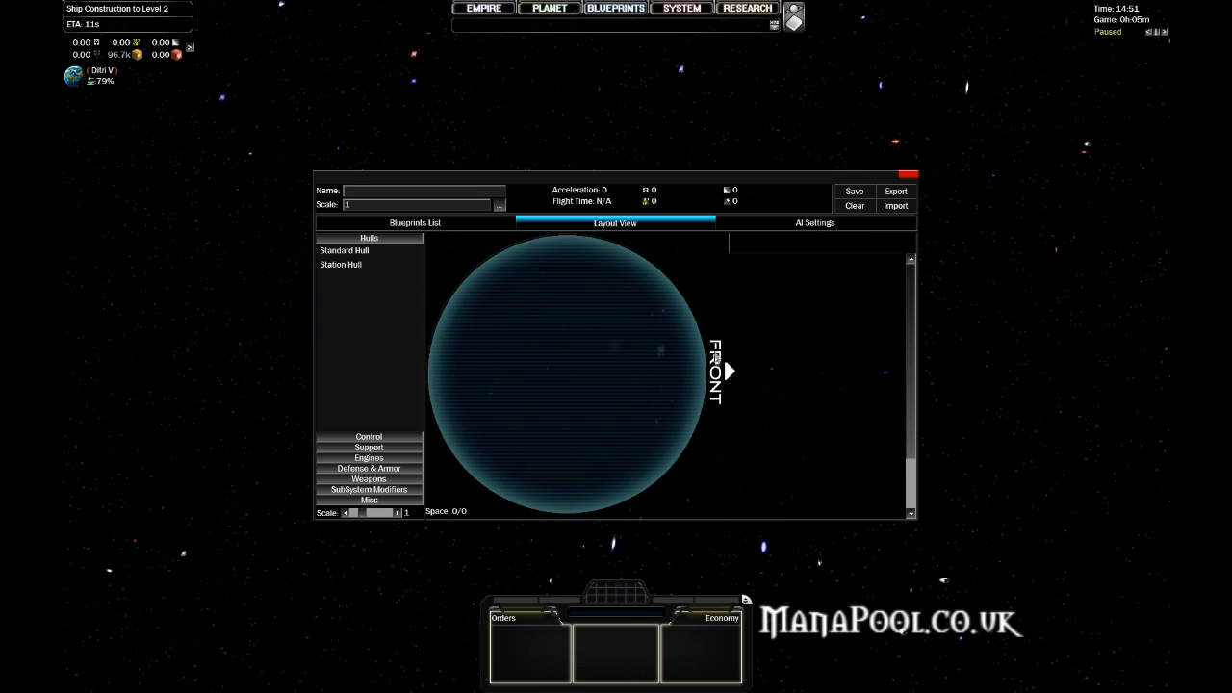
{"action": "mouse_move", "coordinate": [741, 389]}
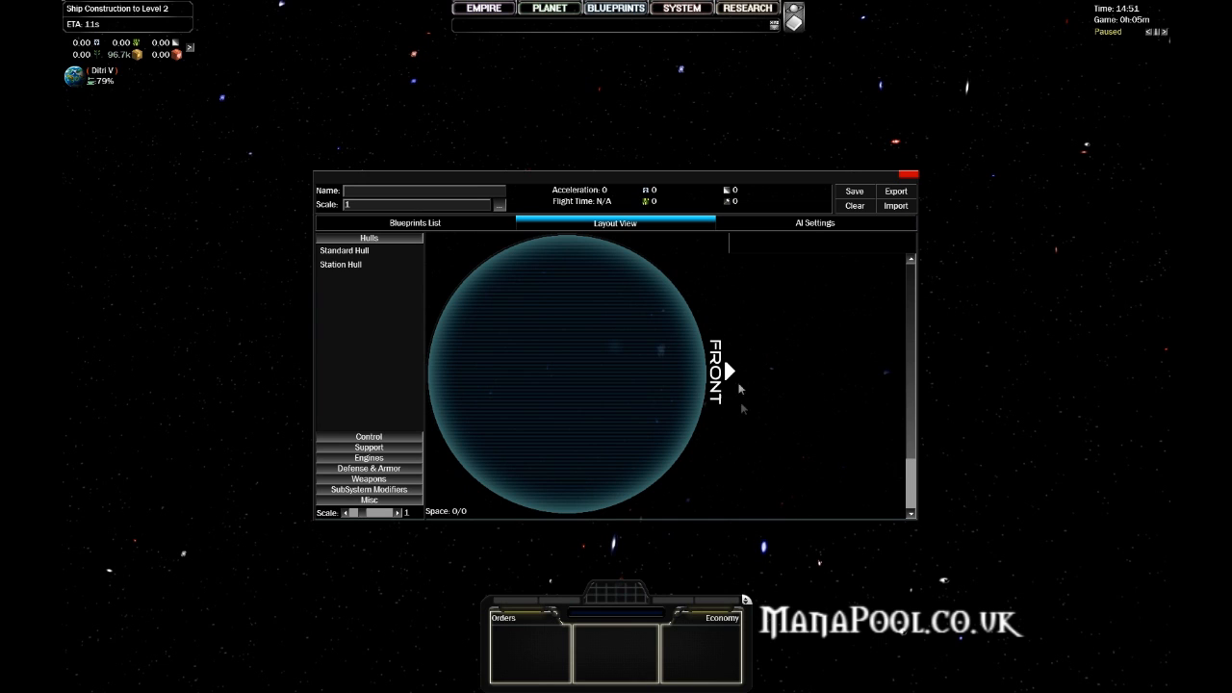
{"action": "mouse_move", "coordinate": [754, 354]}
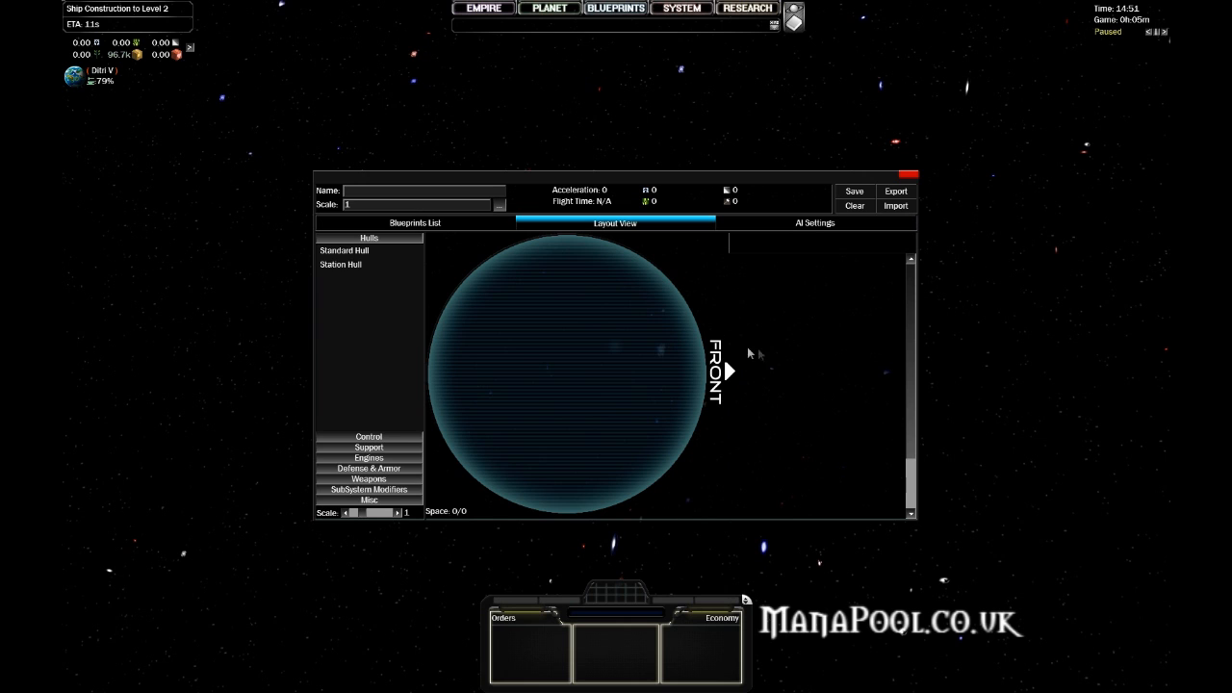
{"action": "mouse_move", "coordinate": [428, 368]}
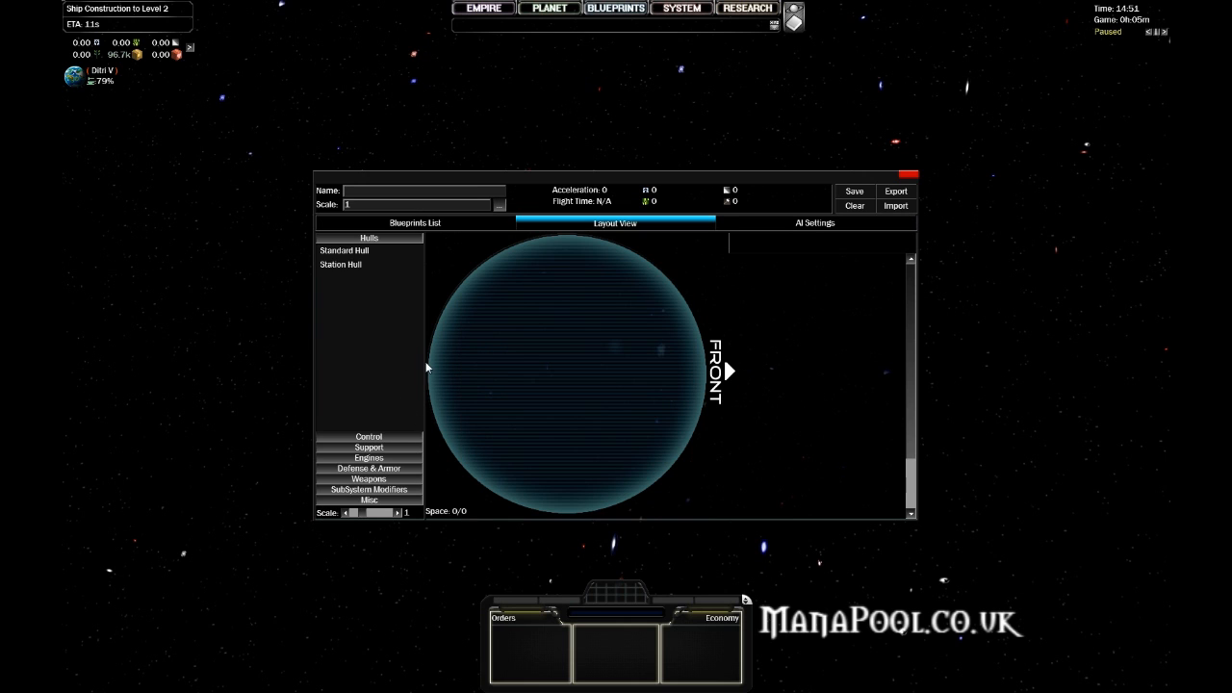
{"action": "mouse_move", "coordinate": [430, 366]}
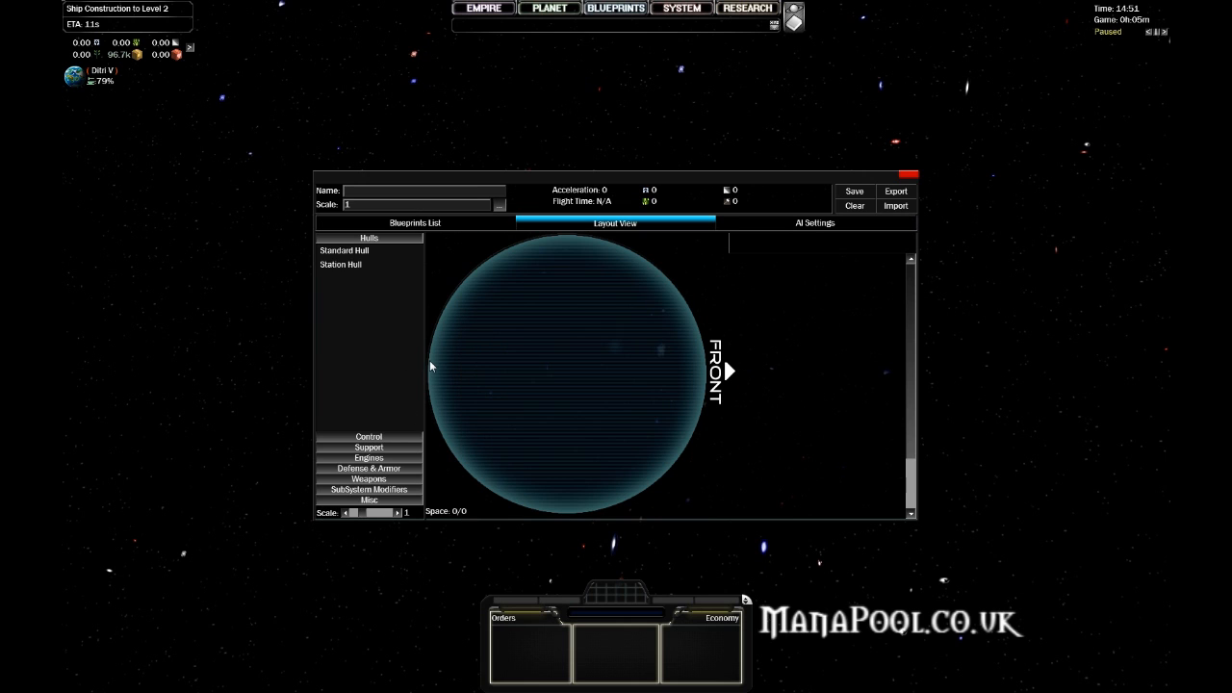
{"action": "mouse_move", "coordinate": [540, 238]}
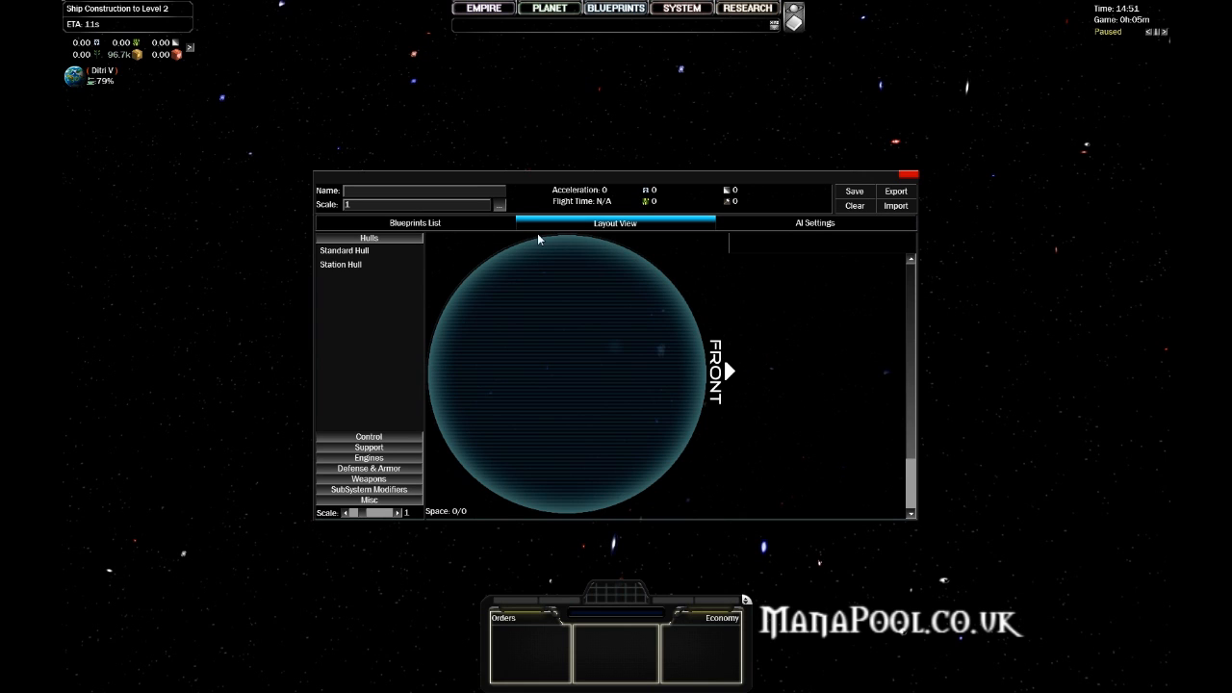
{"action": "mouse_move", "coordinate": [552, 512]}
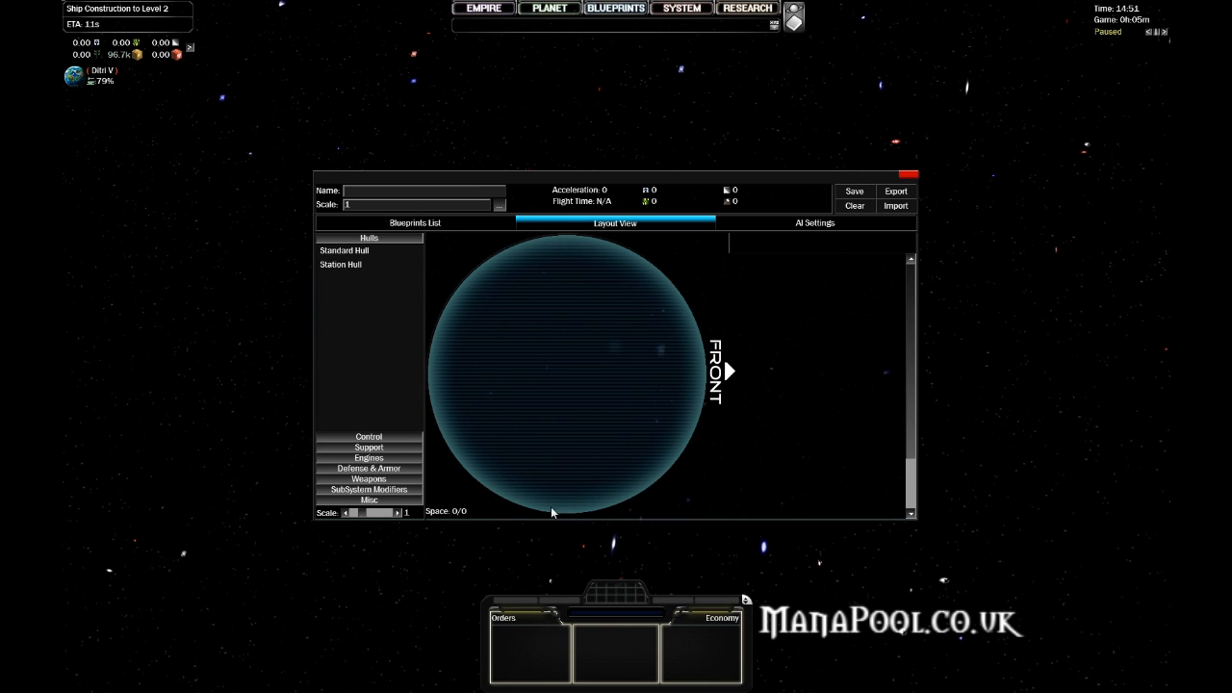
{"action": "mouse_move", "coordinate": [414, 594]}
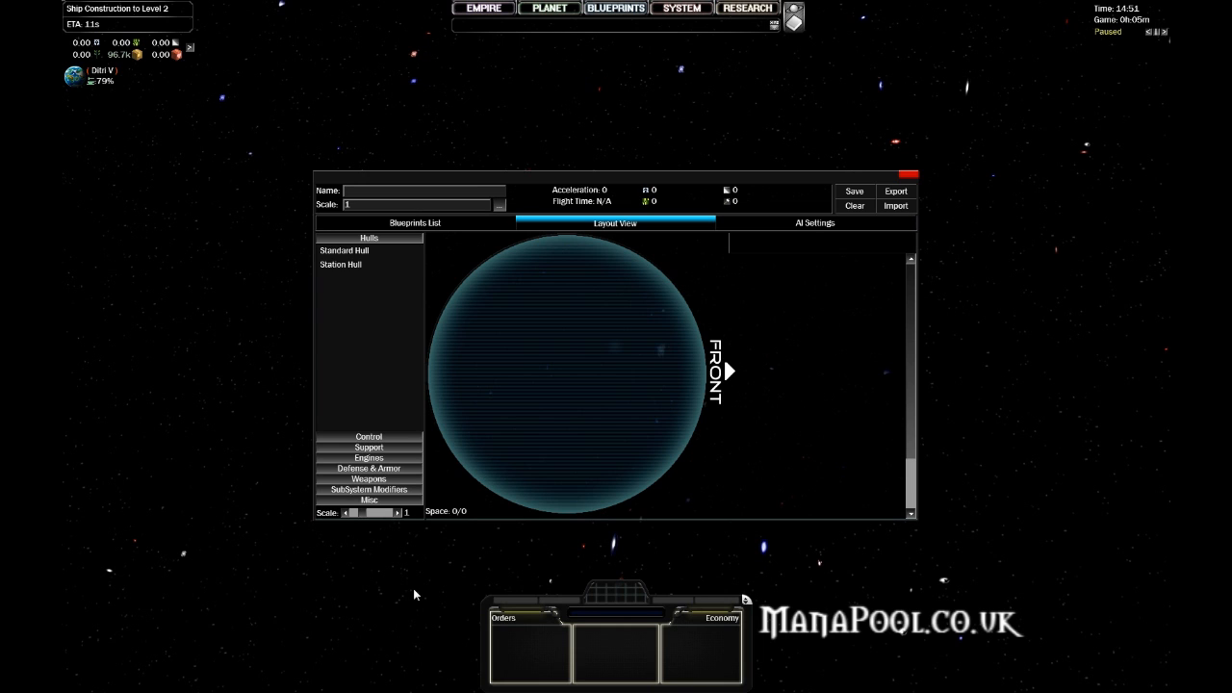
{"action": "mouse_move", "coordinate": [674, 375]}
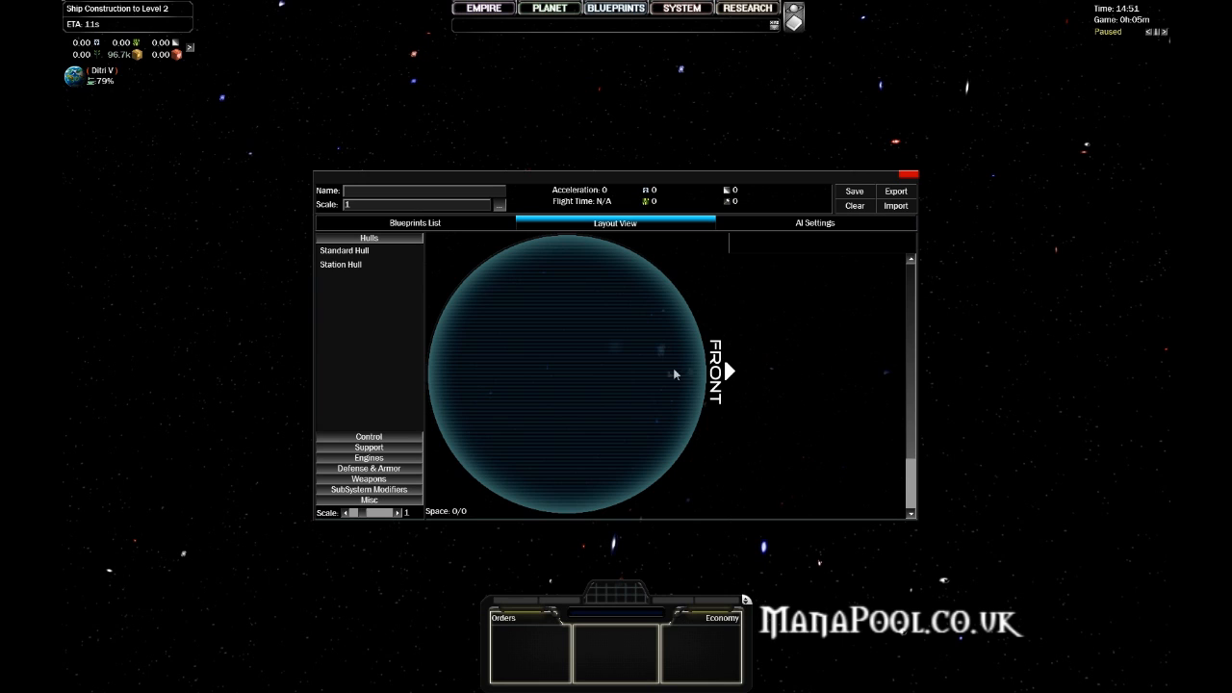
{"action": "mouse_move", "coordinate": [648, 354]}
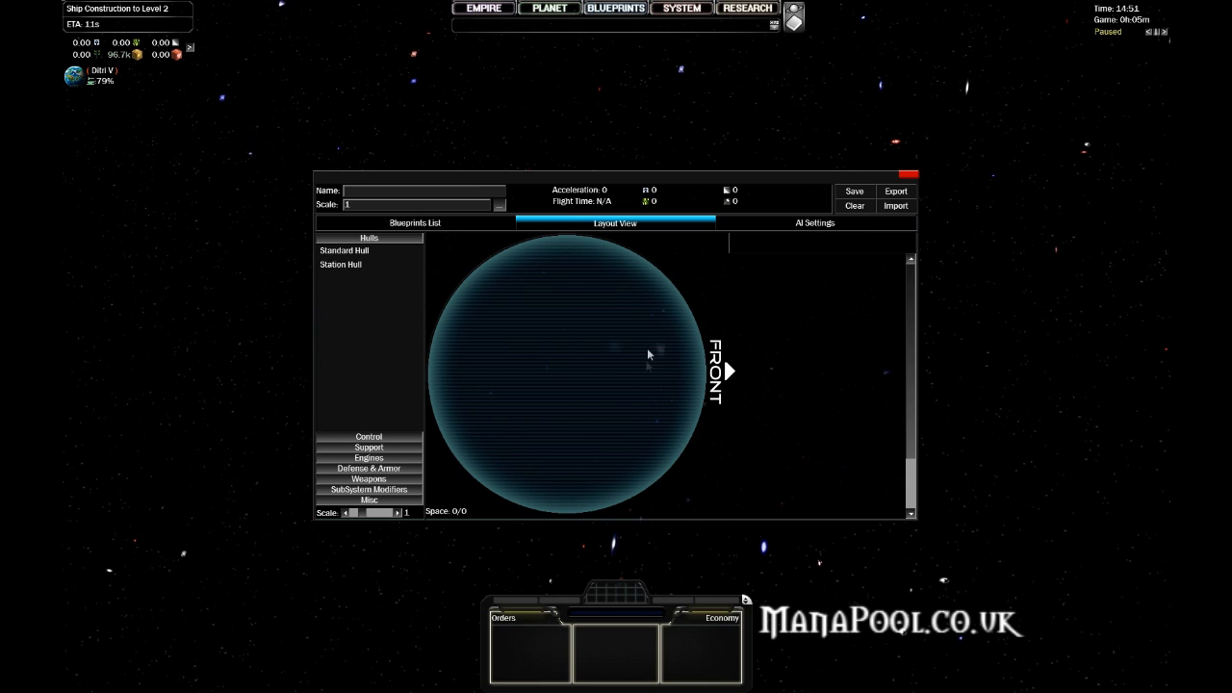
{"action": "mouse_move", "coordinate": [712, 359]}
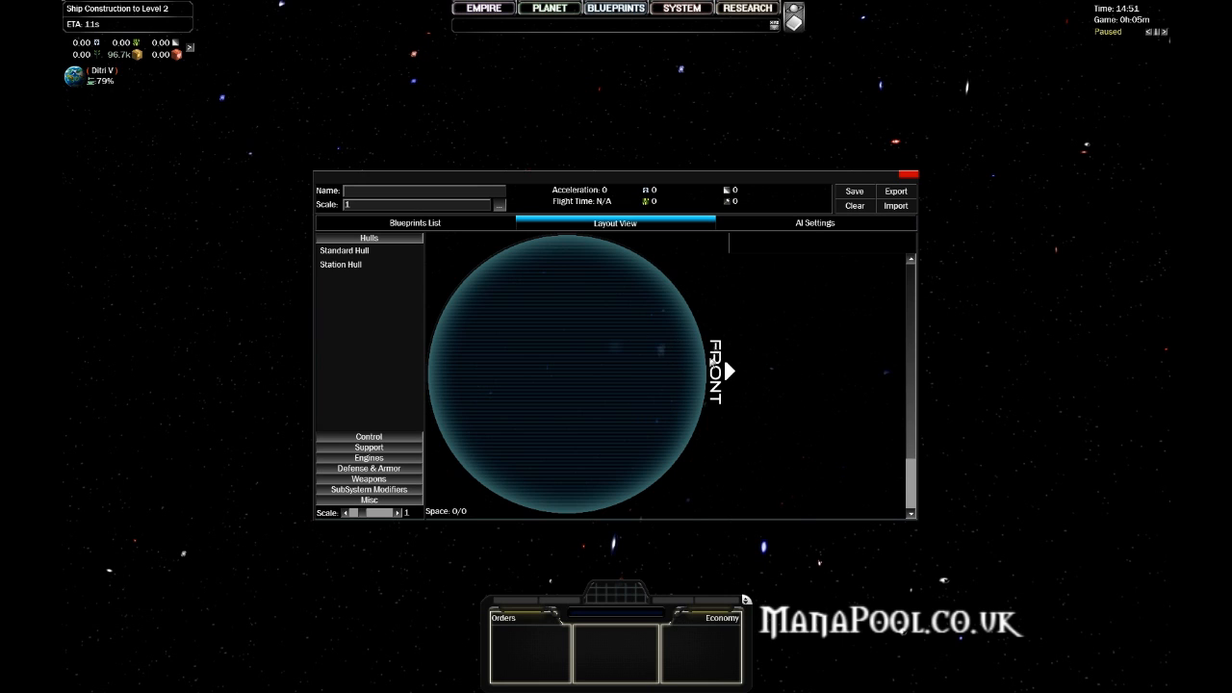
{"action": "mouse_move", "coordinate": [662, 371]}
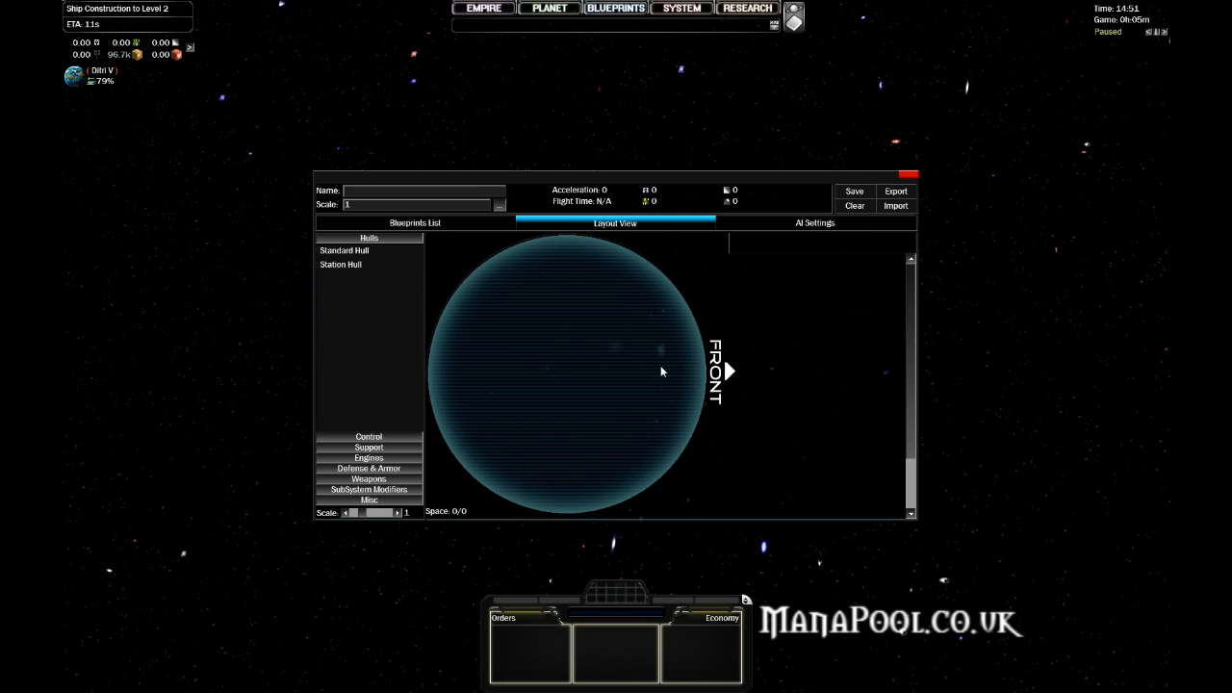
{"action": "mouse_move", "coordinate": [677, 387]}
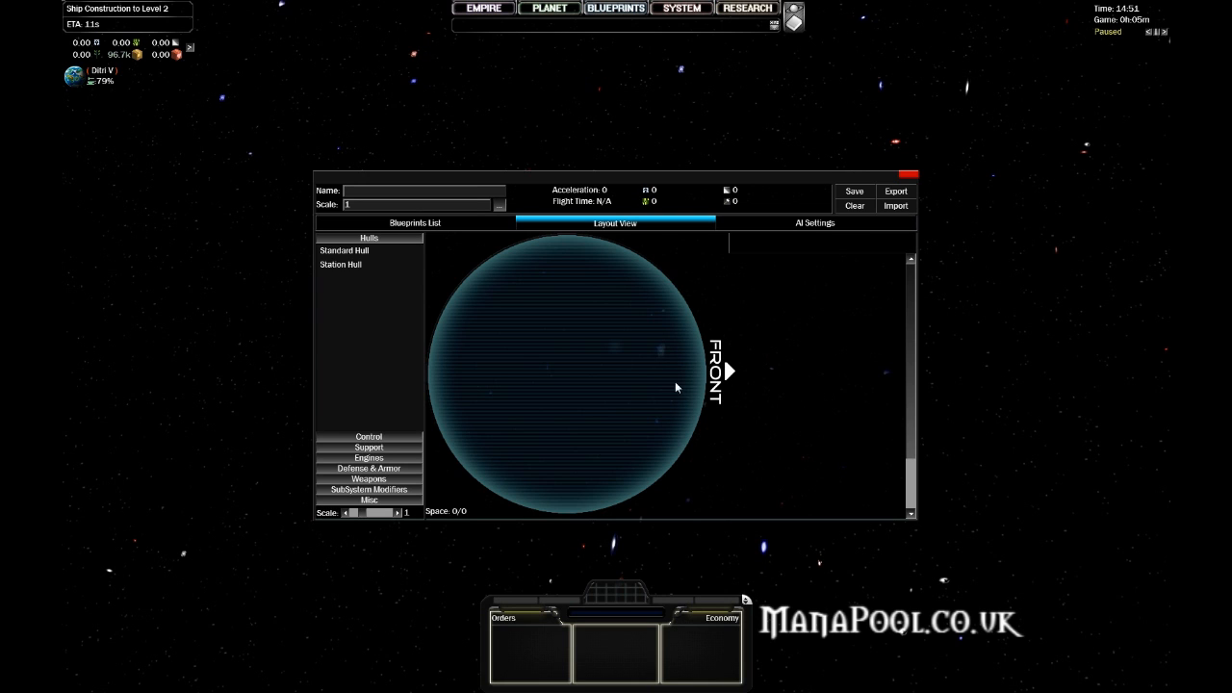
{"action": "mouse_move", "coordinate": [562, 405]}
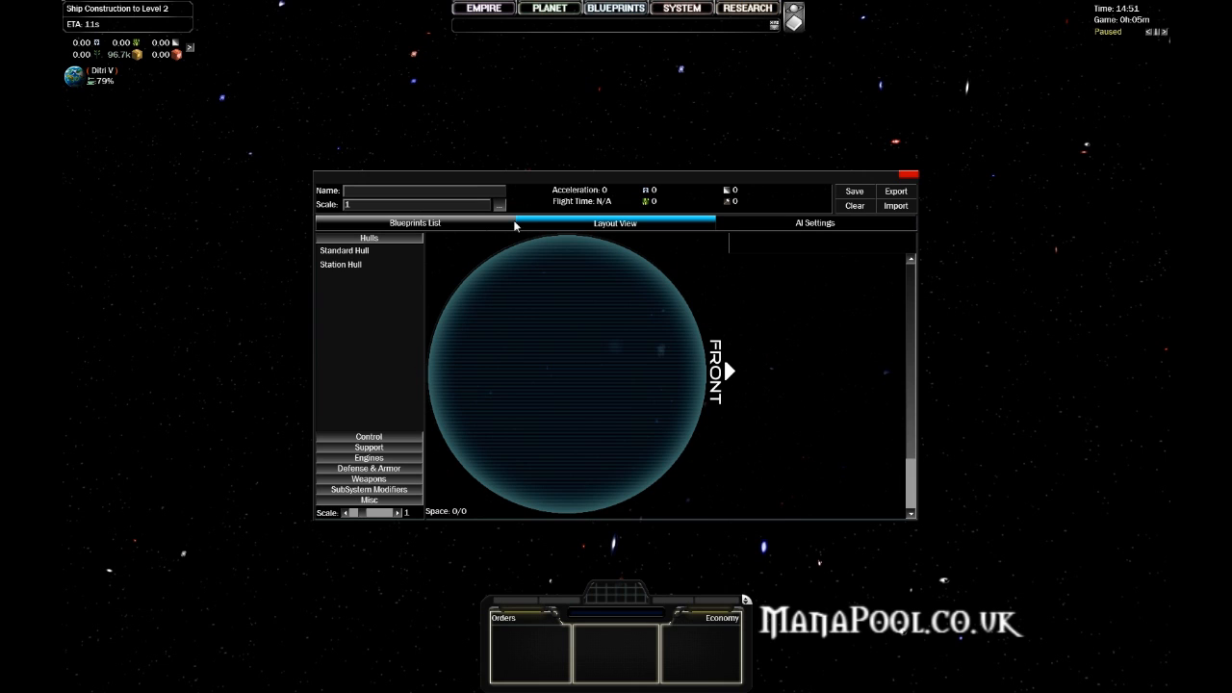
Show saved designs such as Capital Ship, Cruiser, Fighter and Scout.
{"action": "left_click", "coordinate": [414, 222]}
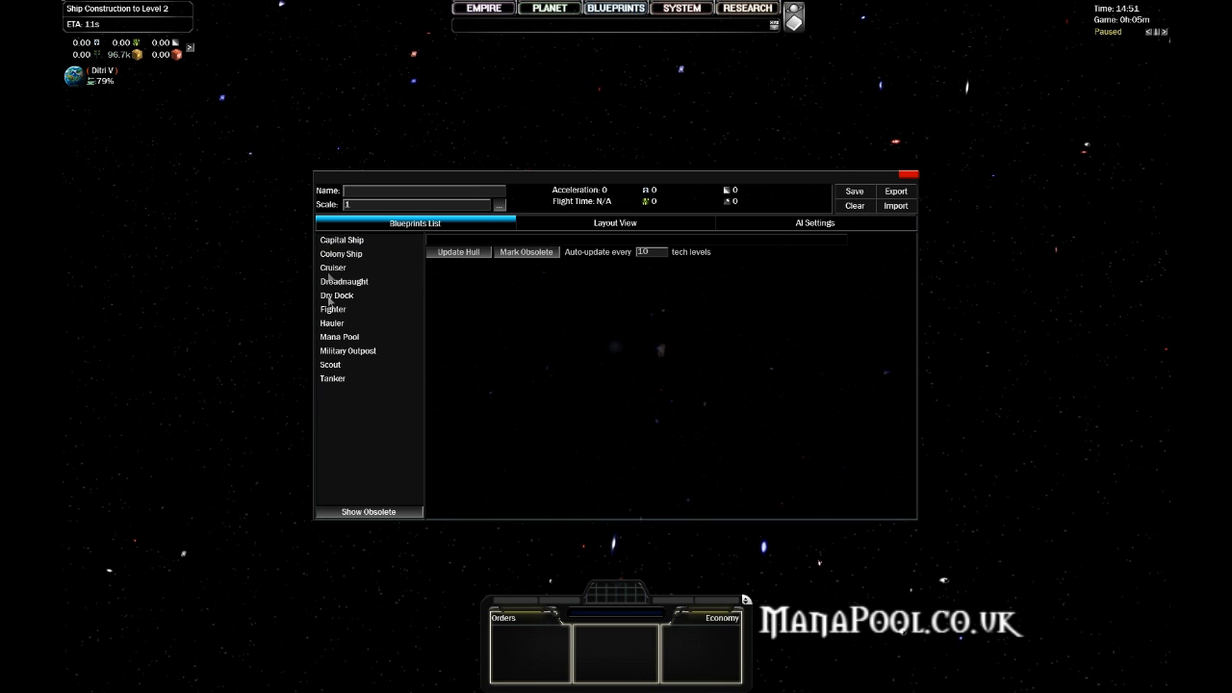
{"action": "mouse_move", "coordinate": [318, 251]}
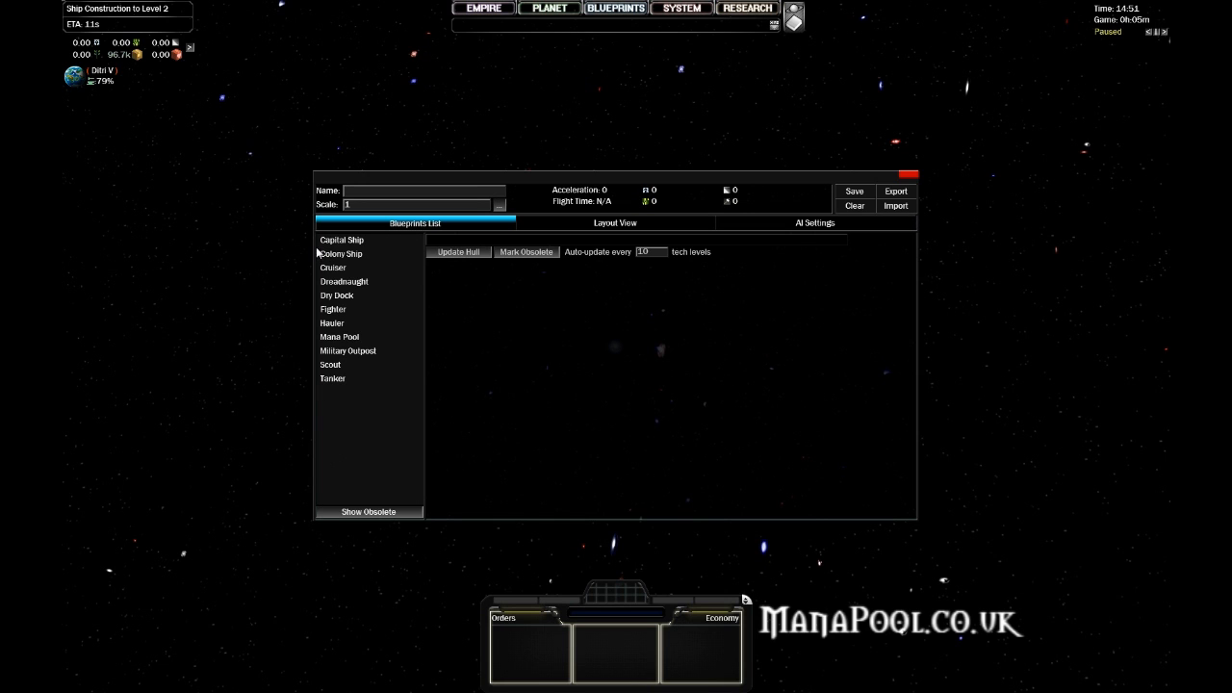
{"action": "mouse_move", "coordinate": [333, 269]}
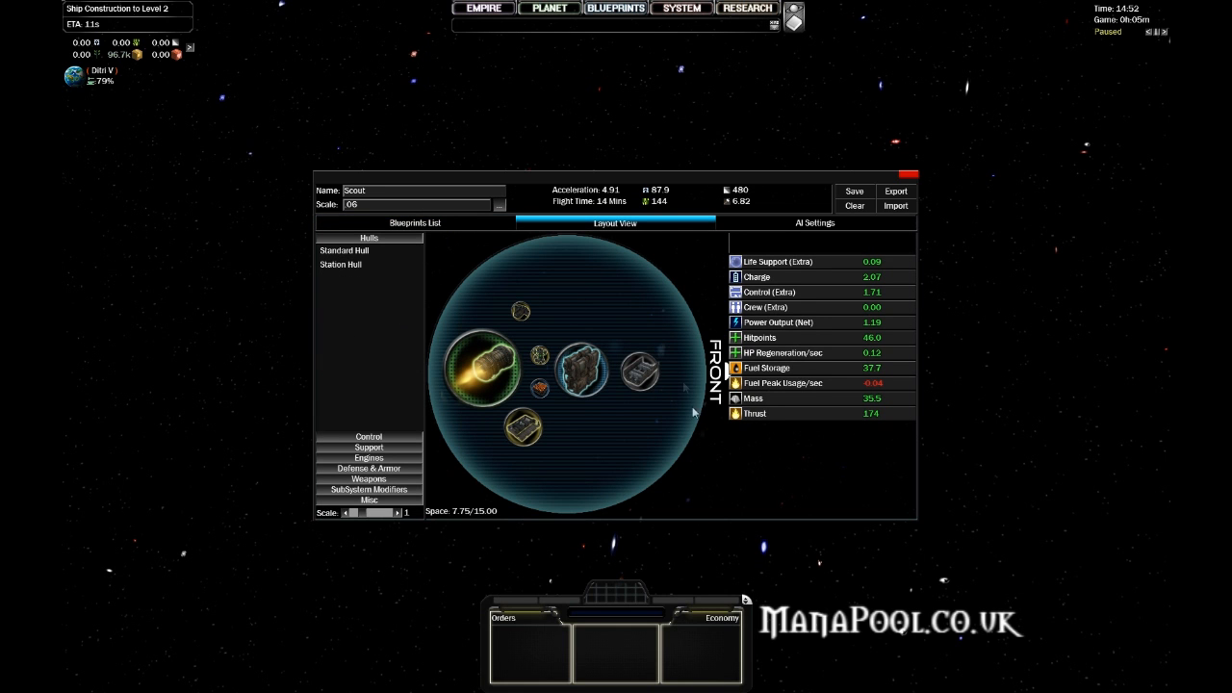
{"action": "mouse_move", "coordinate": [629, 314]}
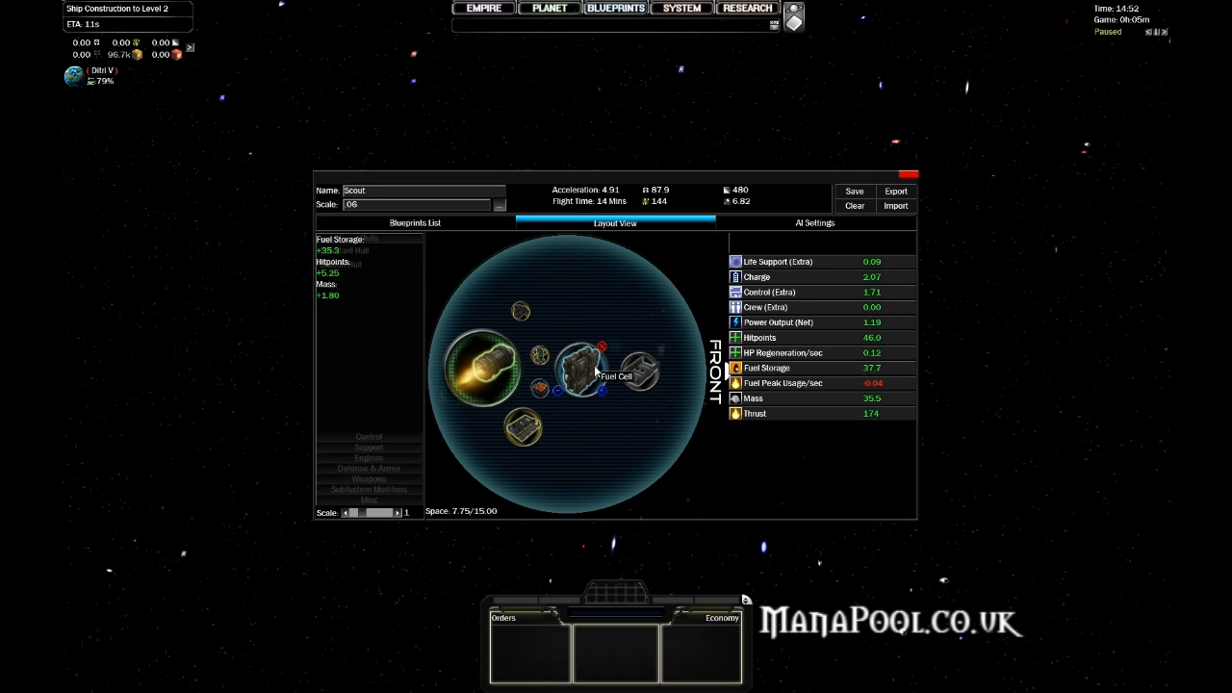
{"action": "mouse_move", "coordinate": [566, 348]}
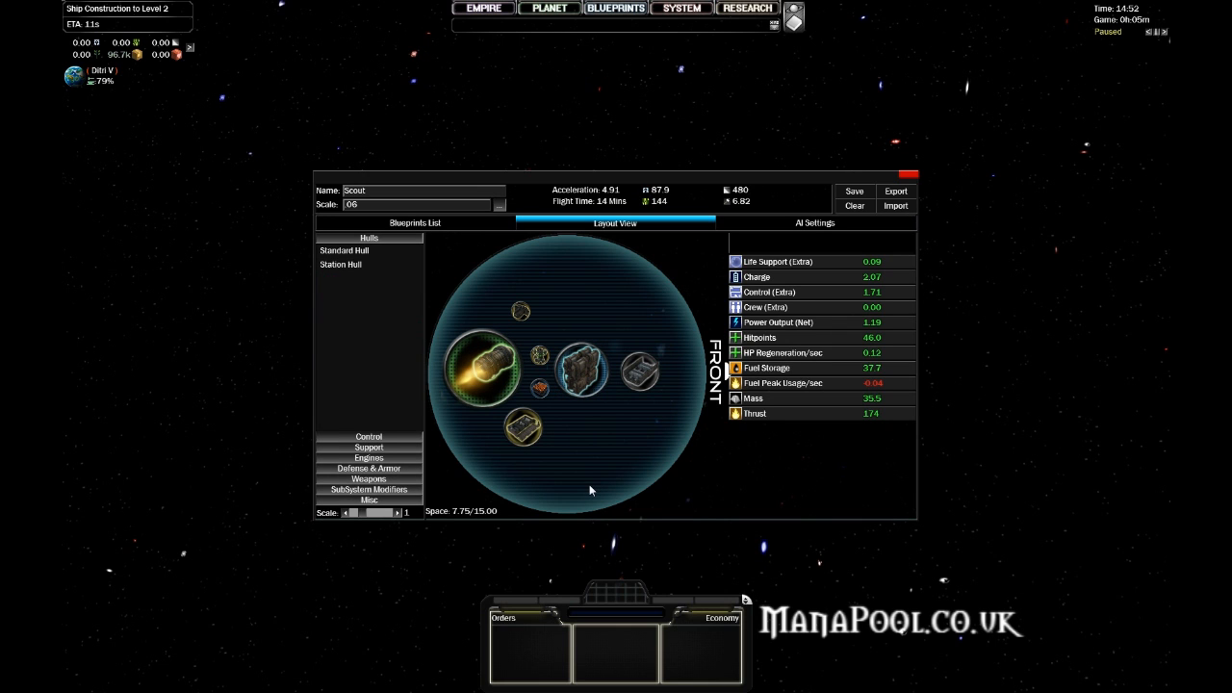
{"action": "mouse_move", "coordinate": [647, 324]}
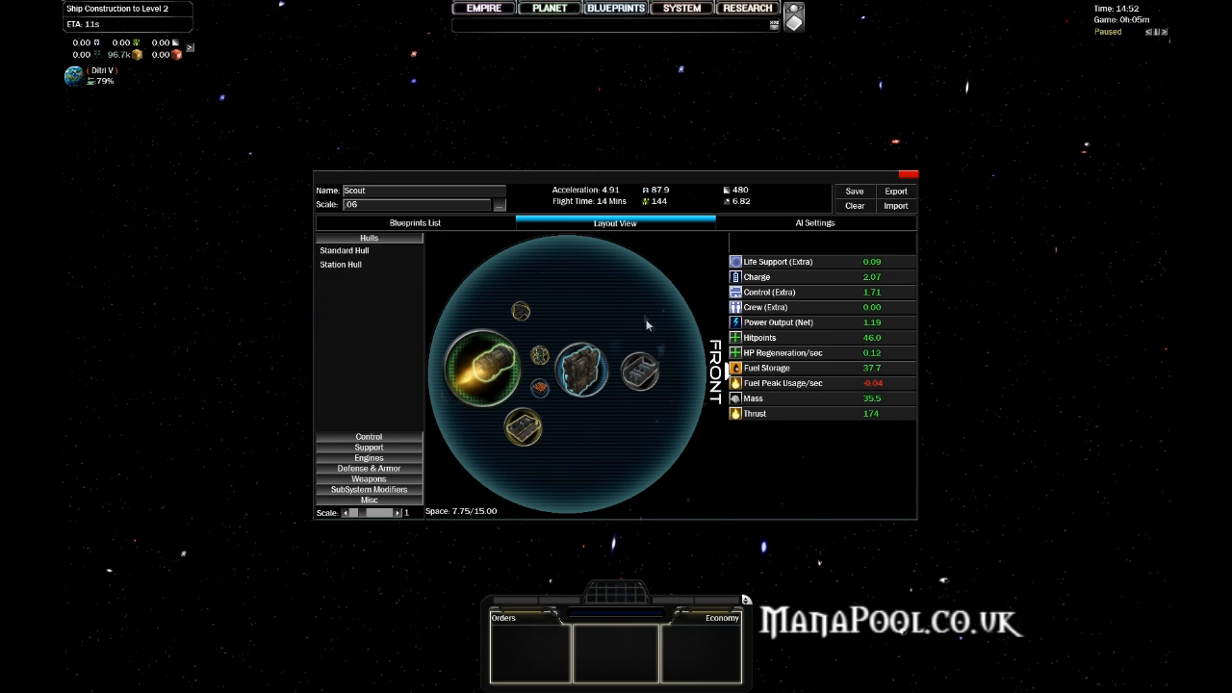
{"action": "mouse_move", "coordinate": [854, 206]}
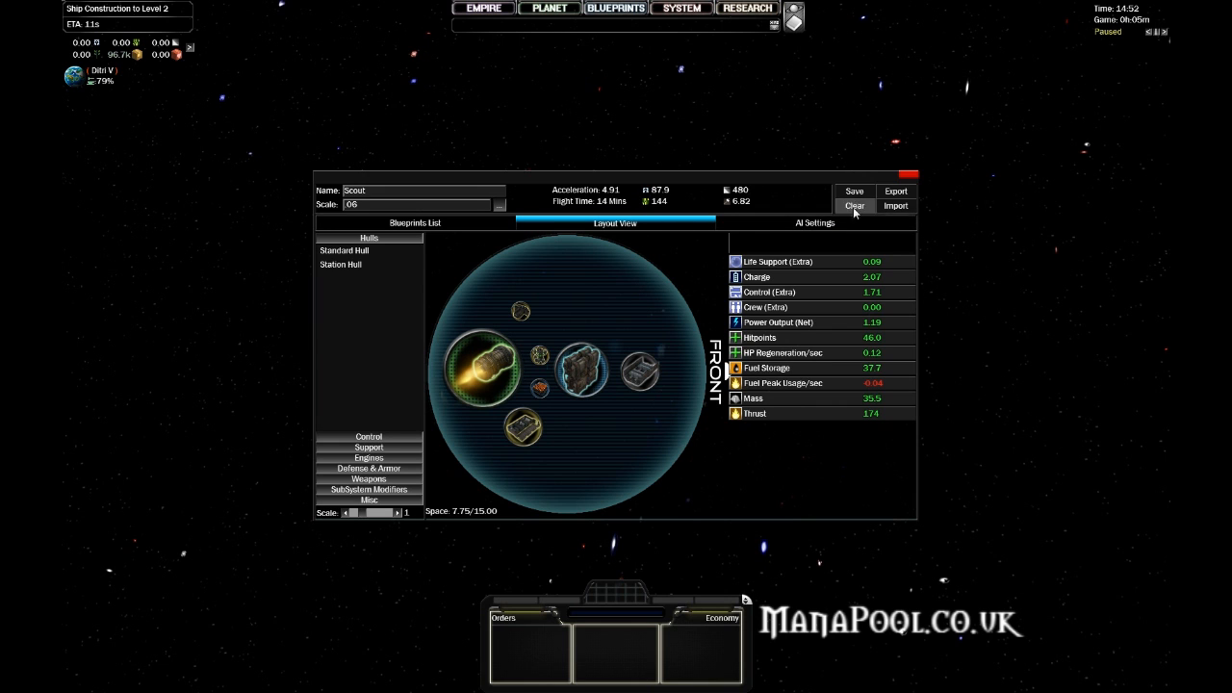
{"action": "left_click", "coordinate": [854, 205]}
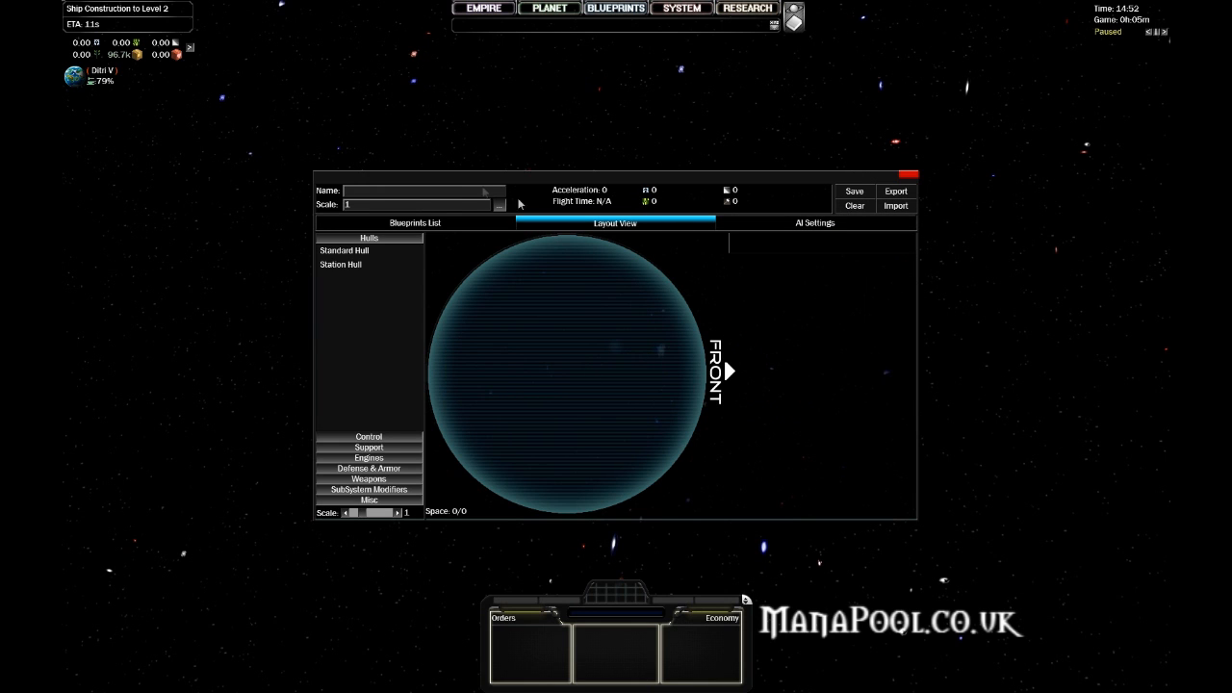
{"action": "mouse_move", "coordinate": [600, 382]}
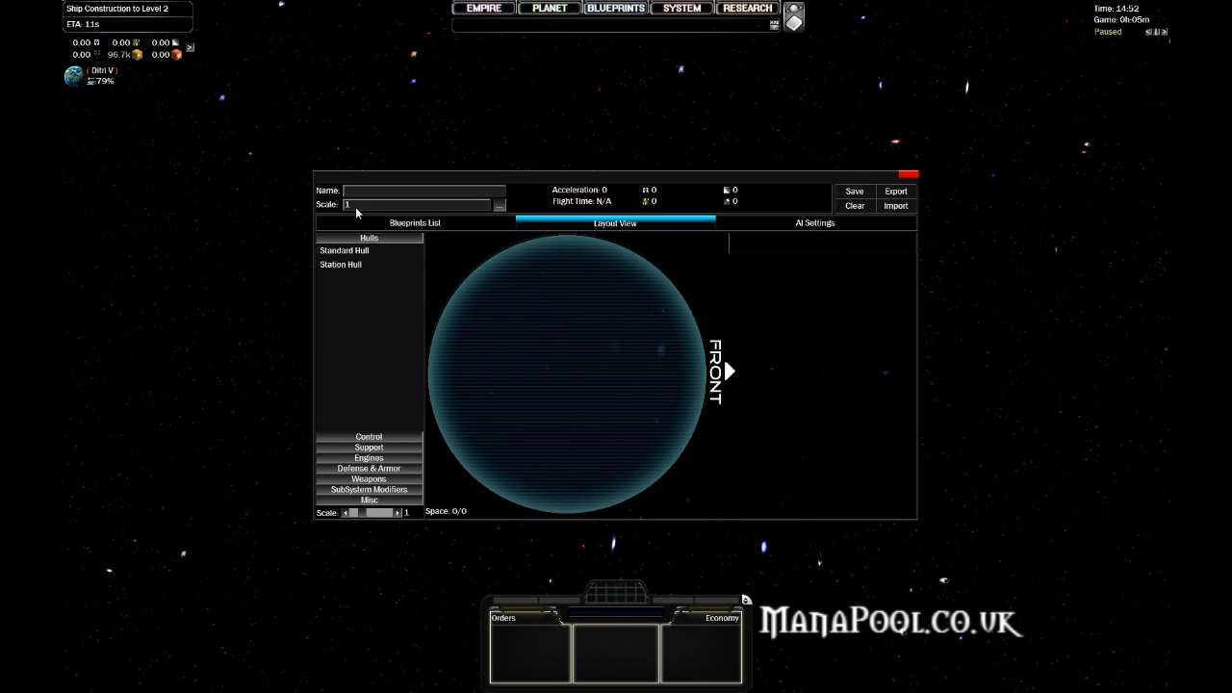
{"action": "mouse_move", "coordinate": [380, 217]}
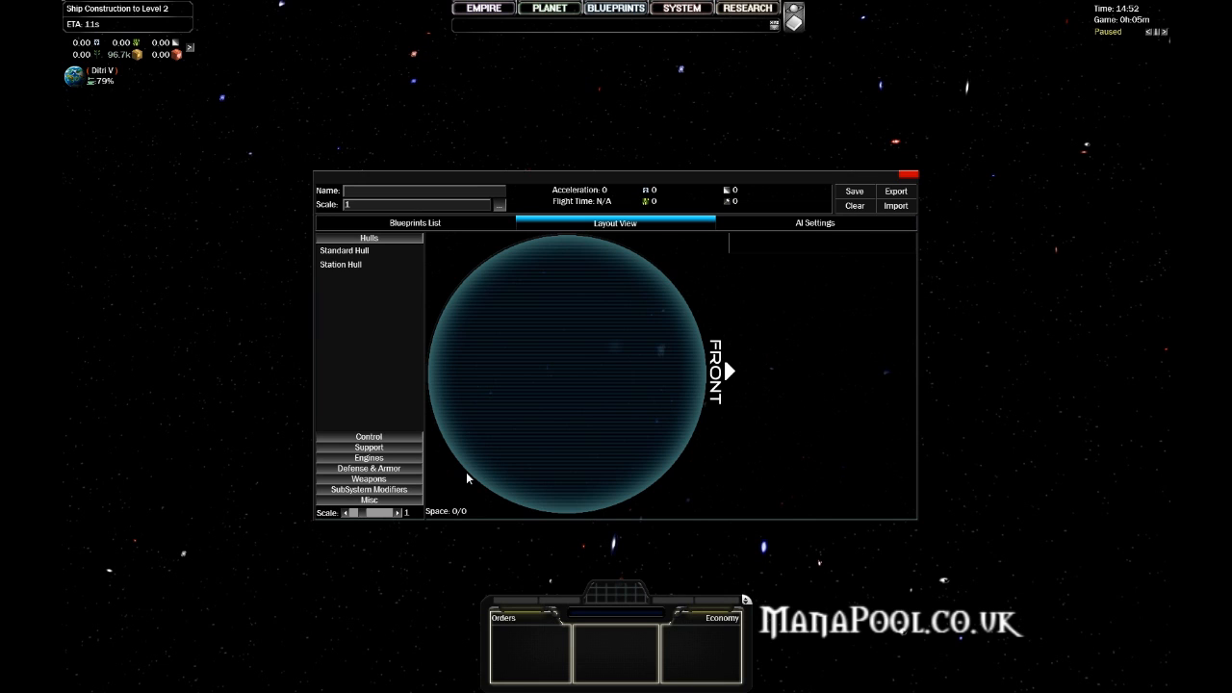
{"action": "mouse_move", "coordinate": [491, 412]}
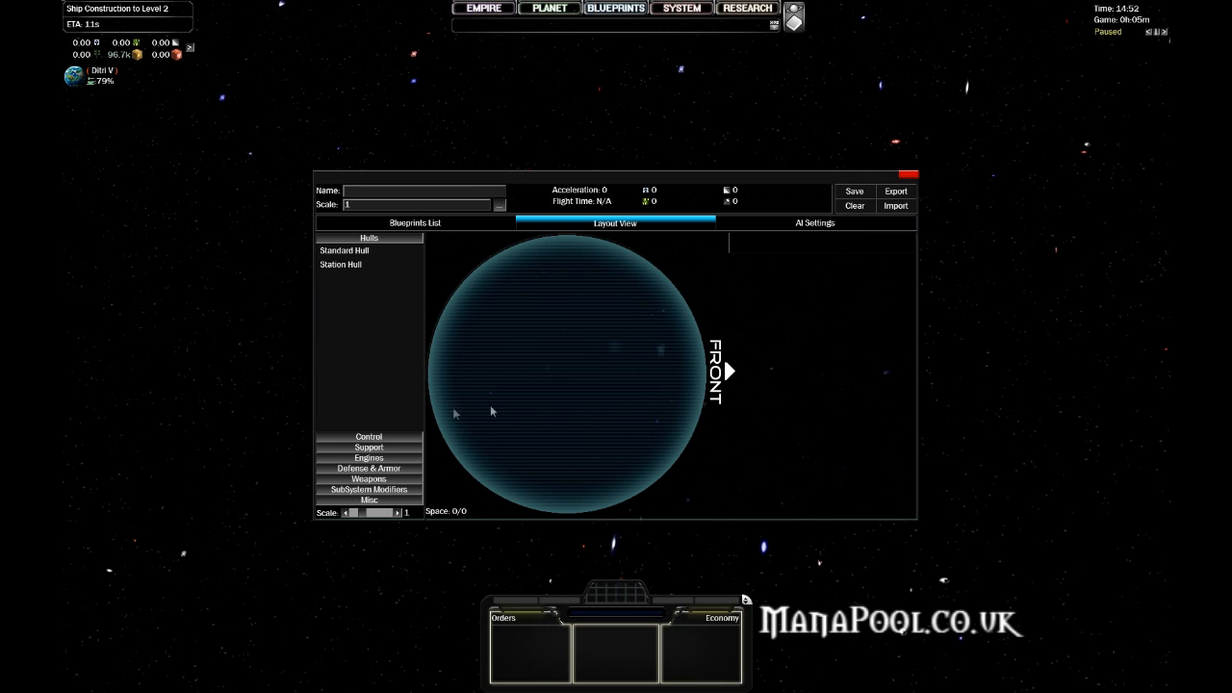
{"action": "mouse_move", "coordinate": [662, 409]}
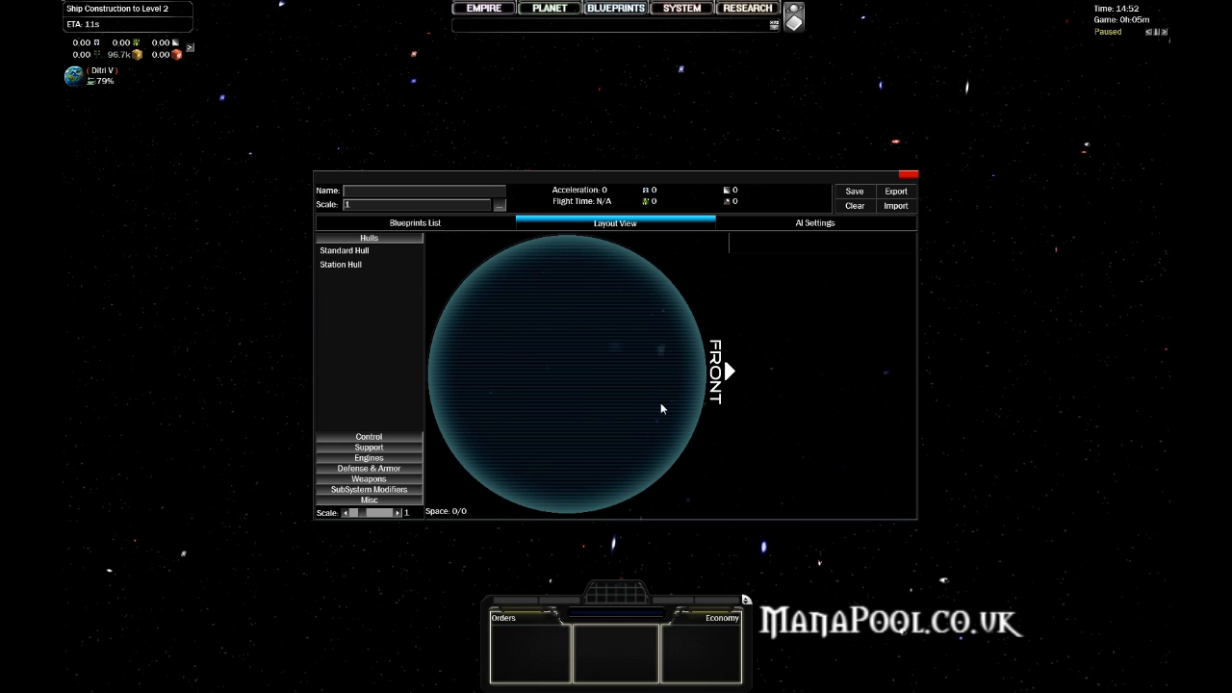
{"action": "mouse_move", "coordinate": [783, 400]}
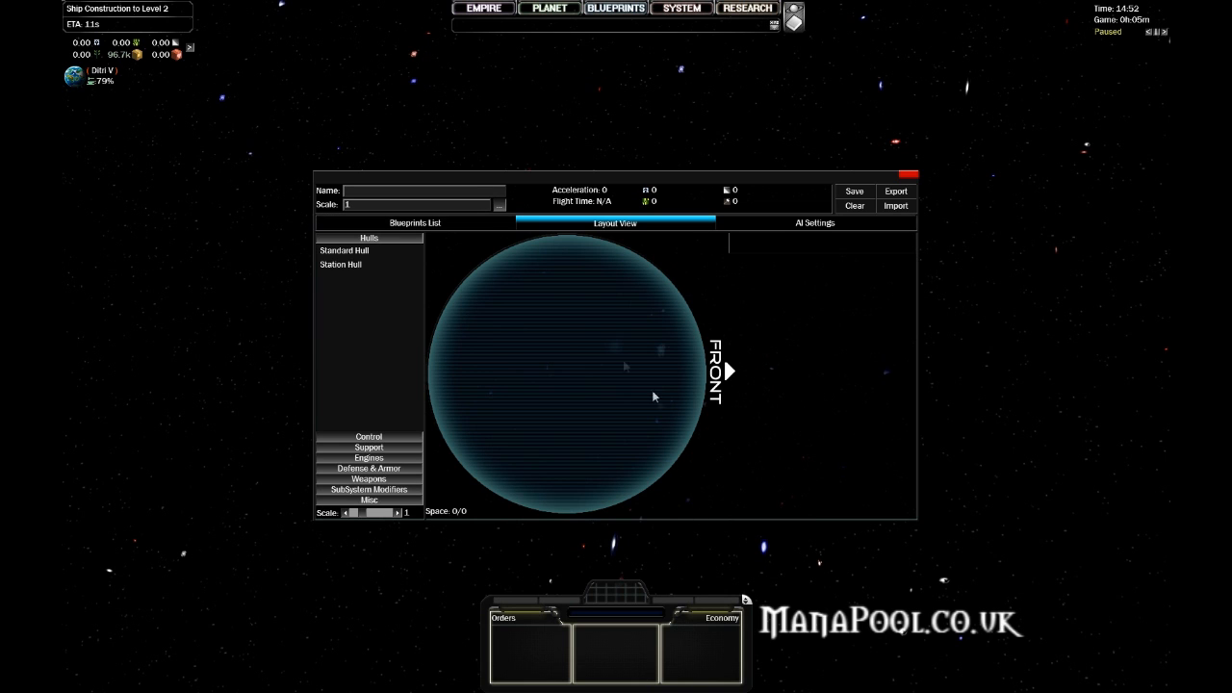
{"action": "mouse_move", "coordinate": [337, 207]}
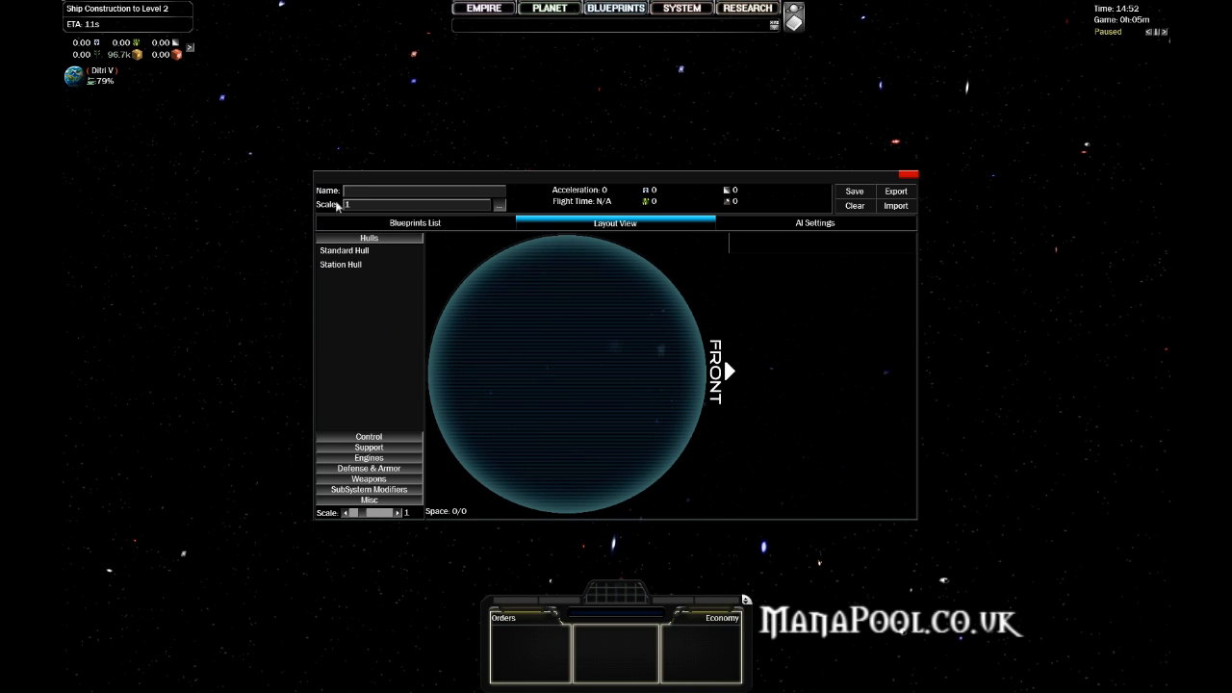
{"action": "mouse_move", "coordinate": [758, 422]}
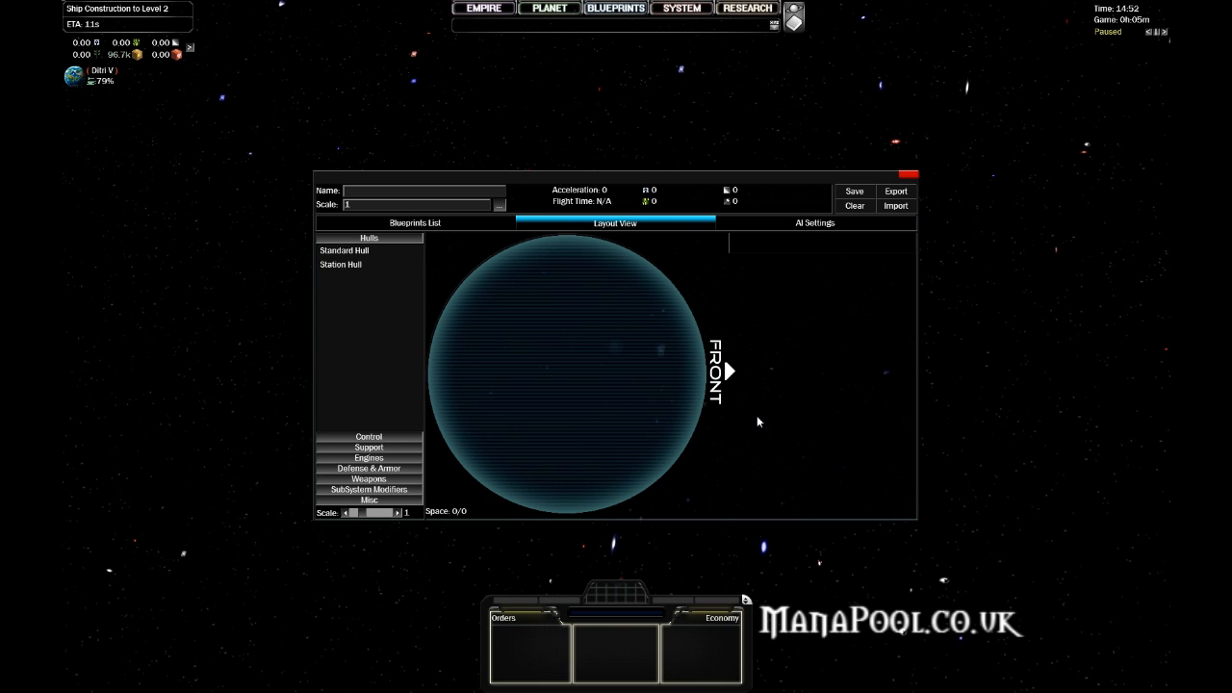
{"action": "mouse_move", "coordinate": [605, 353]}
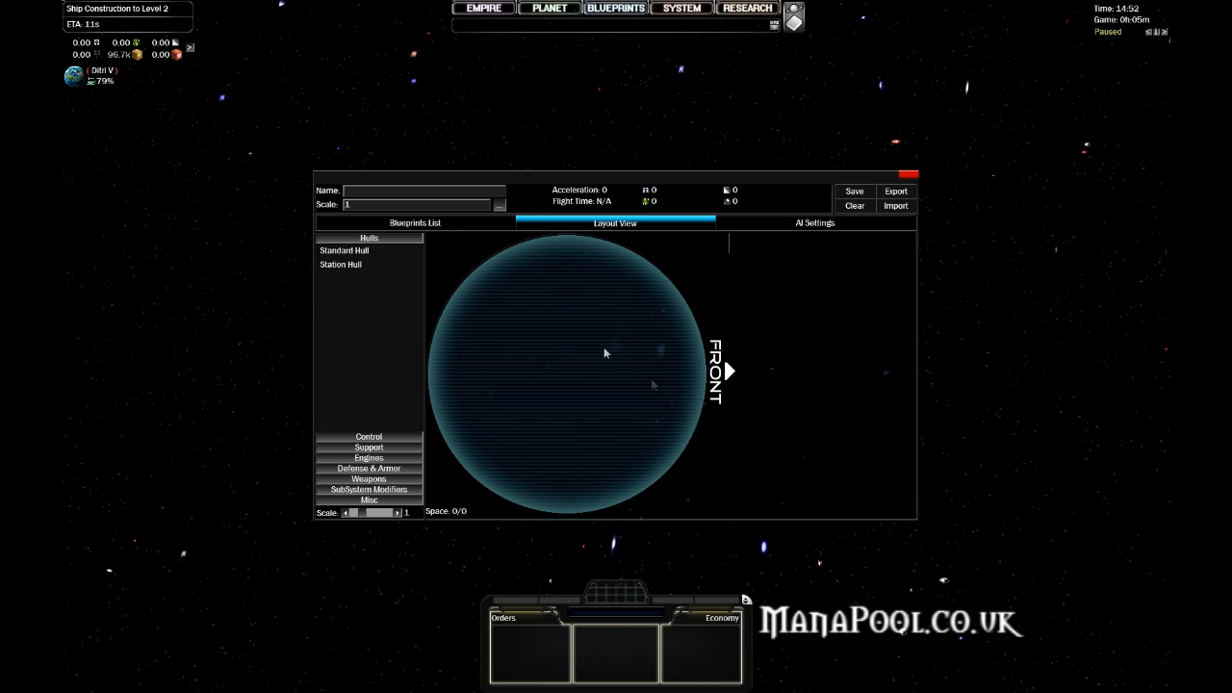
{"action": "mouse_move", "coordinate": [348, 395]}
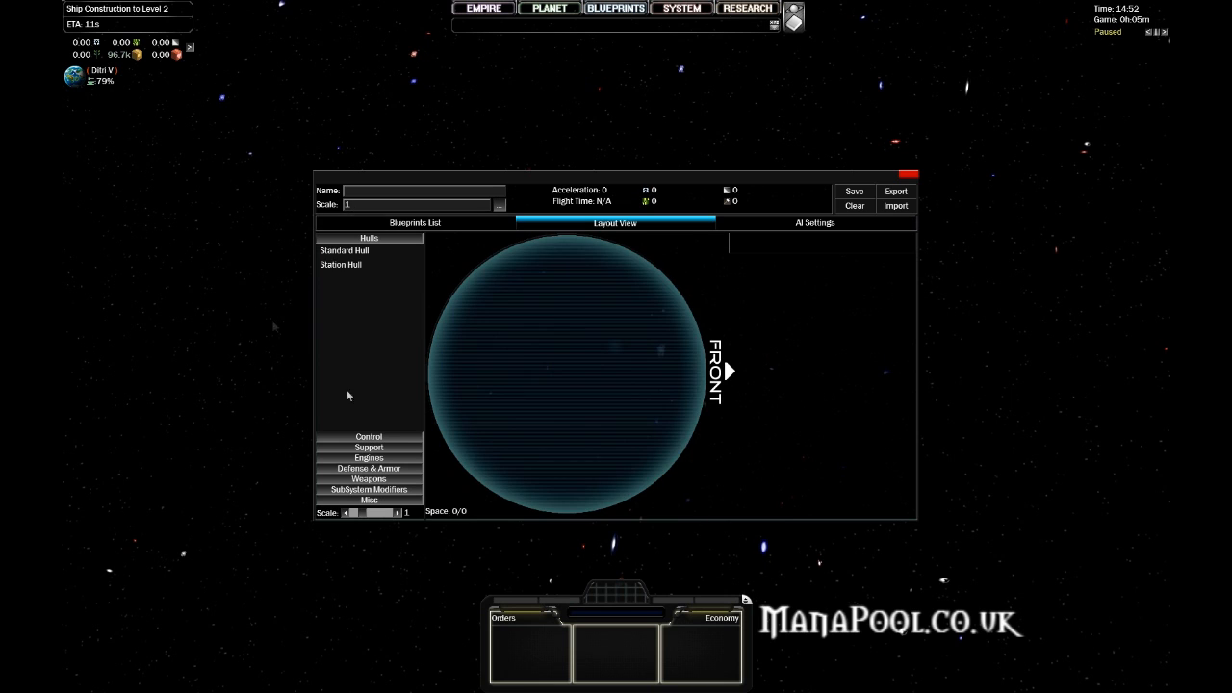
{"action": "mouse_move", "coordinate": [948, 596]}
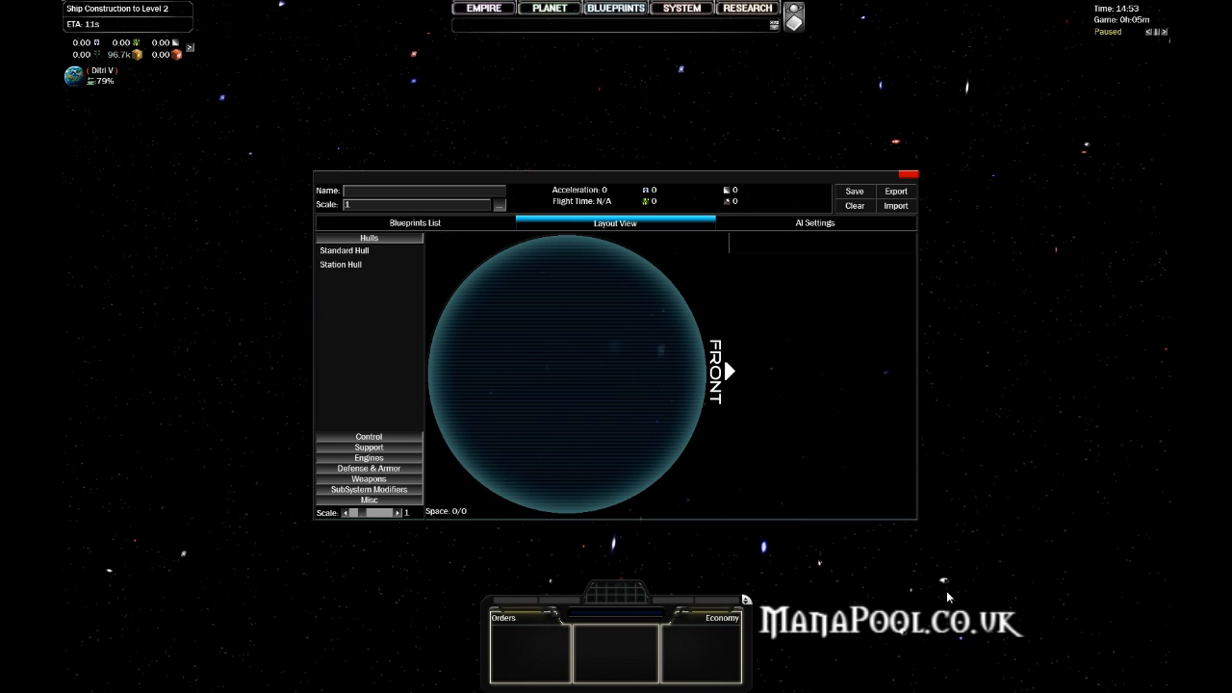
{"action": "mouse_move", "coordinate": [364, 210]}
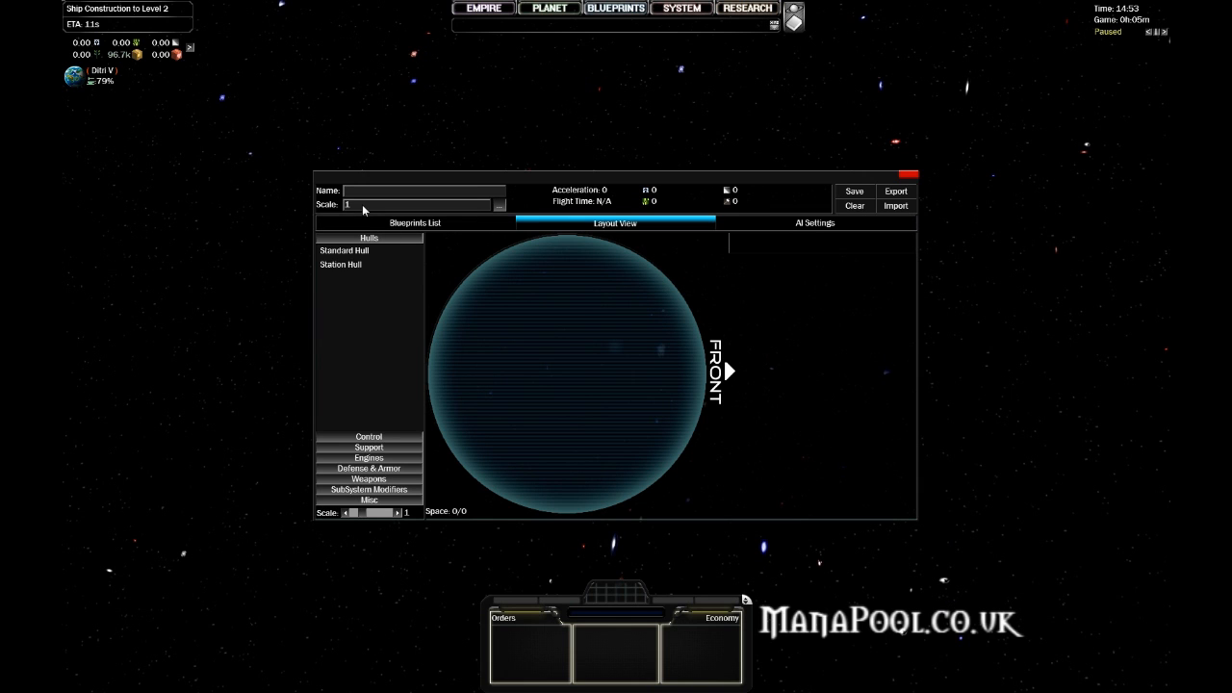
{"action": "mouse_move", "coordinate": [712, 477]}
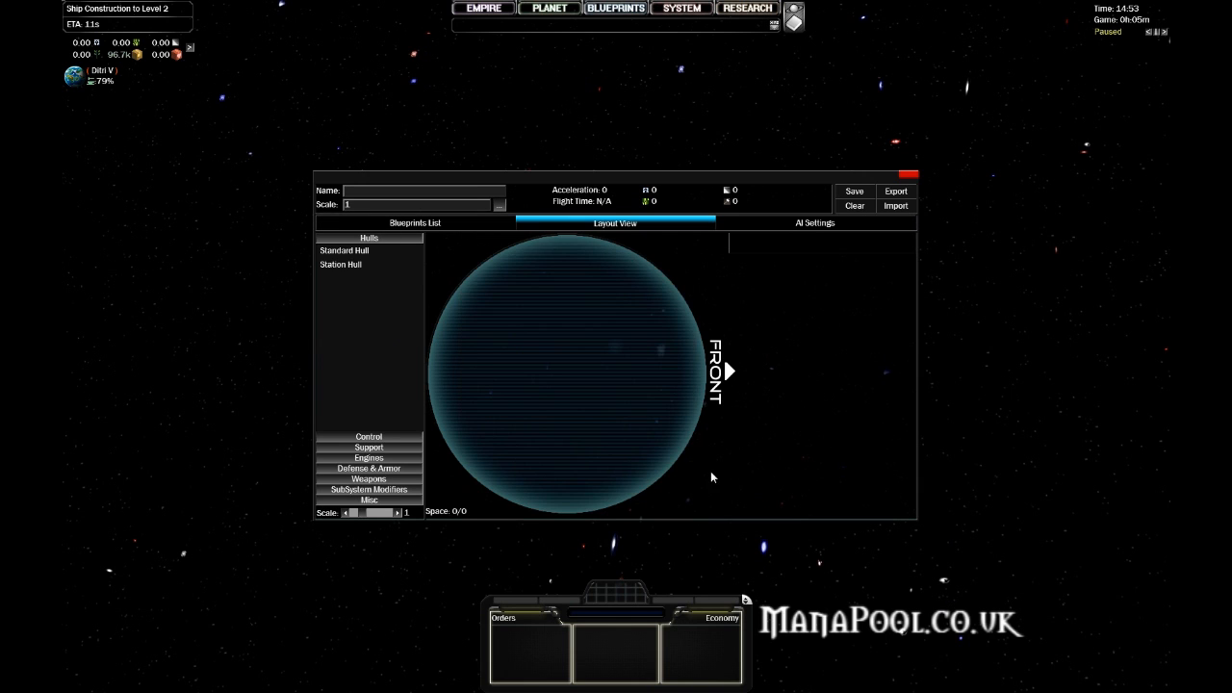
{"action": "mouse_move", "coordinate": [616, 520]}
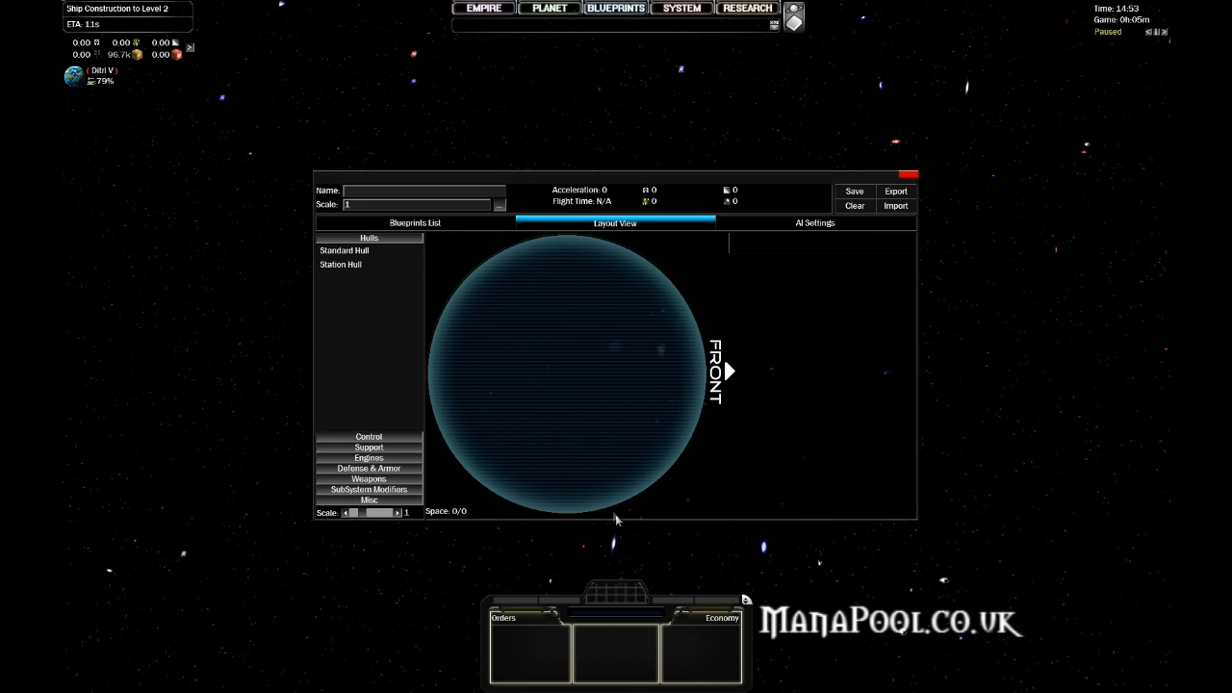
{"action": "mouse_move", "coordinate": [534, 426]}
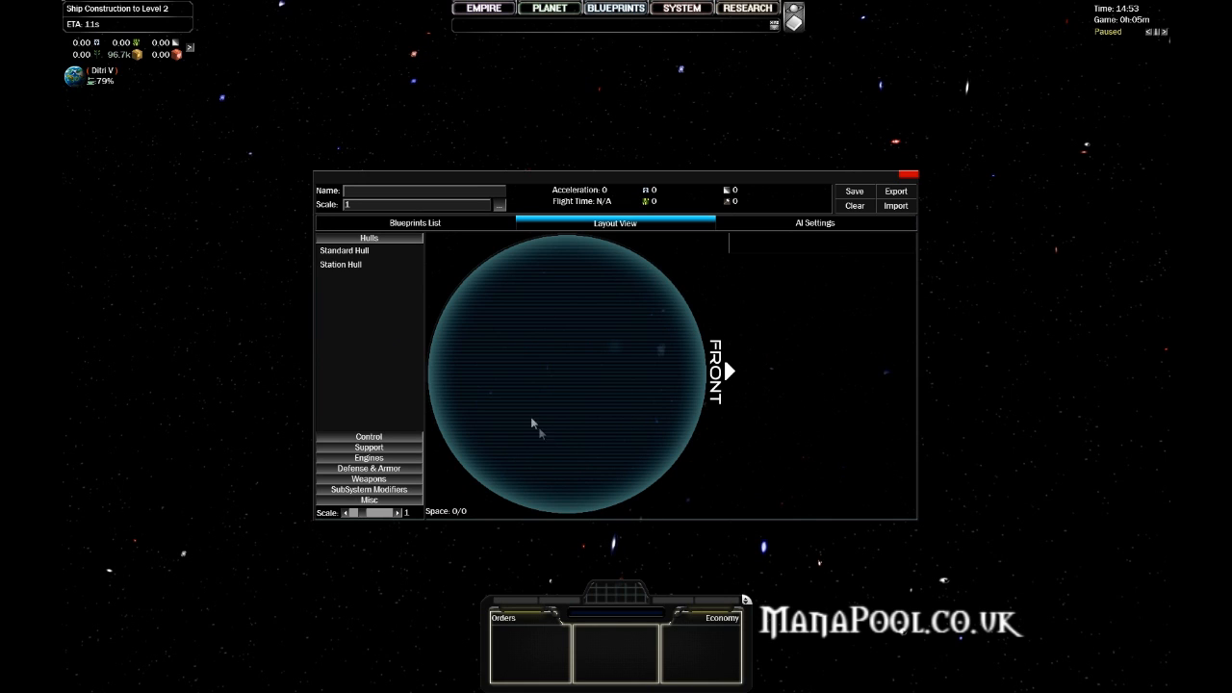
{"action": "mouse_move", "coordinate": [554, 487]}
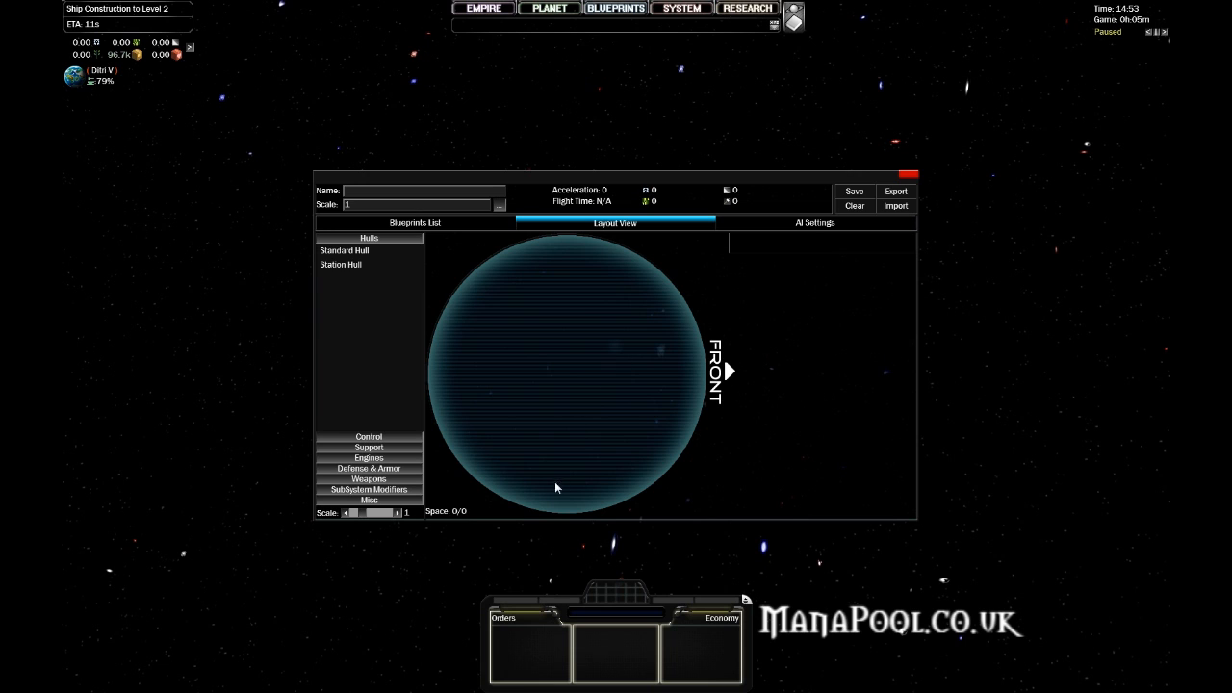
{"action": "mouse_move", "coordinate": [568, 466]}
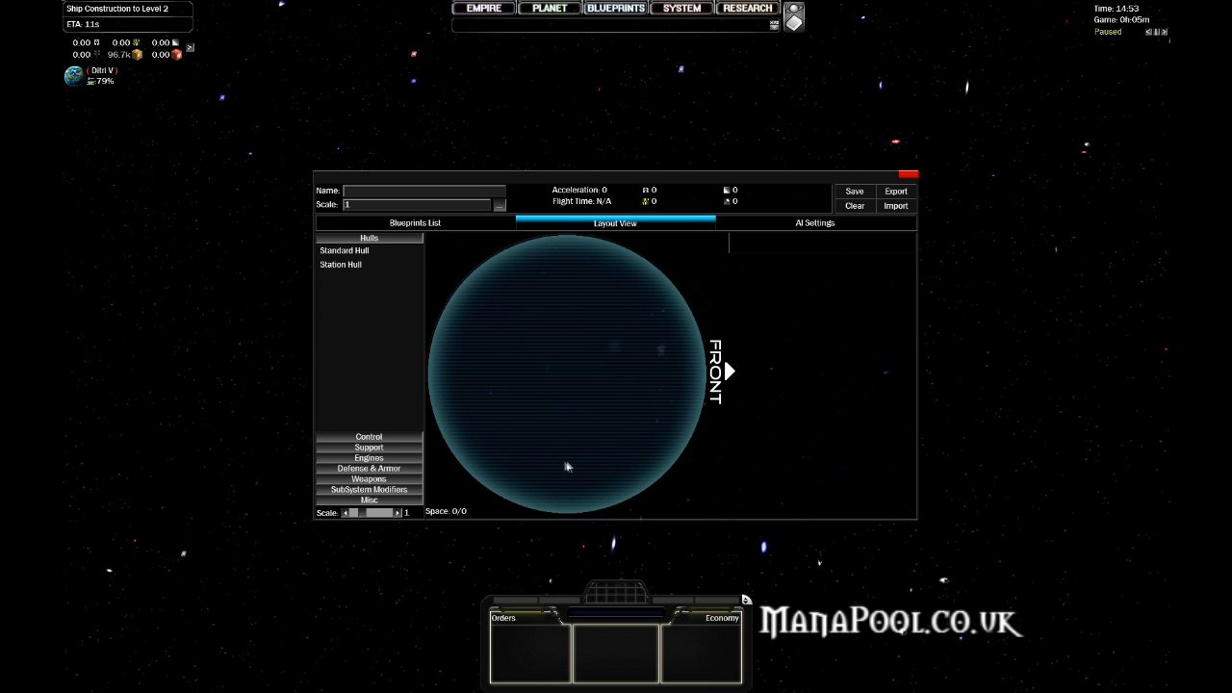
{"action": "mouse_move", "coordinate": [464, 468]}
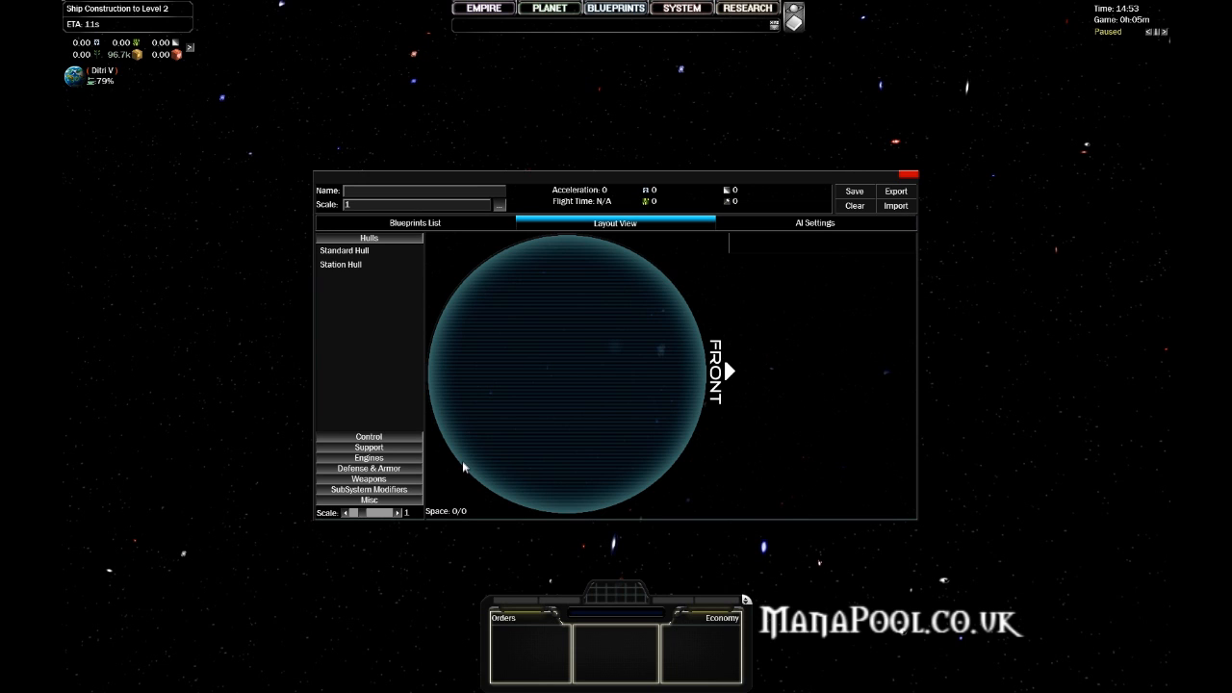
{"action": "mouse_move", "coordinate": [442, 455]}
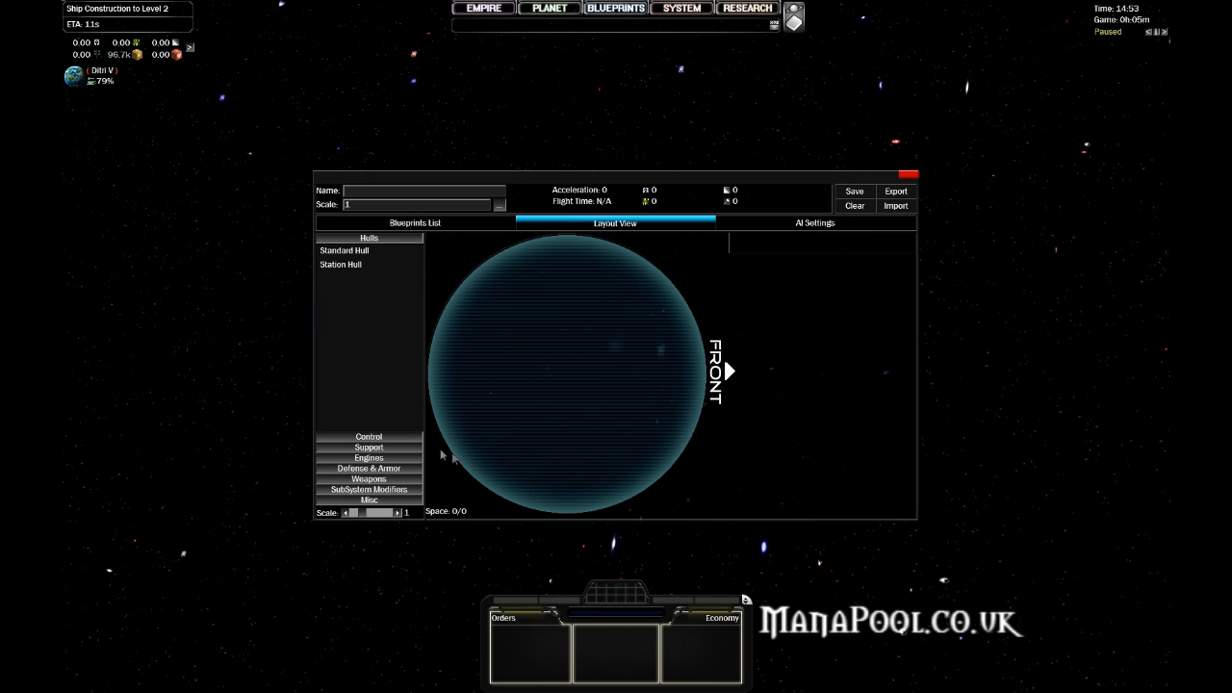
{"action": "mouse_move", "coordinate": [459, 446]}
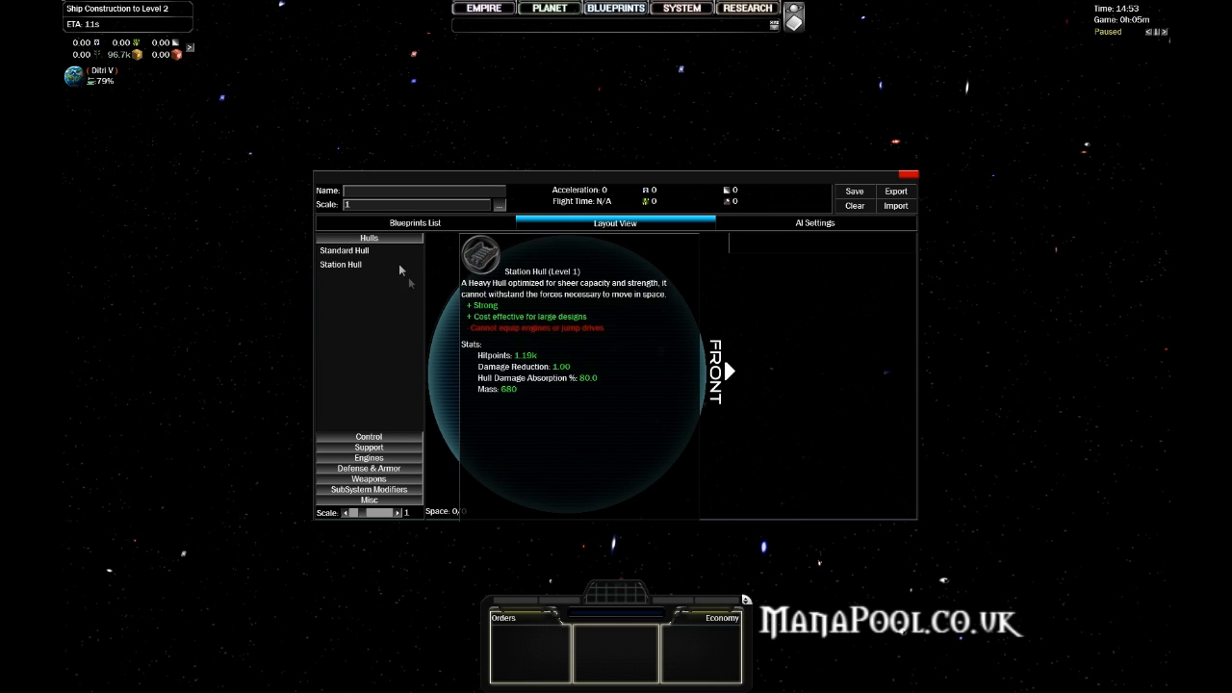
Choose Standard Hull, giving the design 420 hitpoints and 15 space.
{"action": "left_click", "coordinate": [344, 250]}
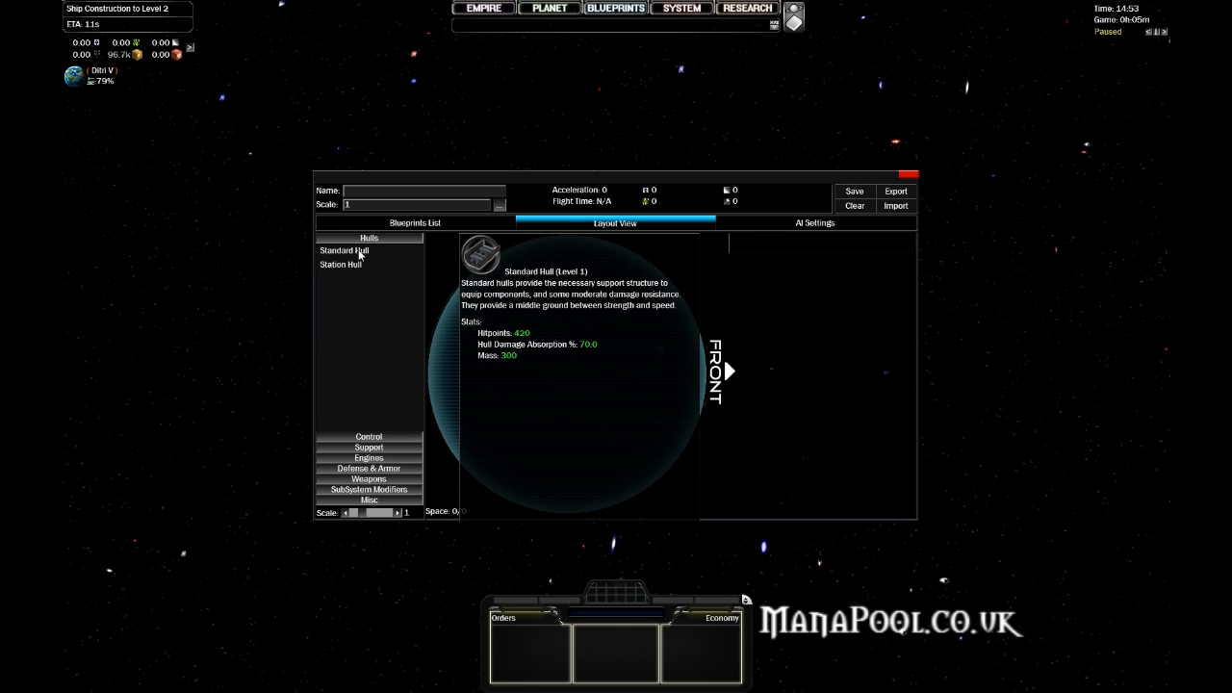
{"action": "left_click", "coordinate": [344, 250]}
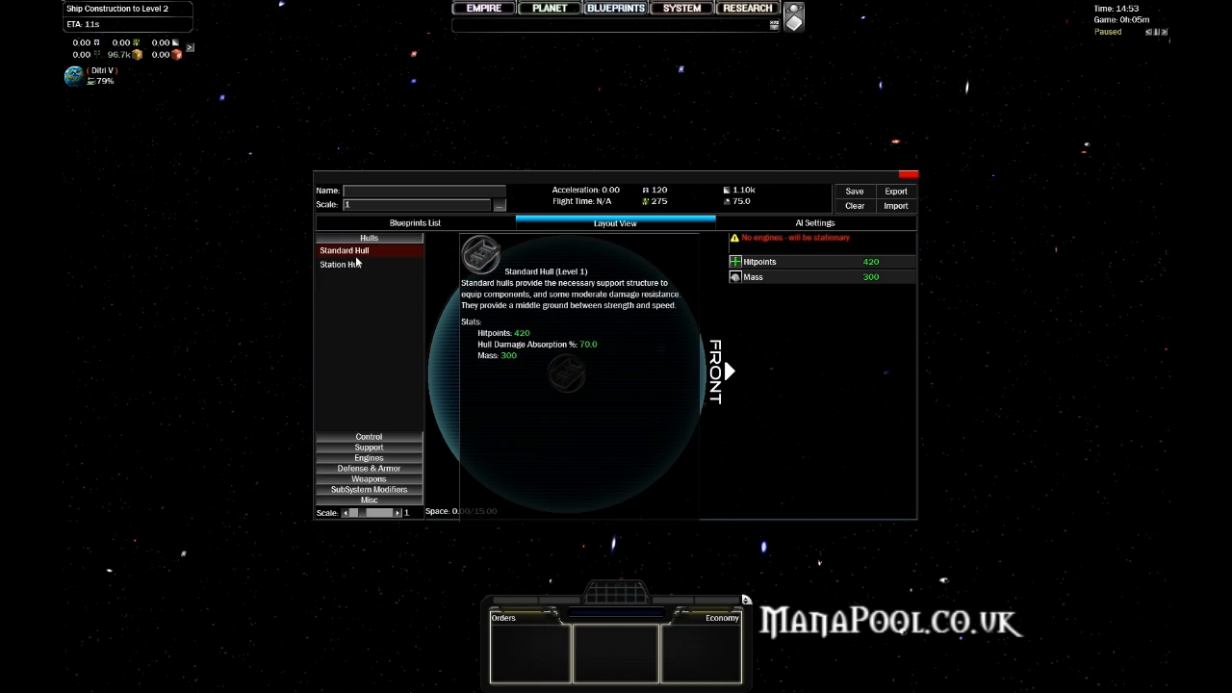
{"action": "left_click", "coordinate": [339, 265]}
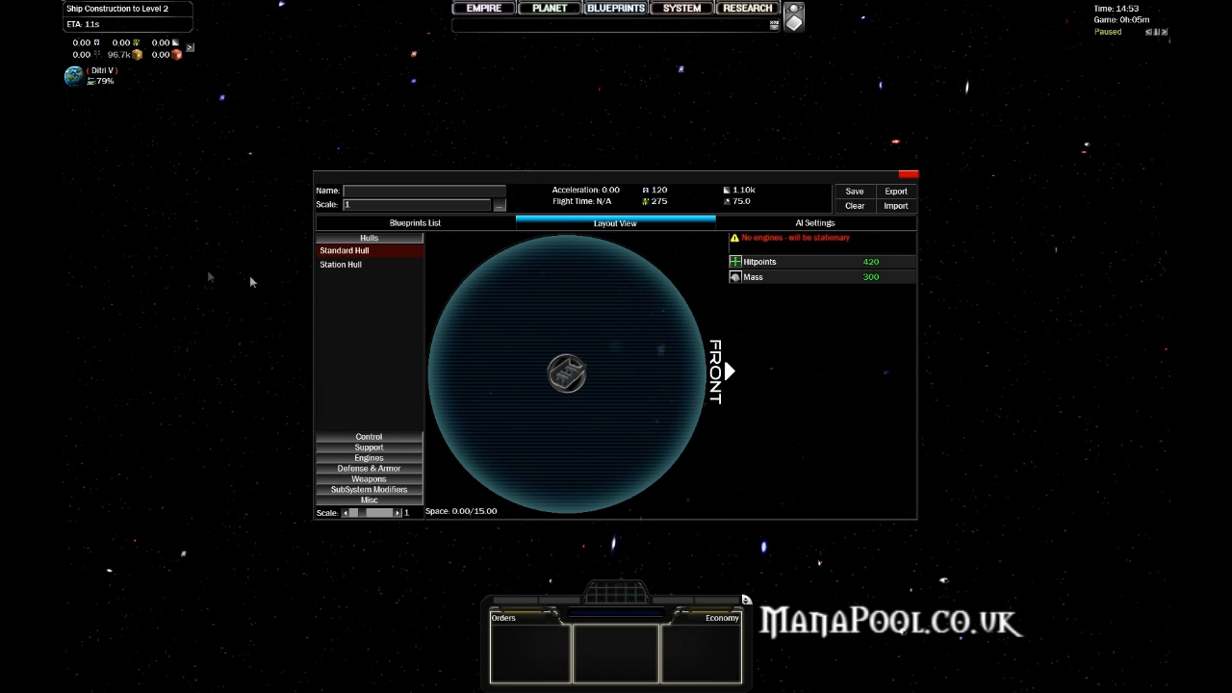
{"action": "mouse_move", "coordinate": [310, 306]}
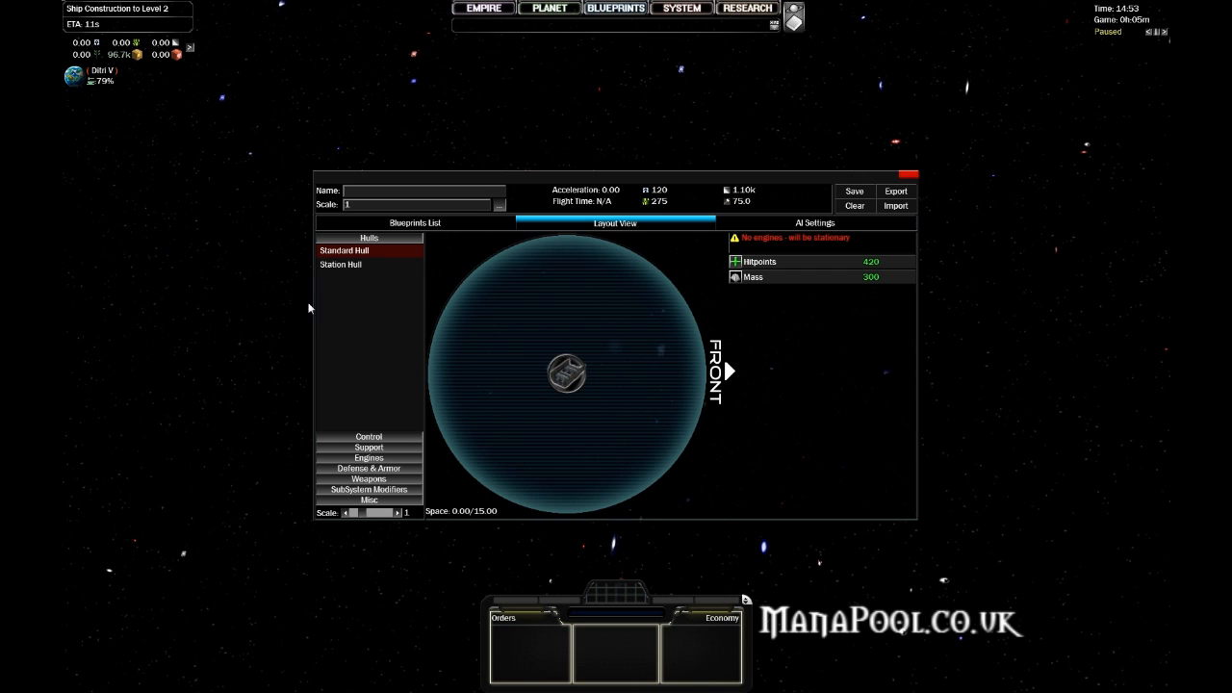
{"action": "mouse_move", "coordinate": [382, 243]}
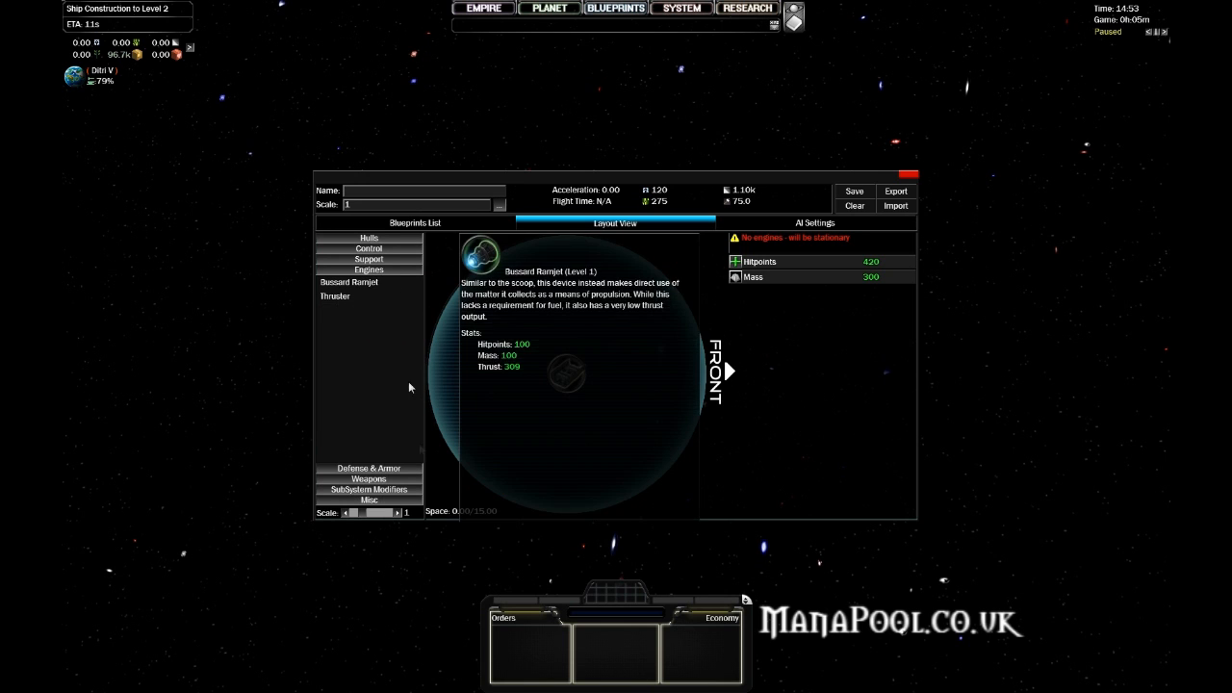
Place two Thrusters at the hull's rear, using 8 of 15 space.
{"action": "left_click", "coordinate": [334, 295]}
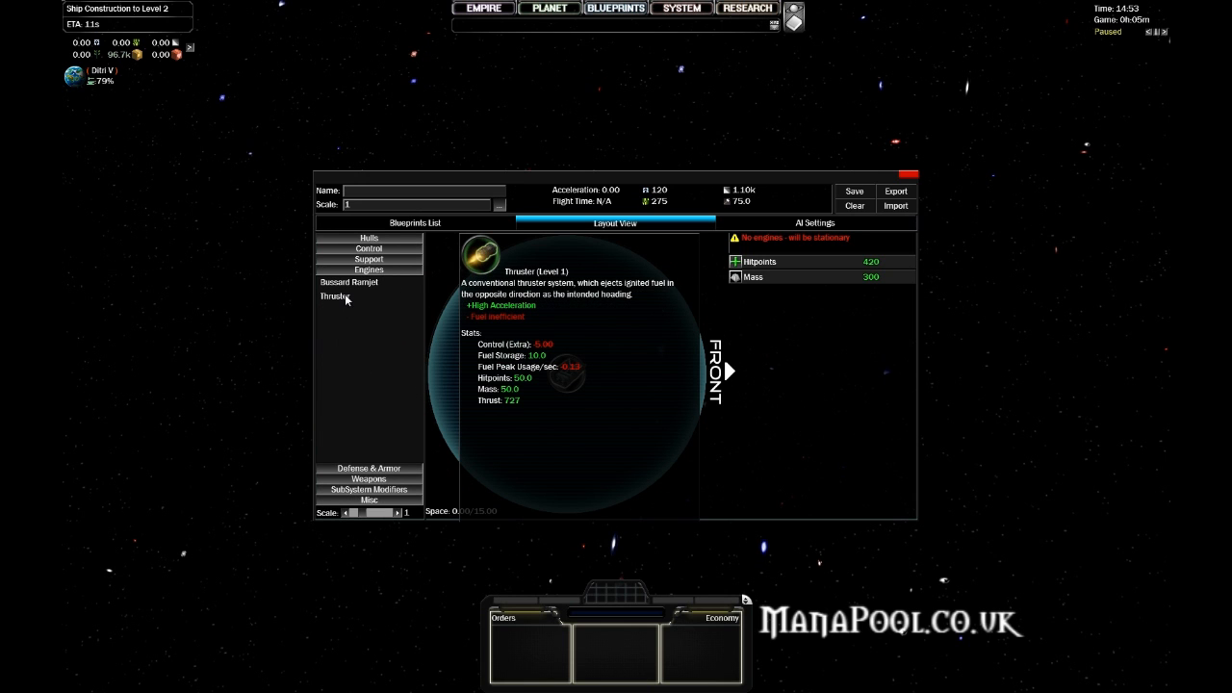
{"action": "mouse_move", "coordinate": [348, 302]}
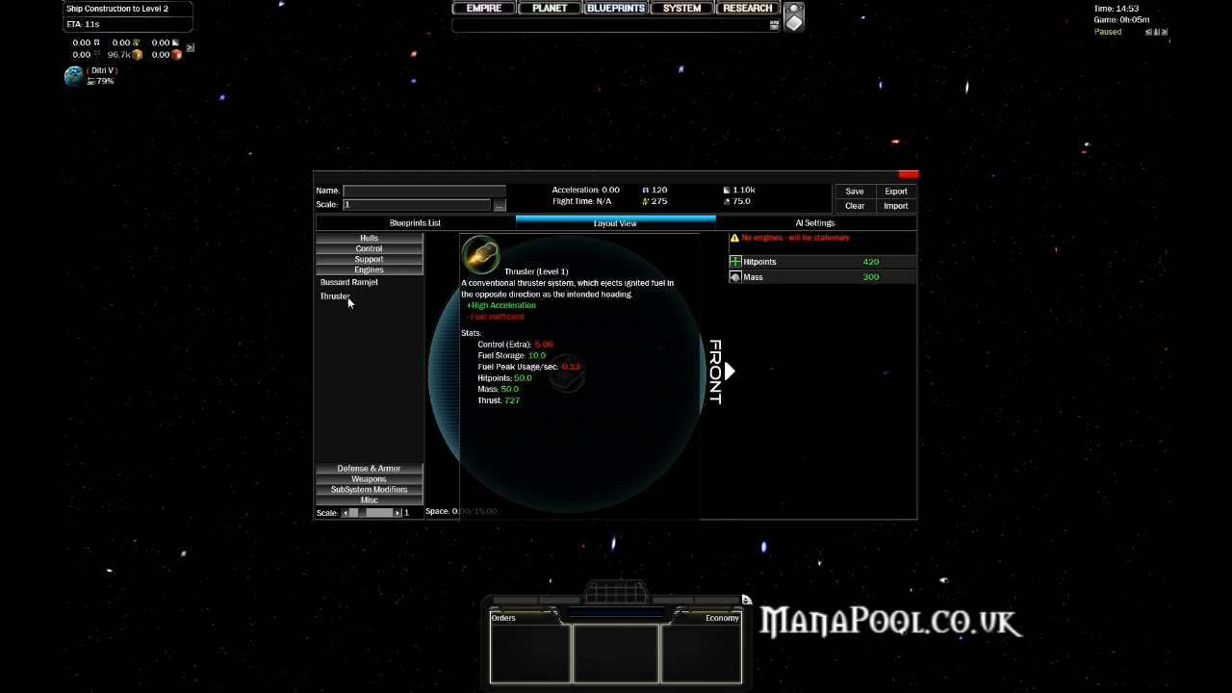
{"action": "left_click", "coordinate": [335, 297]}
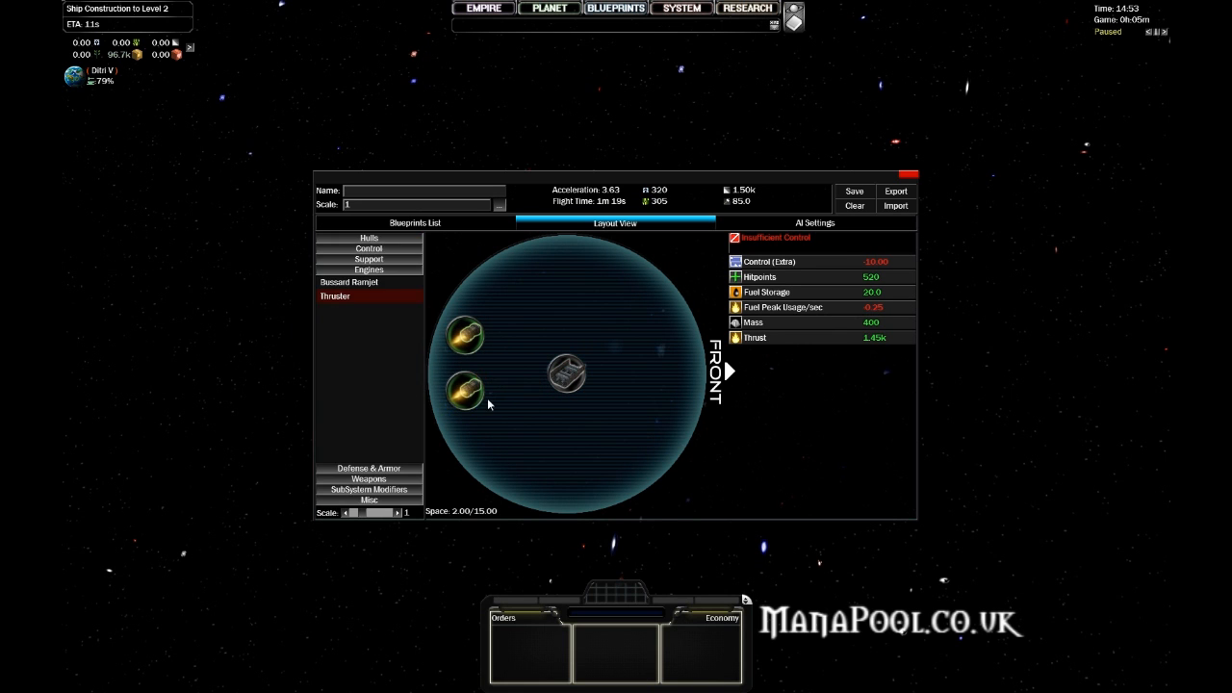
{"action": "left_click", "coordinate": [466, 390]}
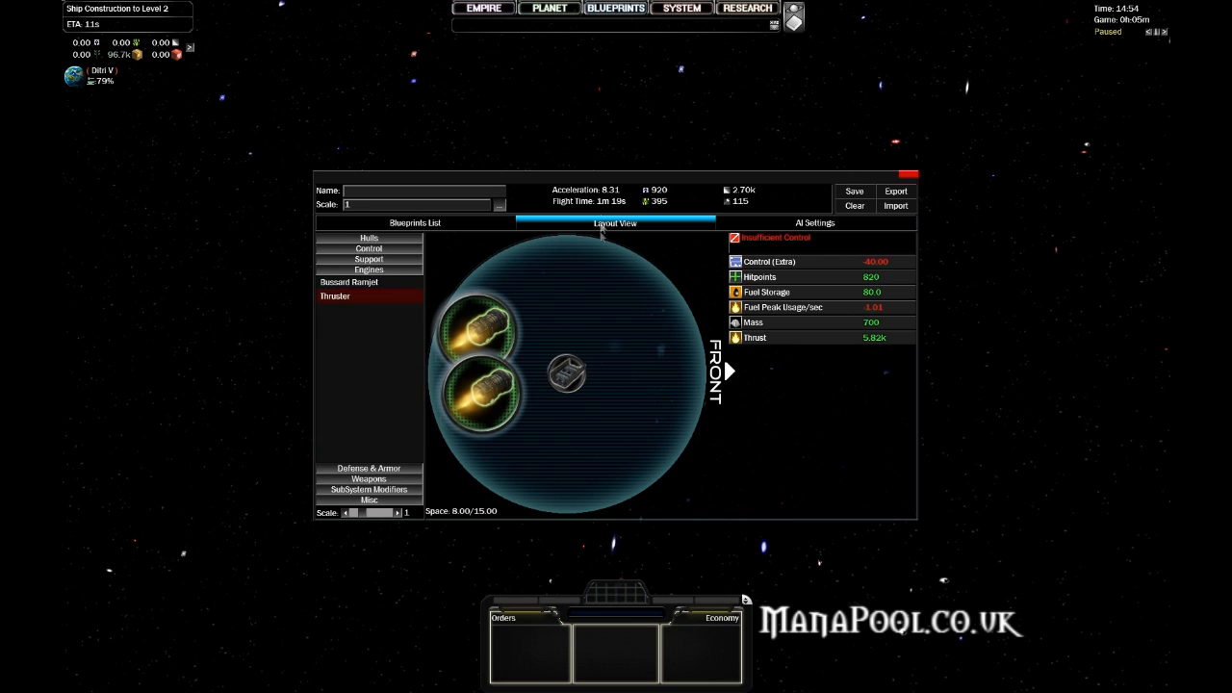
{"action": "mouse_move", "coordinate": [592, 452]}
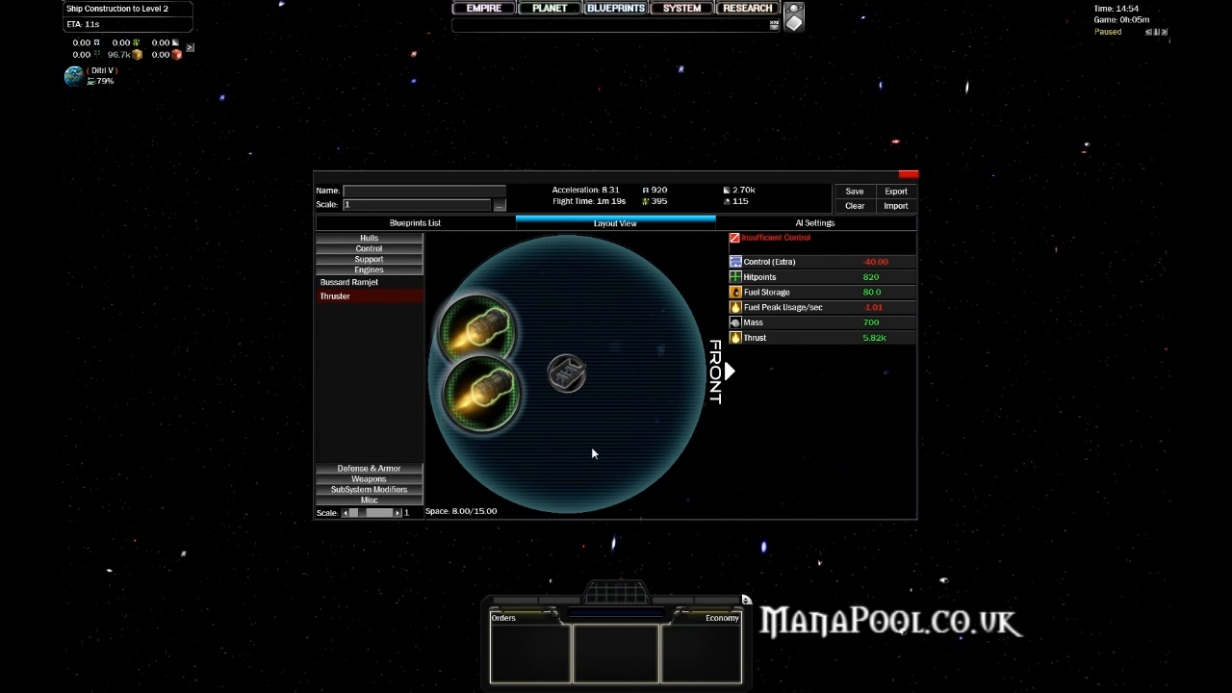
{"action": "mouse_move", "coordinate": [499, 392]}
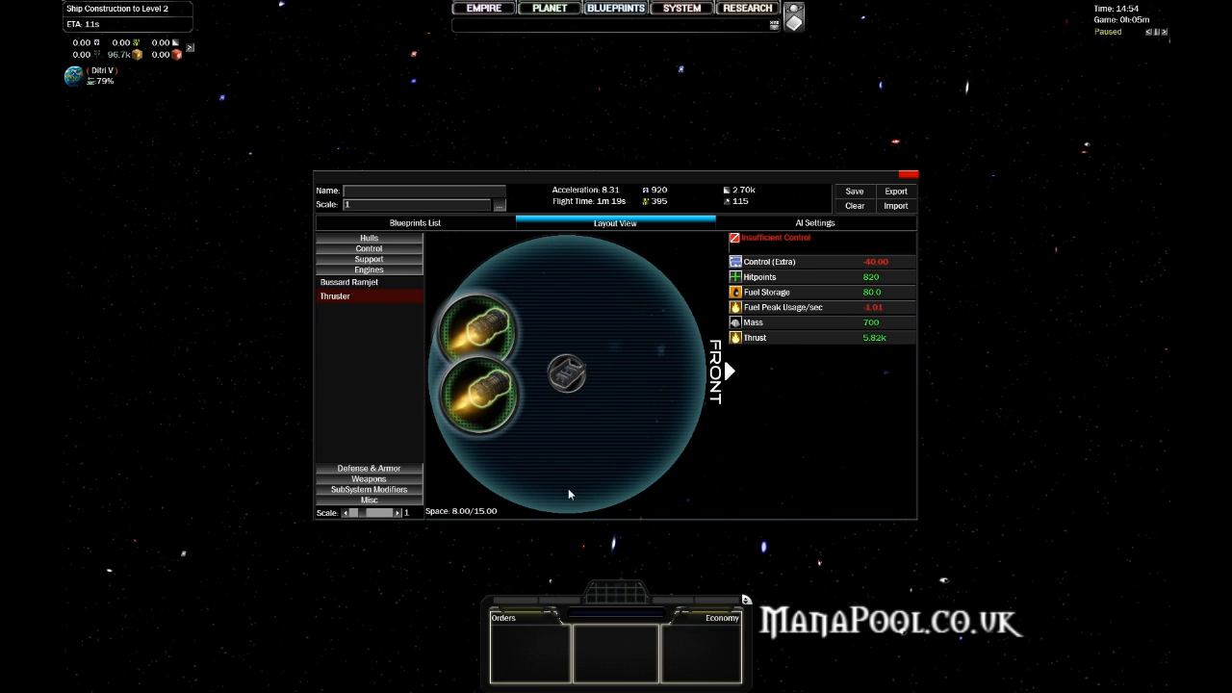
{"action": "mouse_move", "coordinate": [755, 368]}
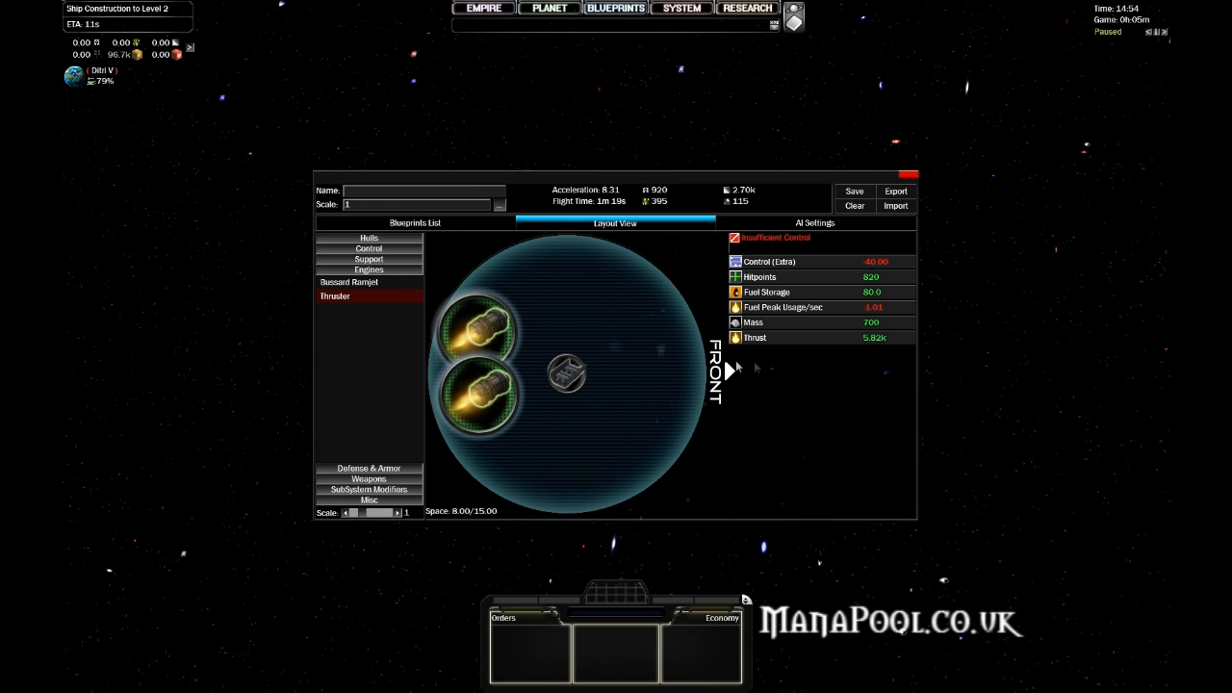
{"action": "mouse_move", "coordinate": [731, 356]}
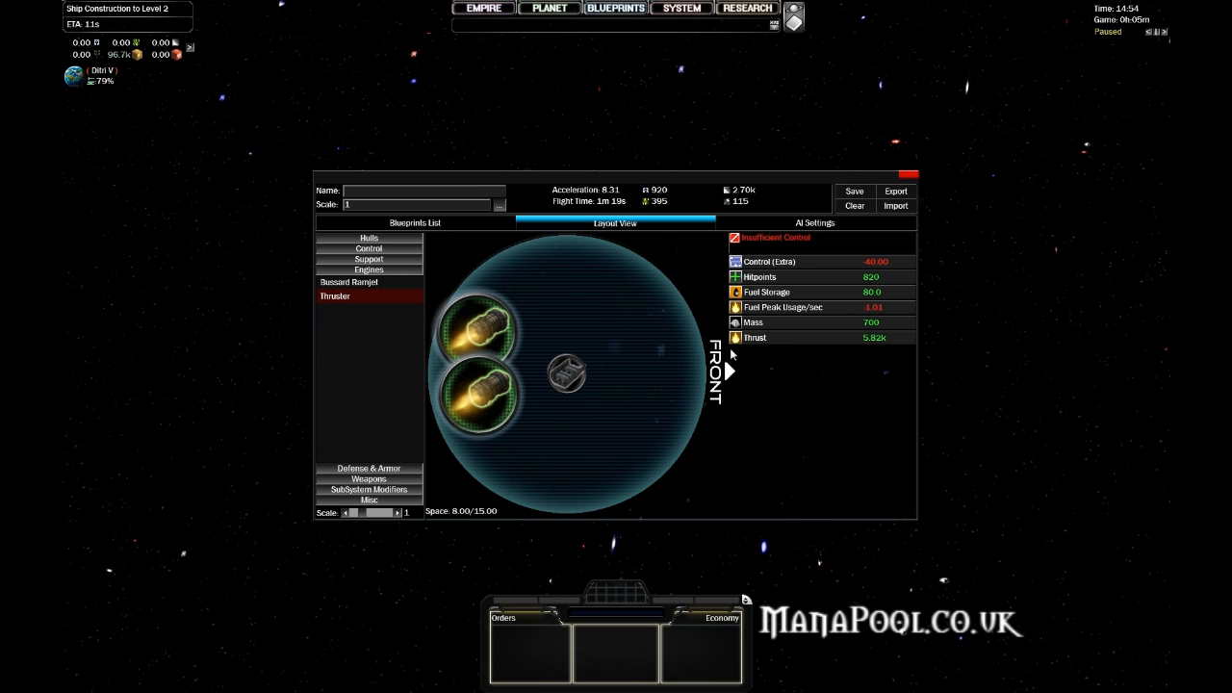
{"action": "mouse_move", "coordinate": [804, 361]}
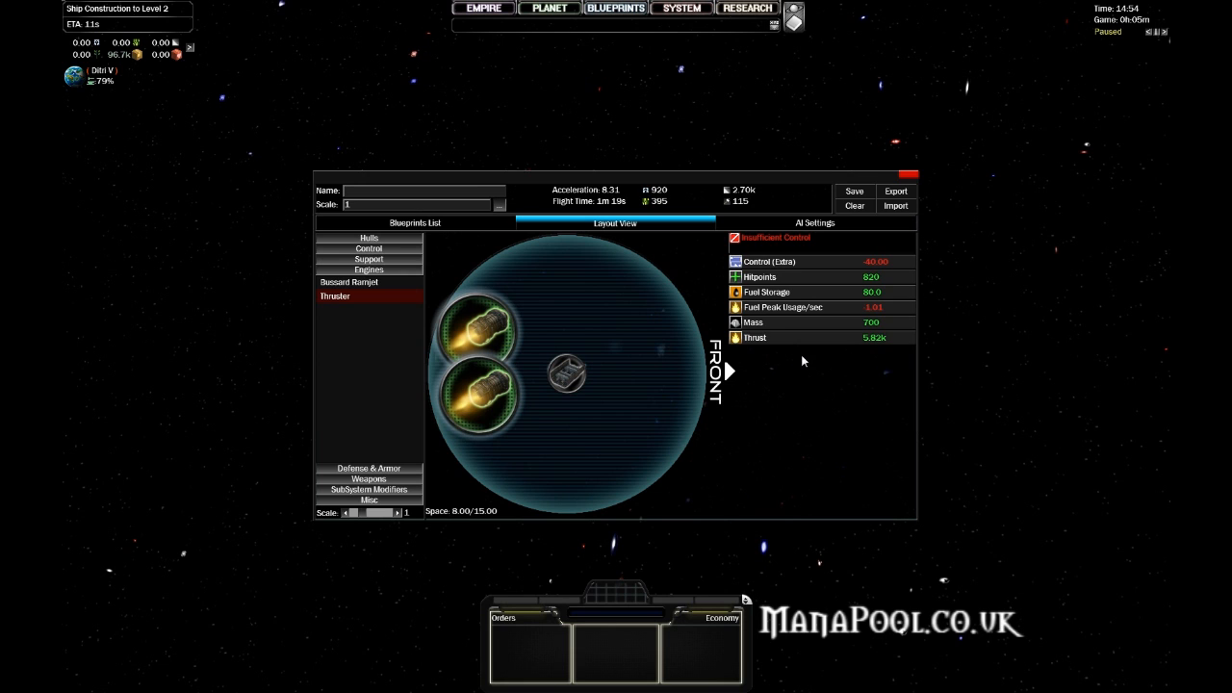
{"action": "mouse_move", "coordinate": [845, 421]}
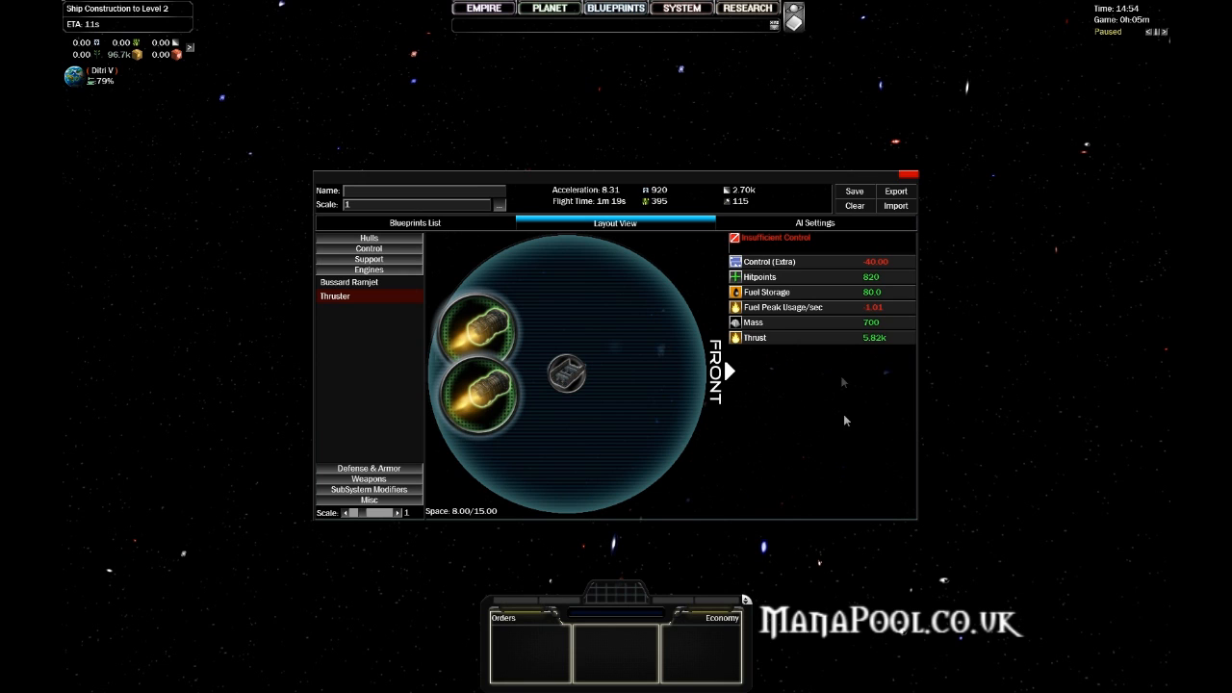
{"action": "mouse_move", "coordinate": [781, 402]}
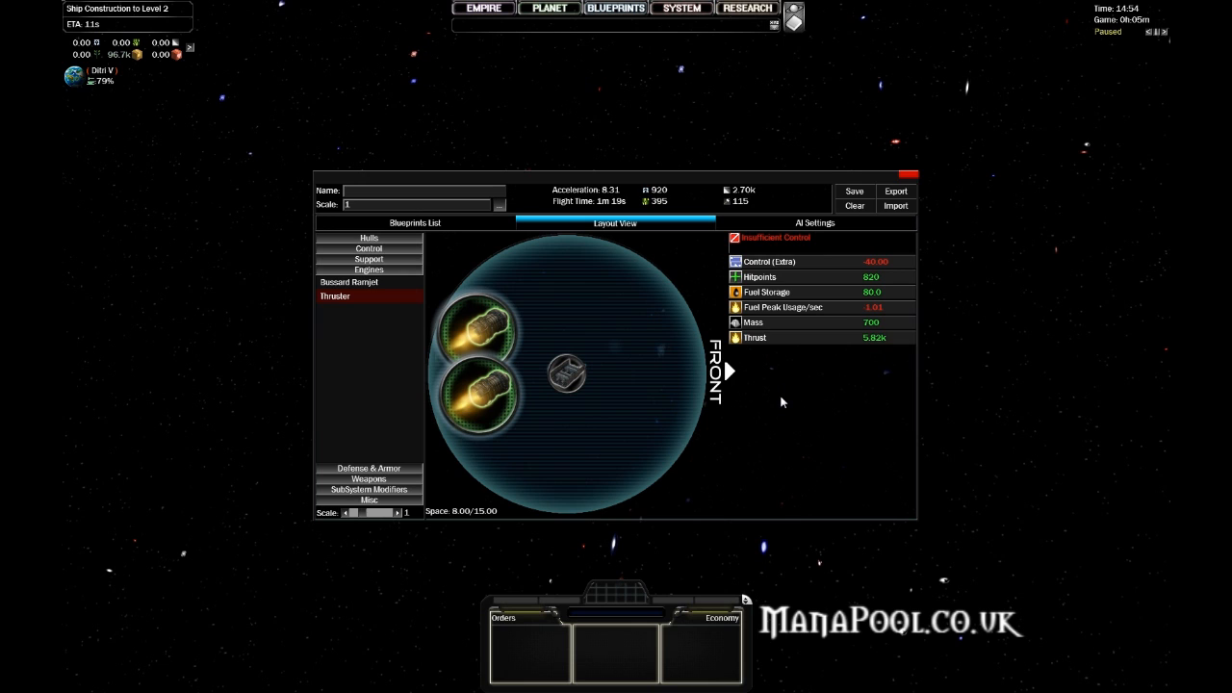
{"action": "mouse_move", "coordinate": [689, 264]}
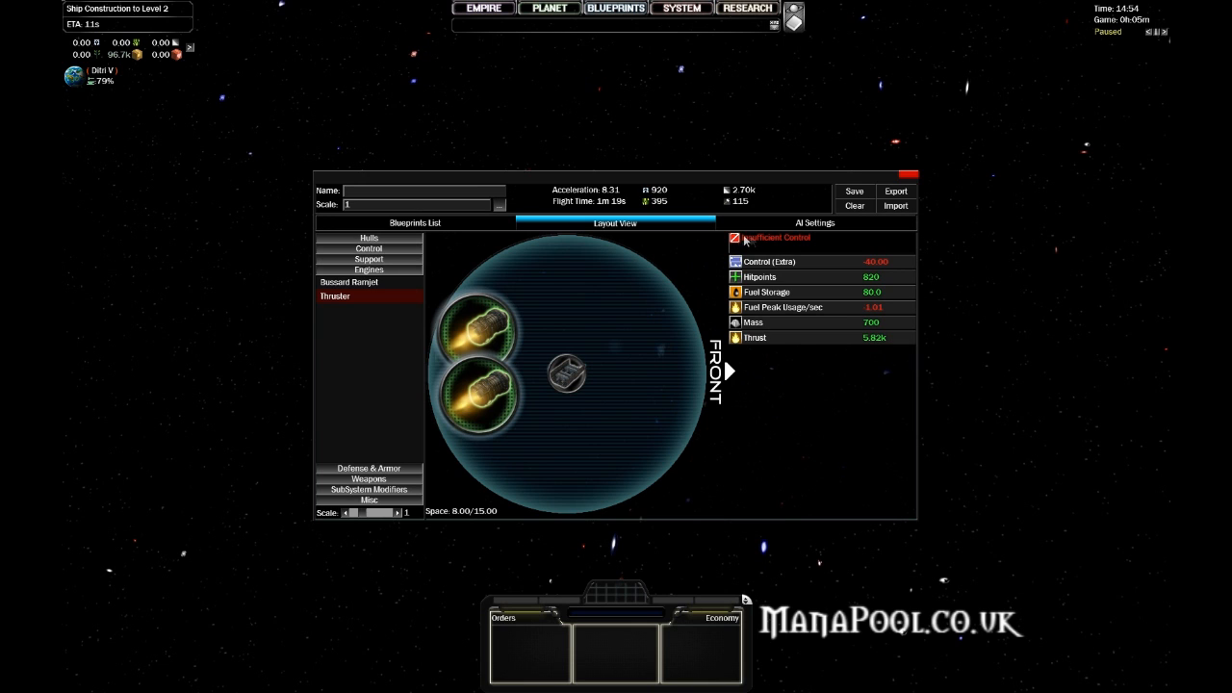
{"action": "mouse_move", "coordinate": [752, 248]}
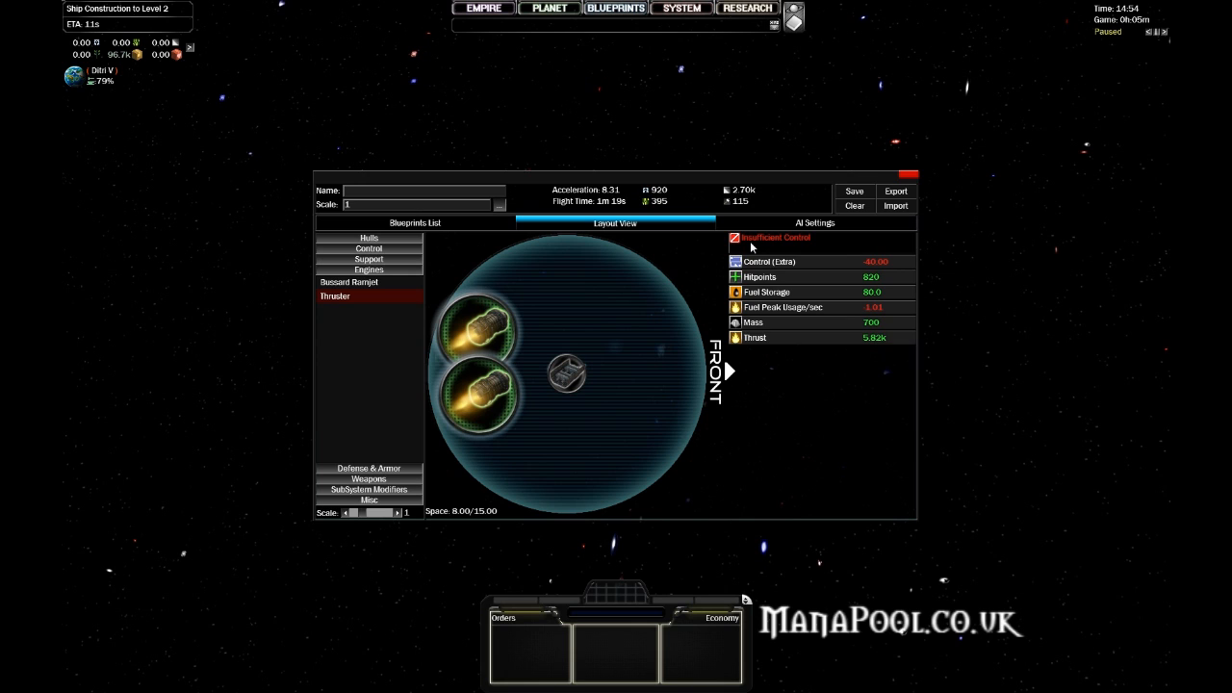
{"action": "mouse_move", "coordinate": [777, 447]}
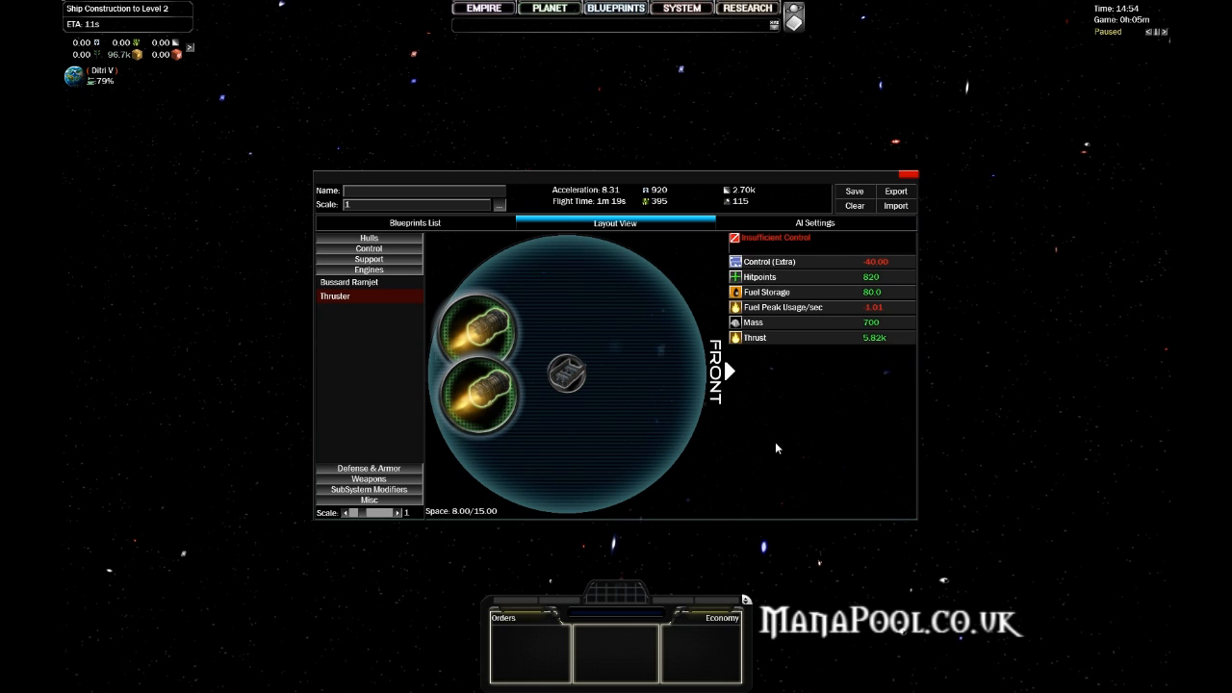
{"action": "mouse_move", "coordinate": [714, 438]}
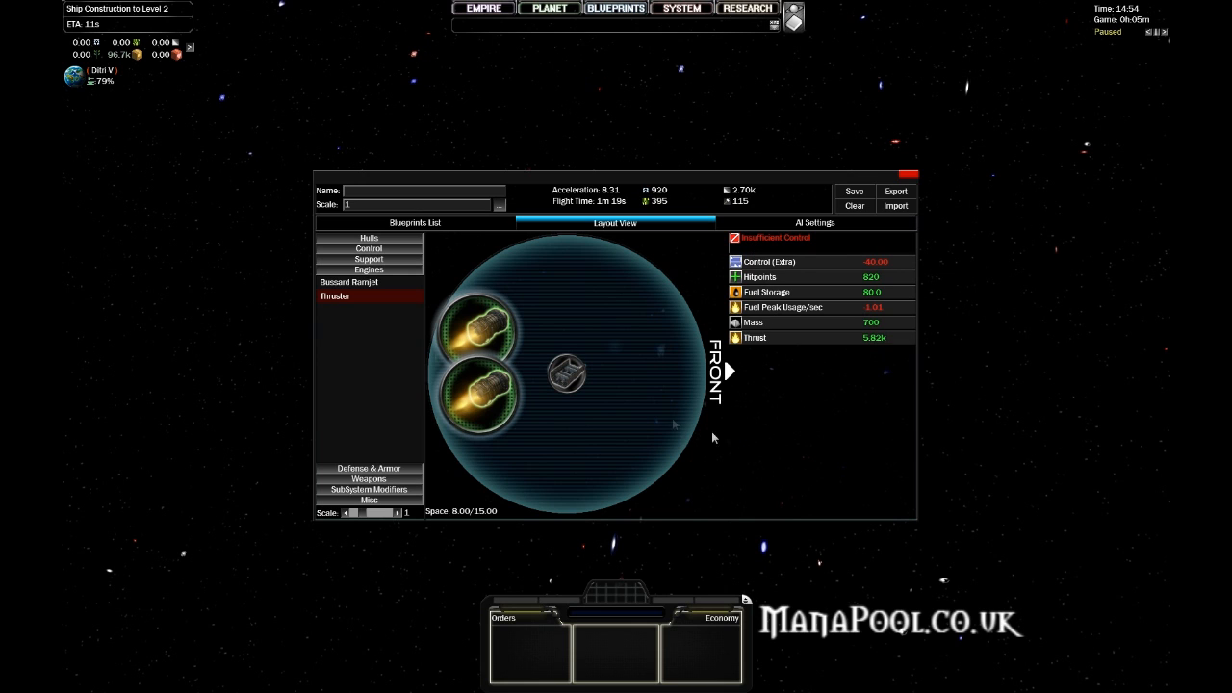
{"action": "mouse_move", "coordinate": [604, 410]}
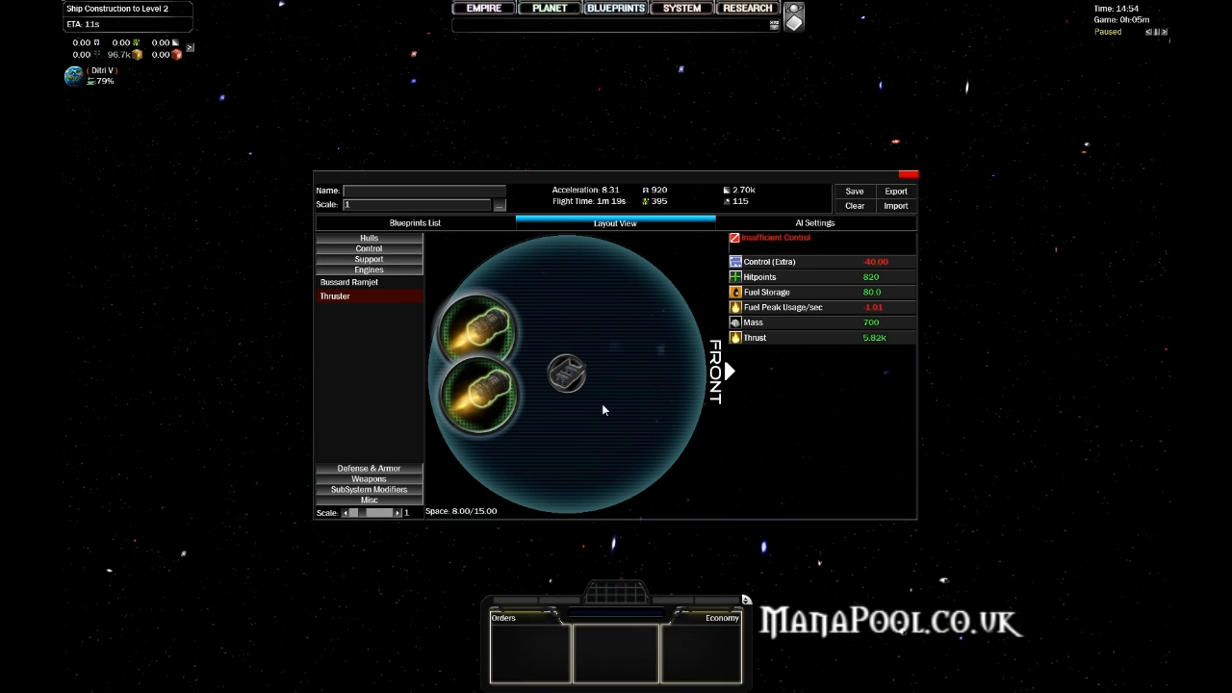
{"action": "mouse_move", "coordinate": [676, 415]}
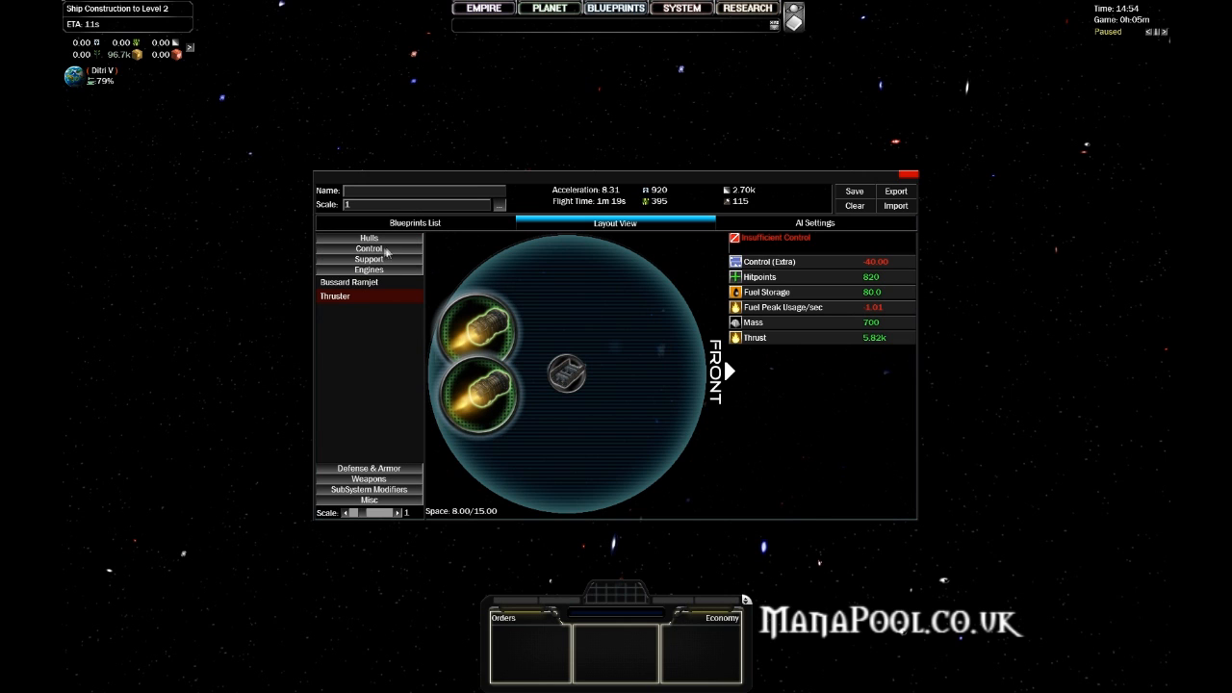
Add a Life Support module to the scout hull, bringing space used to 11 of 15.
{"action": "left_click", "coordinate": [369, 248]}
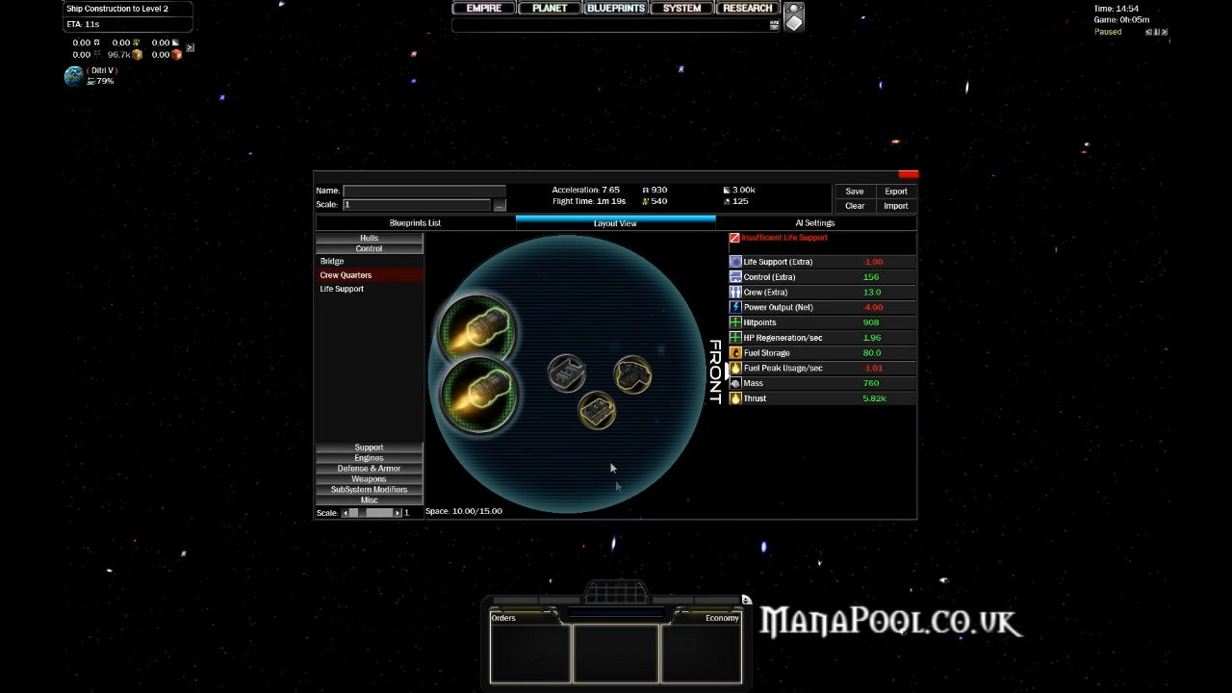
{"action": "mouse_move", "coordinate": [813, 275]}
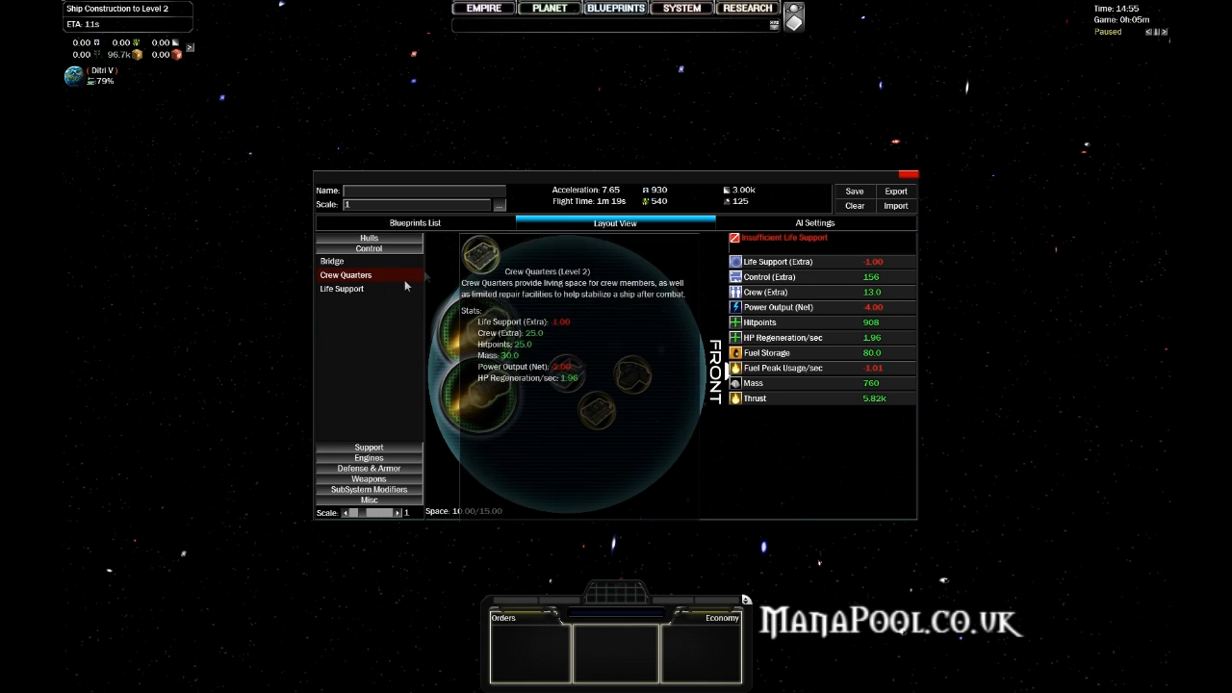
{"action": "left_click", "coordinate": [341, 288]}
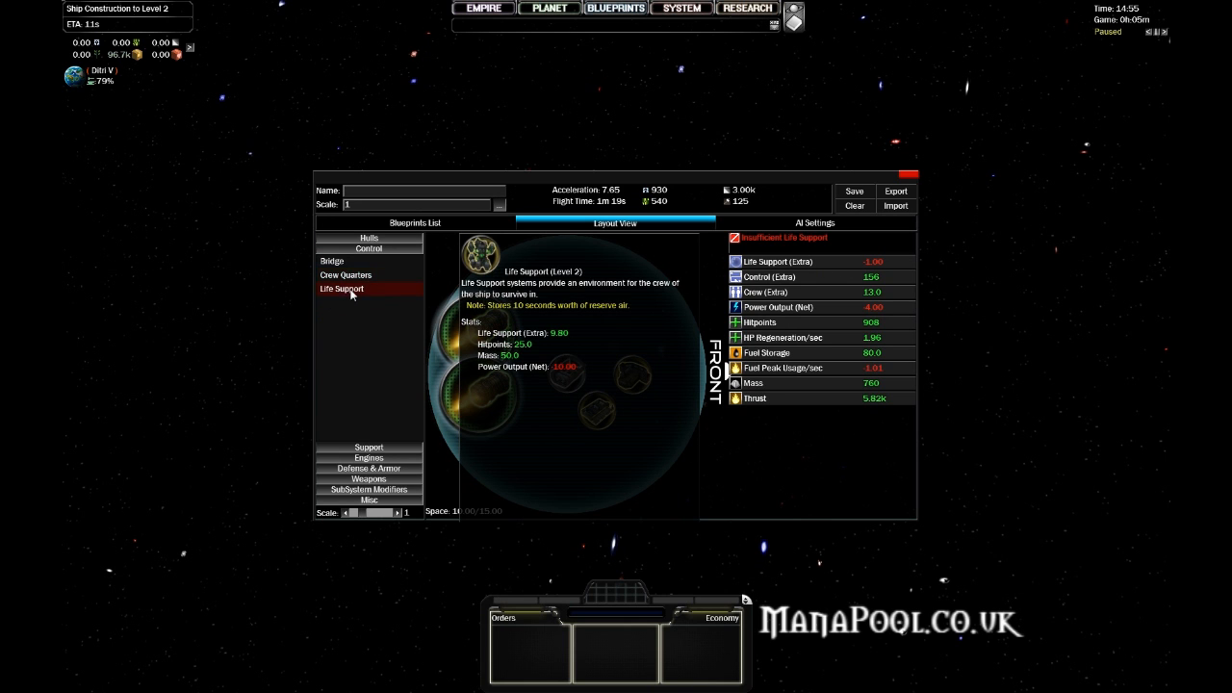
{"action": "left_click", "coordinate": [588, 337]}
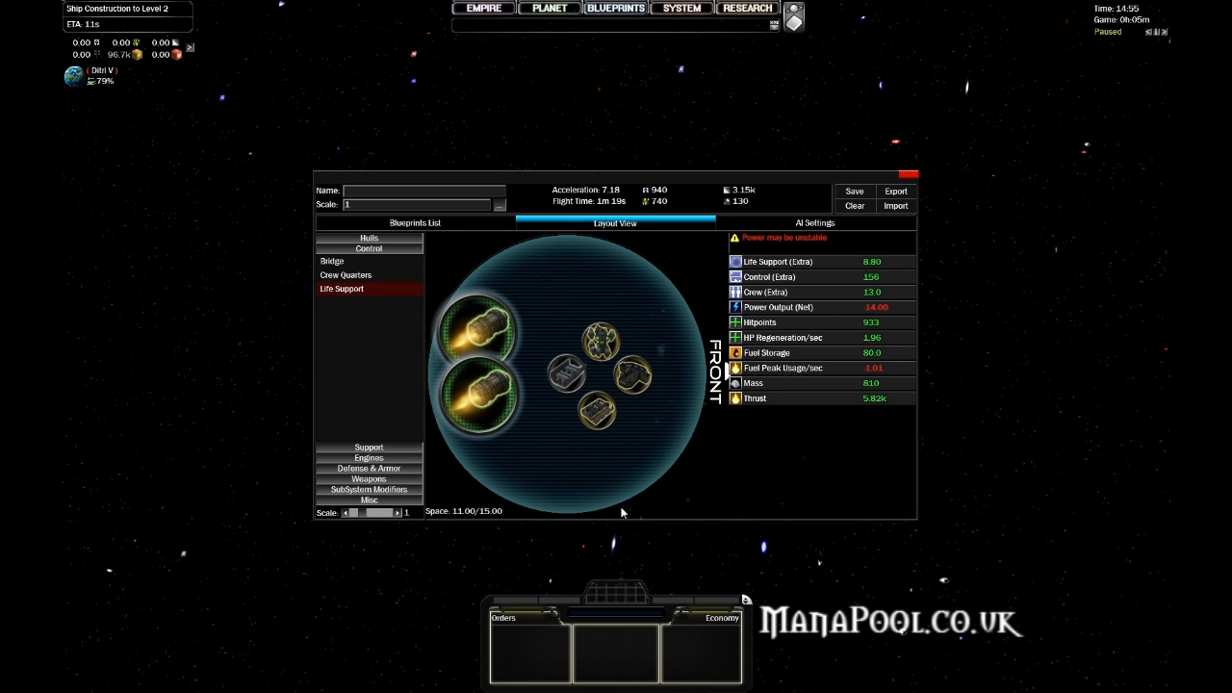
{"action": "mouse_move", "coordinate": [595, 356]}
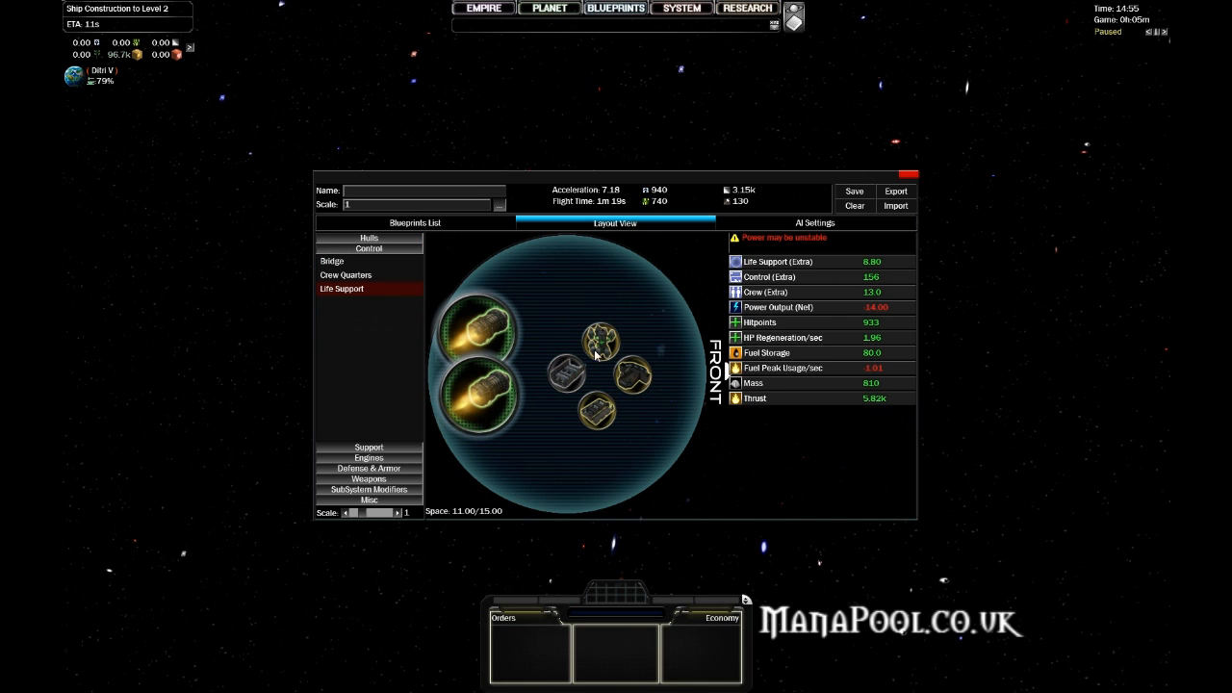
{"action": "mouse_move", "coordinate": [813, 288]}
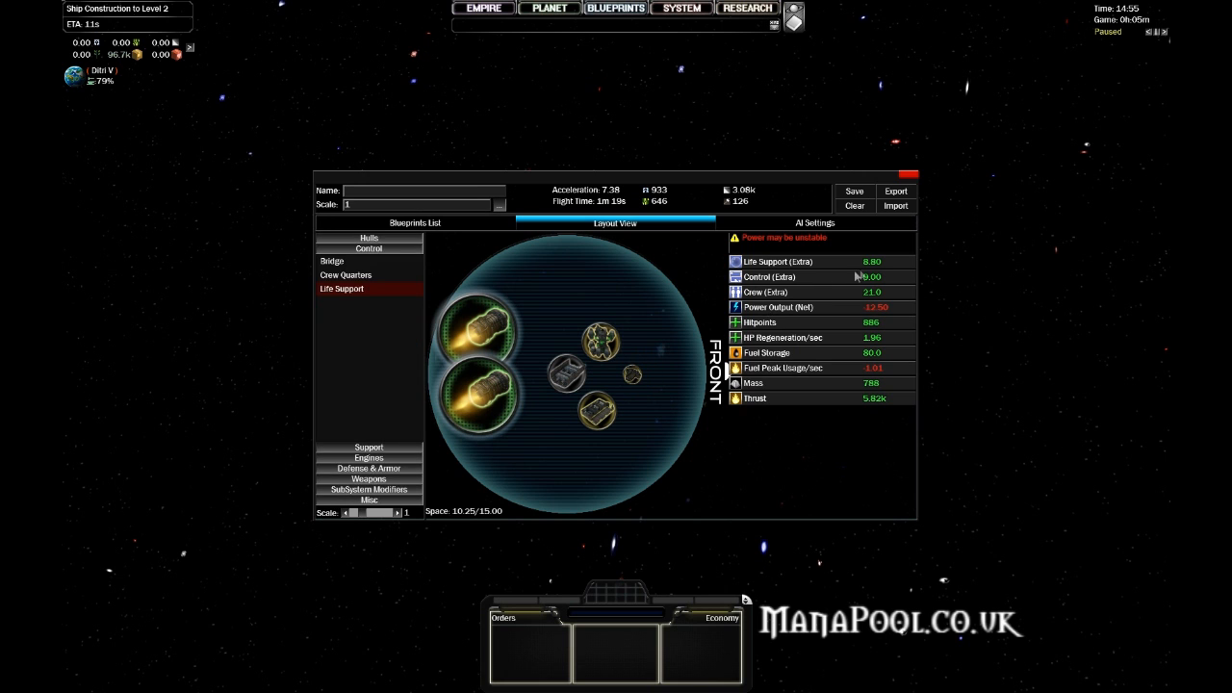
{"action": "mouse_move", "coordinate": [855, 279]}
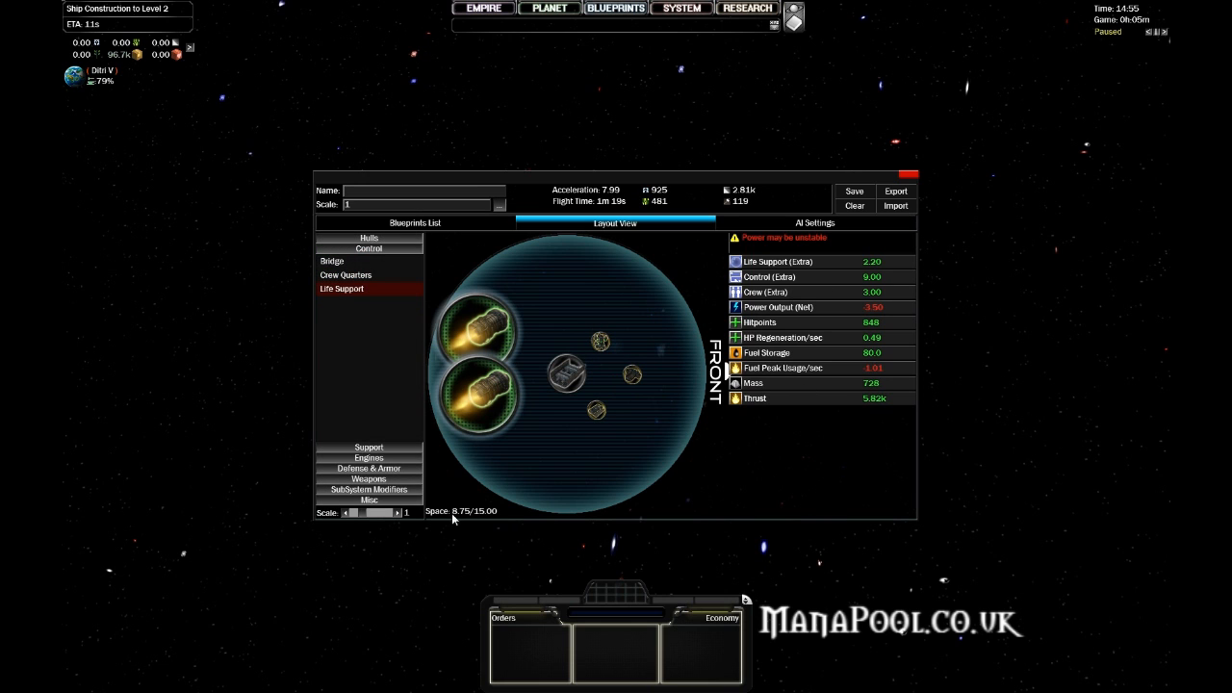
{"action": "mouse_move", "coordinate": [484, 513]}
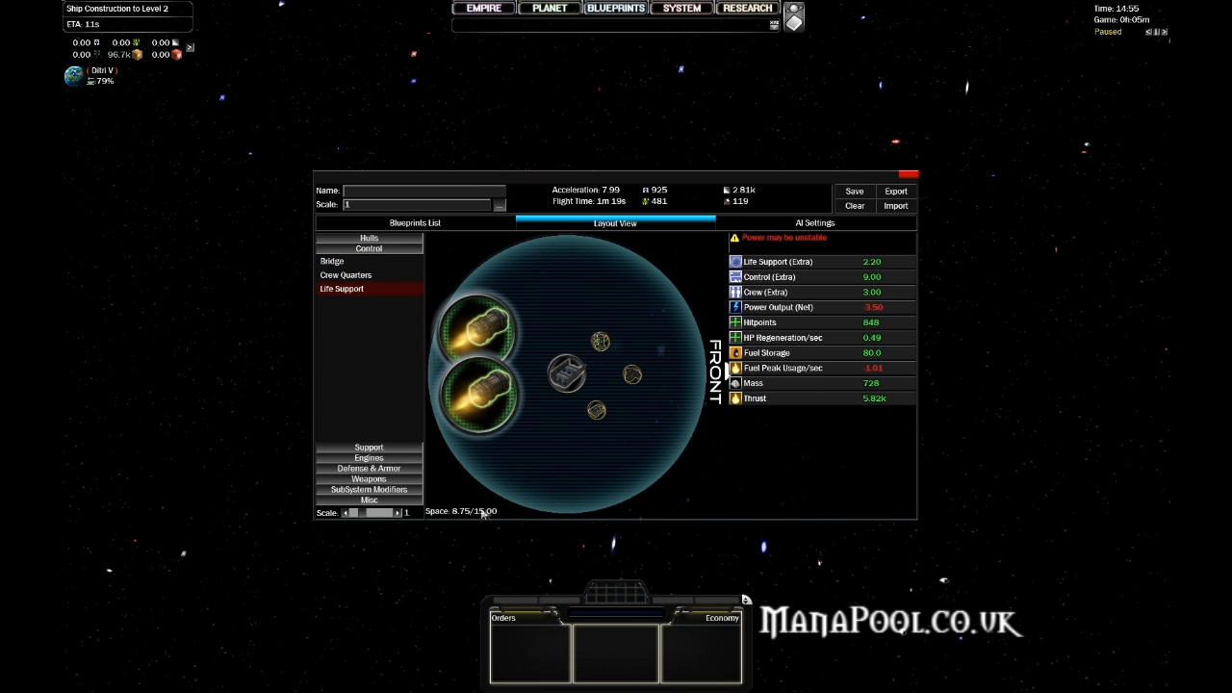
{"action": "mouse_move", "coordinate": [530, 537]}
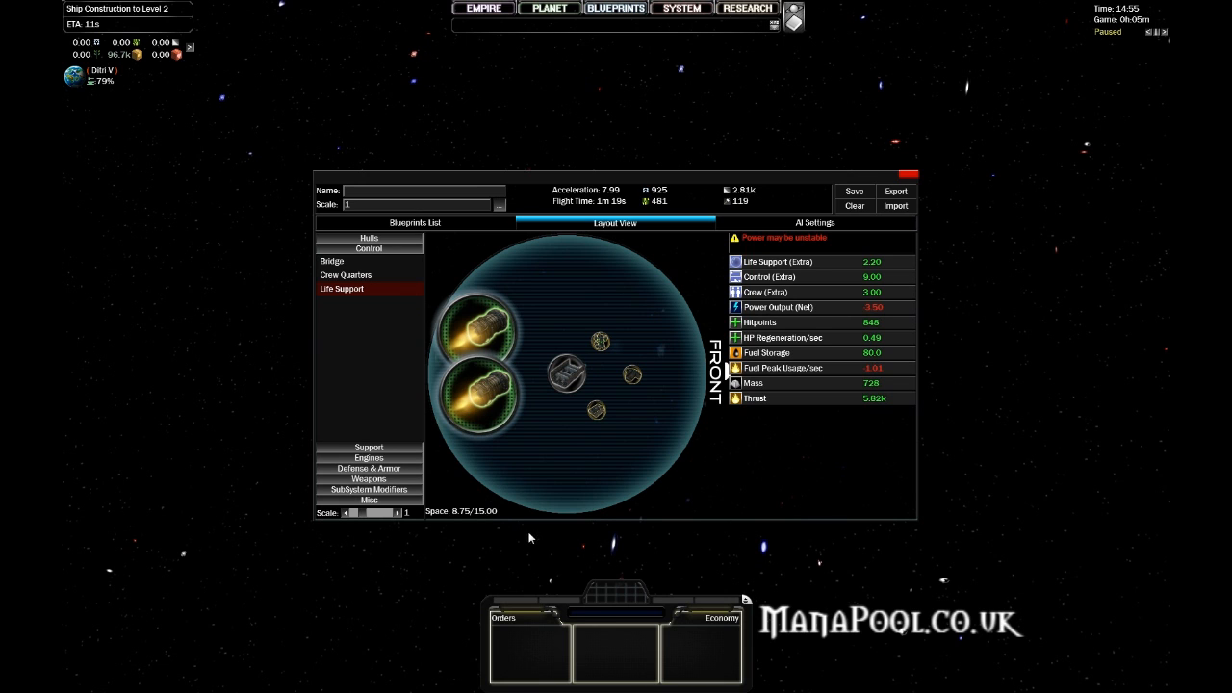
{"action": "mouse_move", "coordinate": [457, 522]}
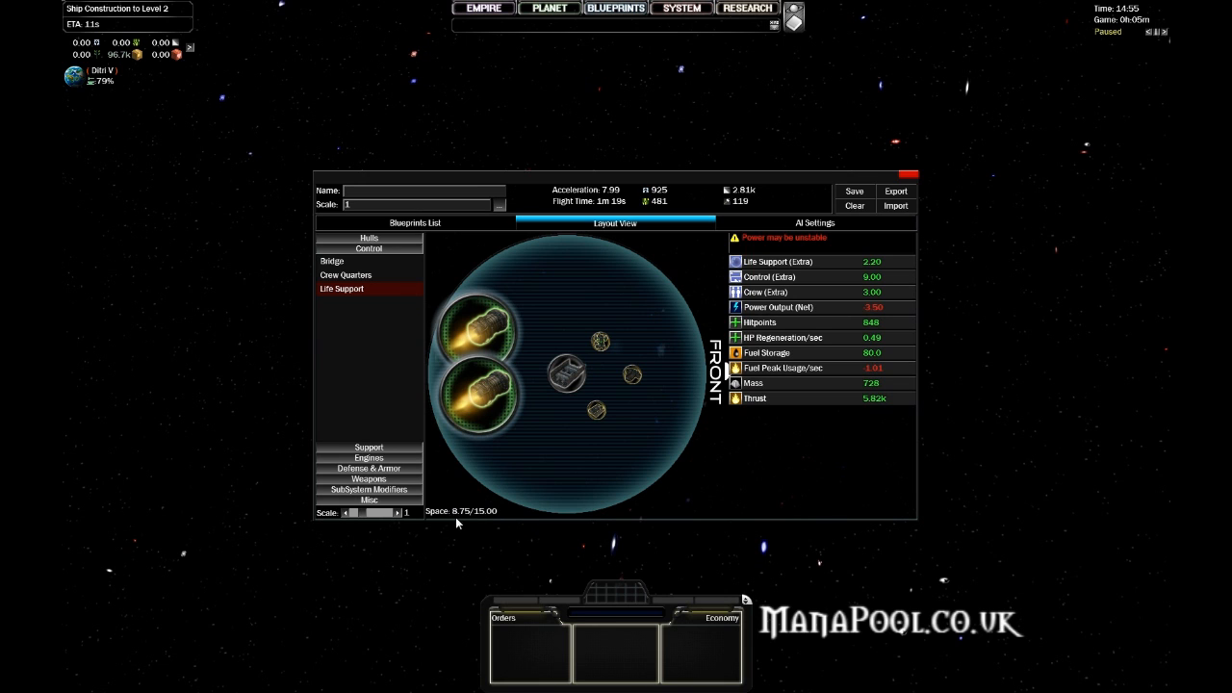
{"action": "mouse_move", "coordinate": [796, 460]}
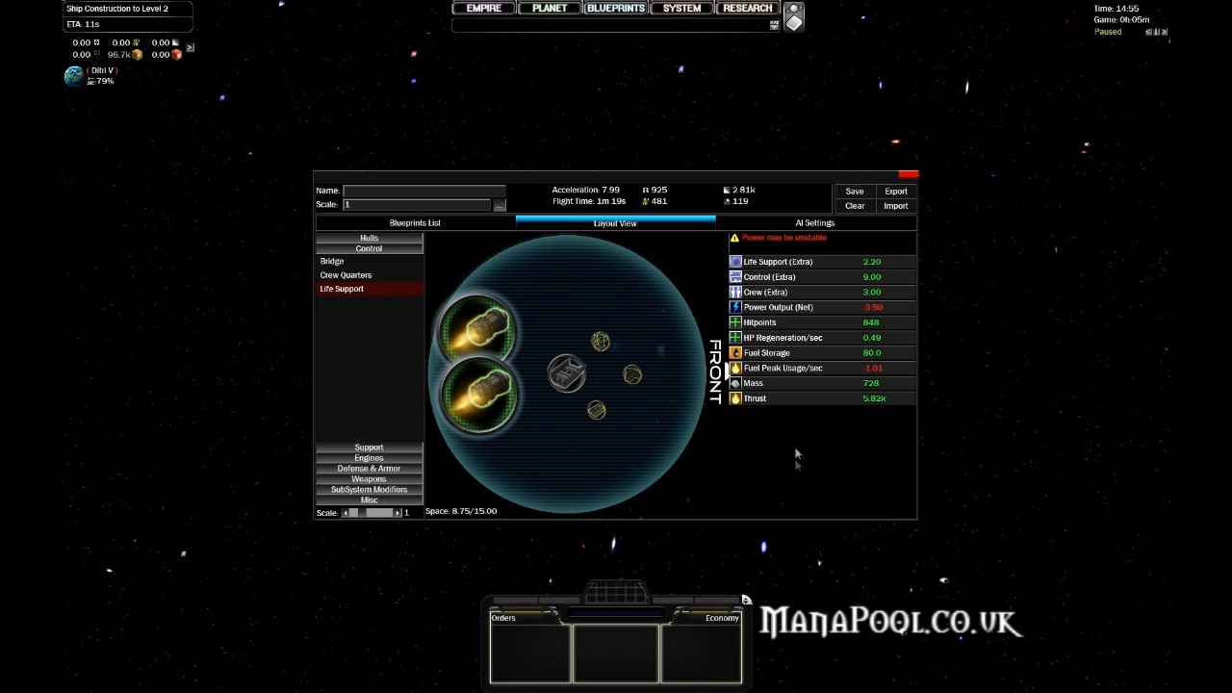
{"action": "mouse_move", "coordinate": [474, 282]}
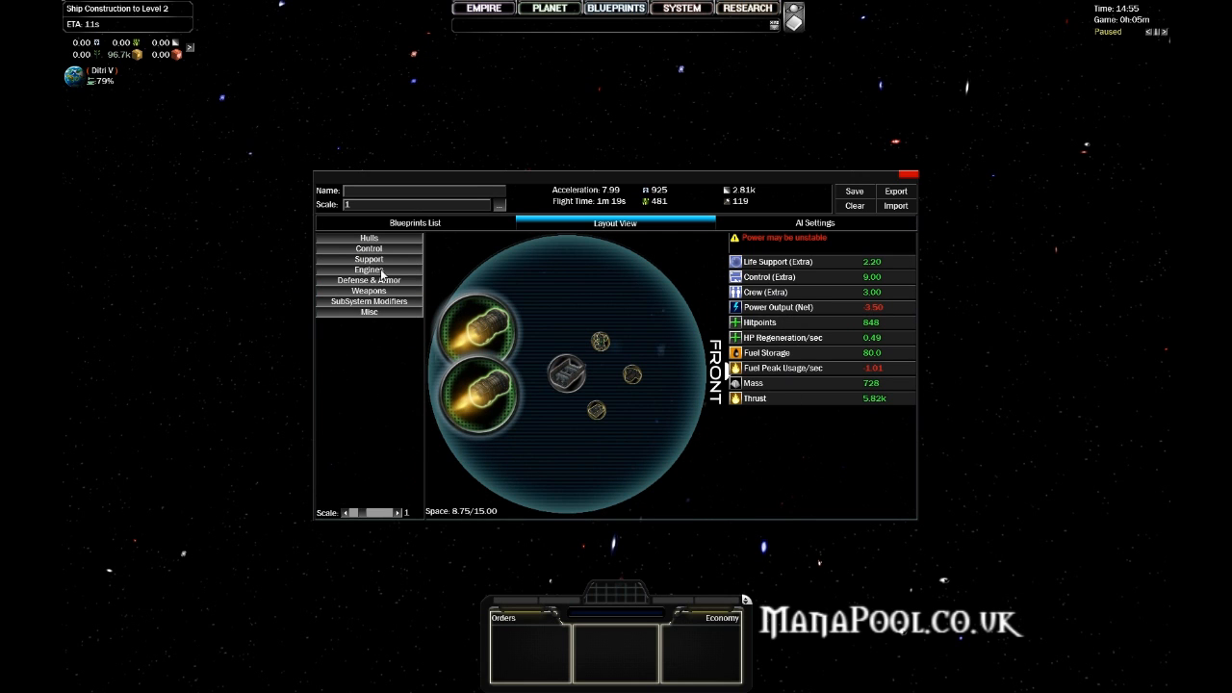
{"action": "left_click", "coordinate": [368, 258]}
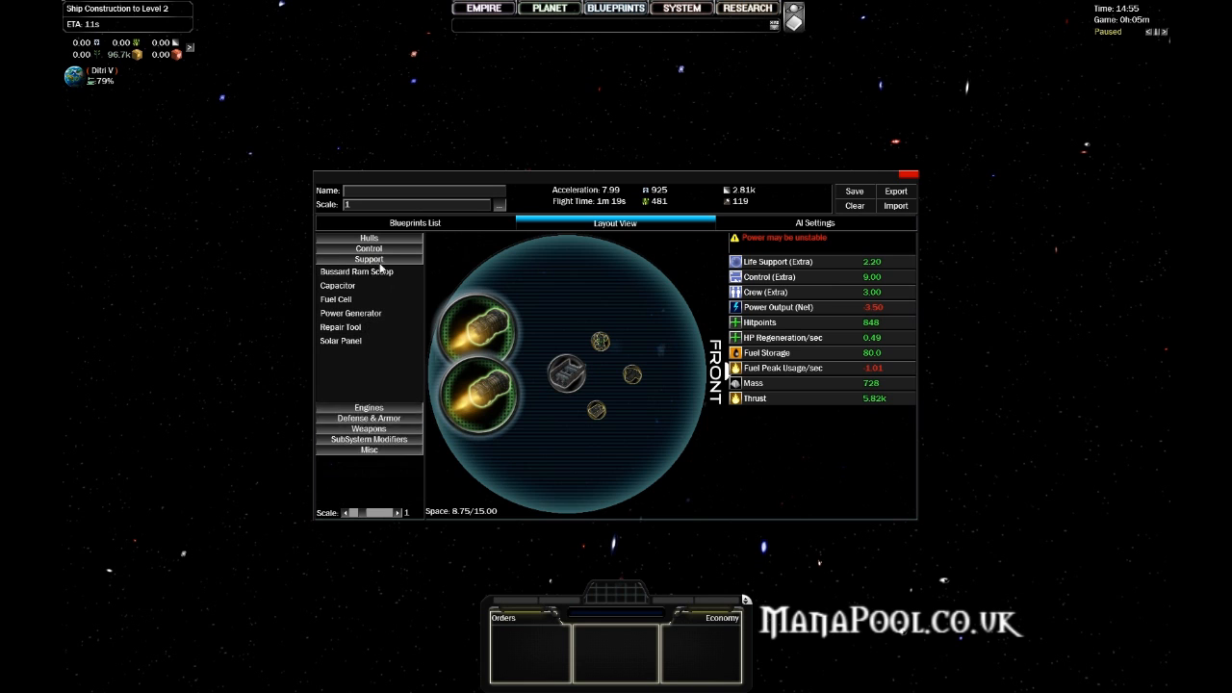
{"action": "left_click", "coordinate": [350, 313]}
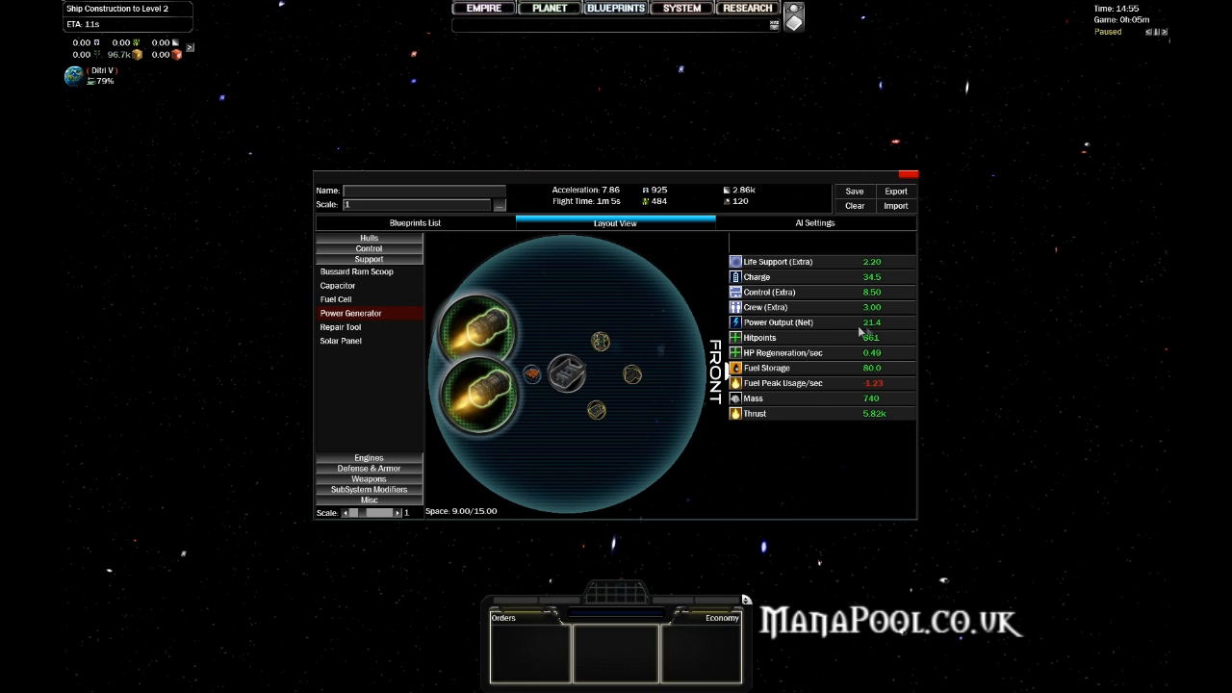
{"action": "mouse_move", "coordinate": [770, 502]}
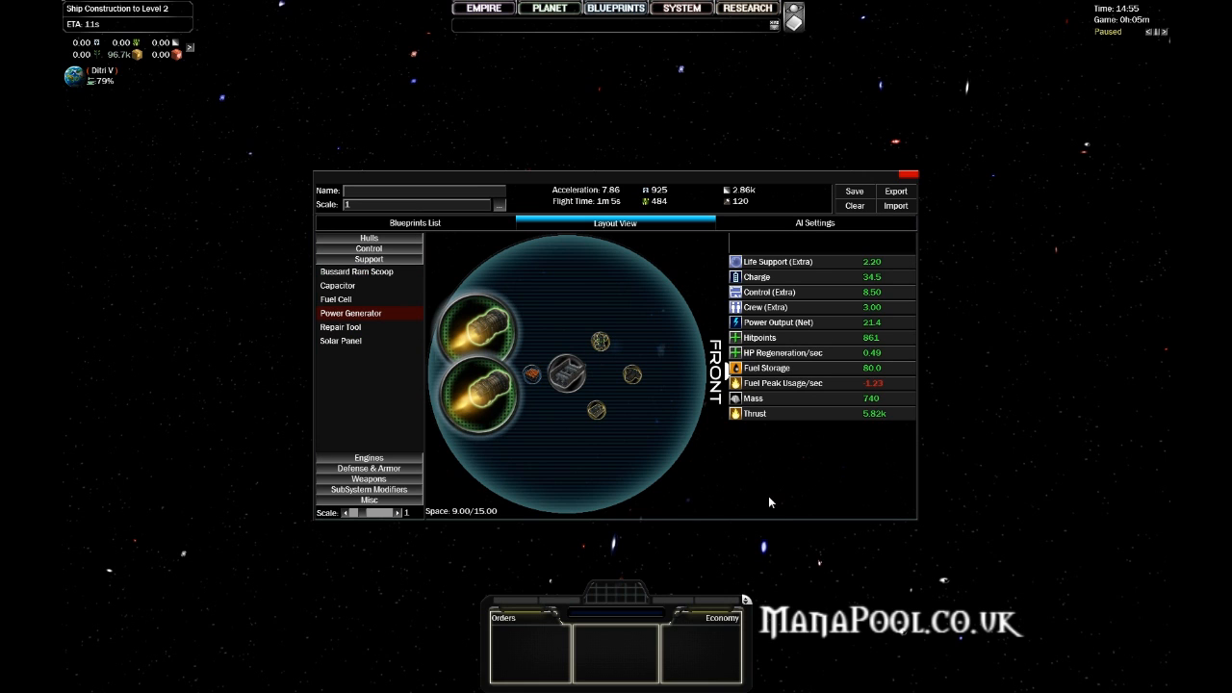
{"action": "mouse_move", "coordinate": [805, 362]}
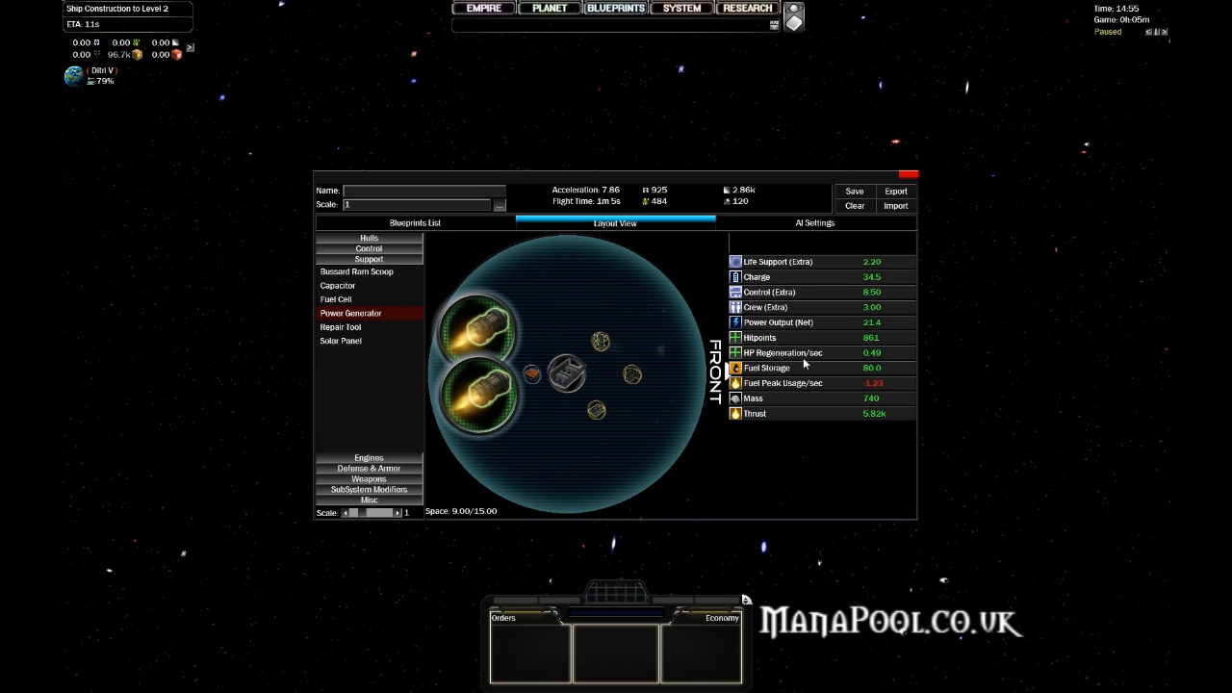
{"action": "mouse_move", "coordinate": [814, 390]}
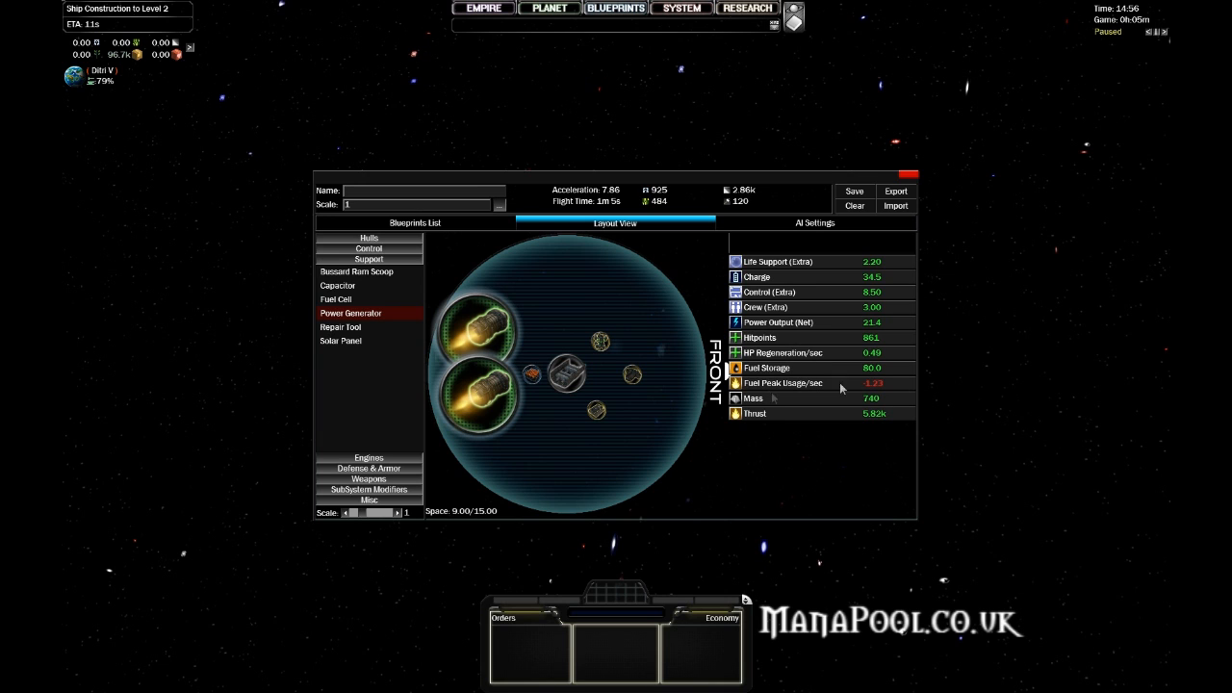
{"action": "mouse_move", "coordinate": [557, 207]}
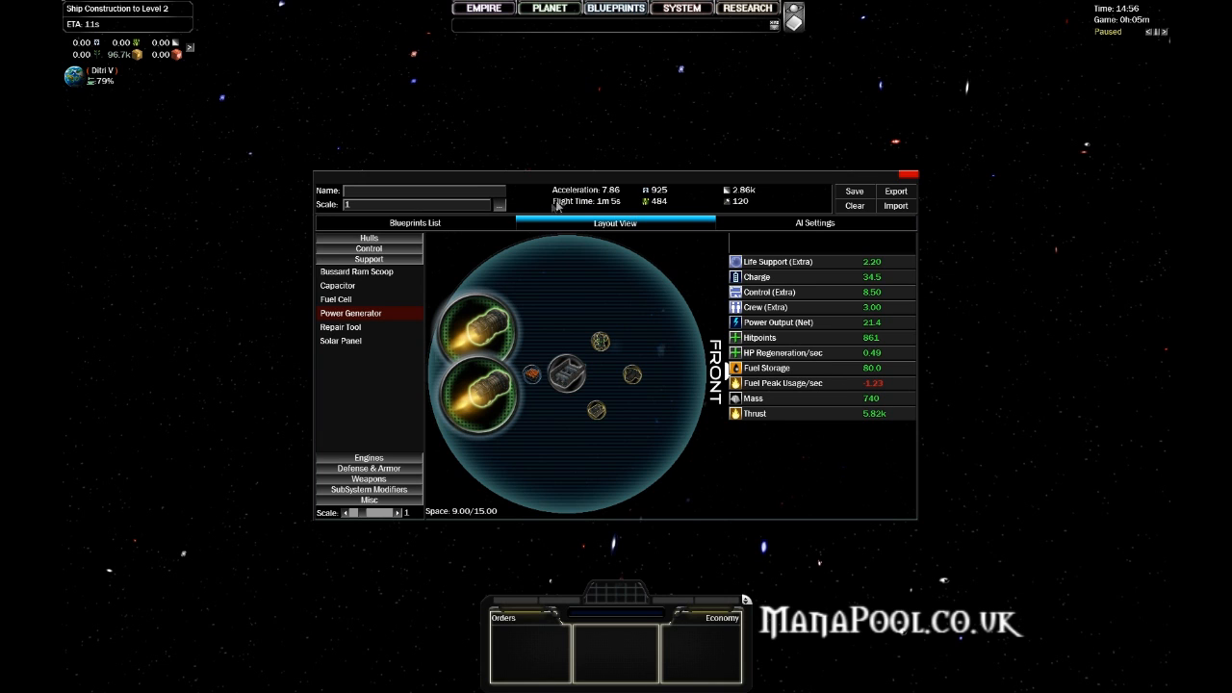
{"action": "mouse_move", "coordinate": [535, 200]}
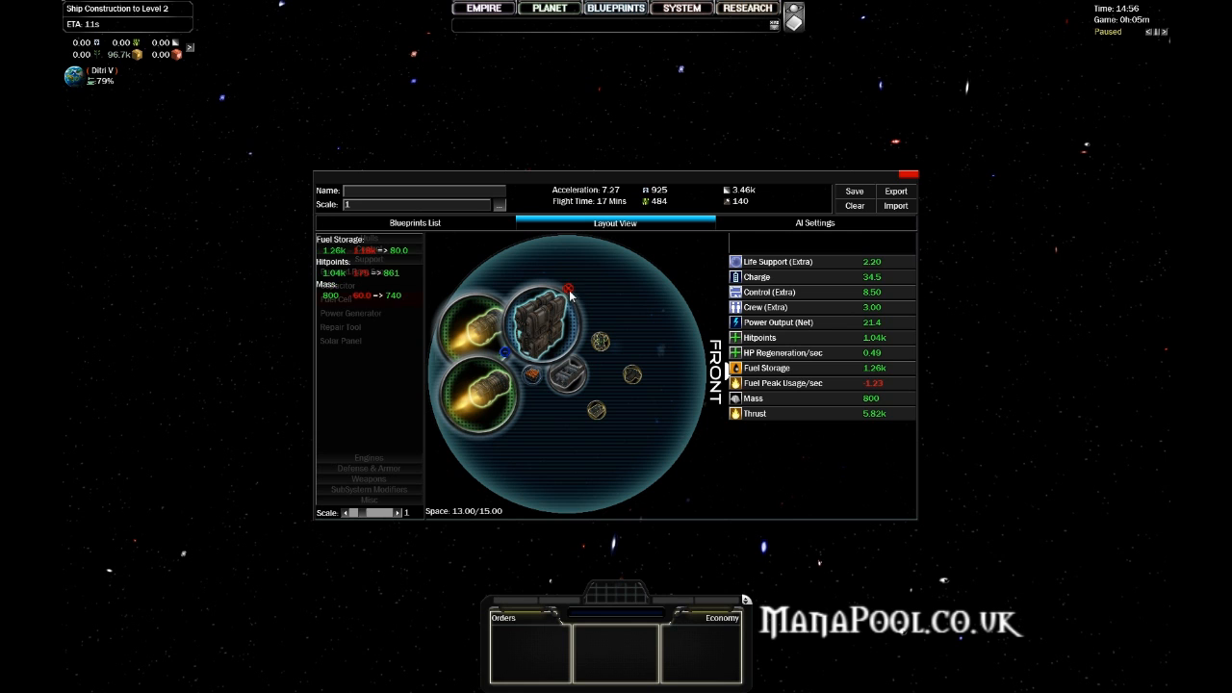
Place another Fuel Cell beside a thruster, raising fuel storage to 1.26k.
{"action": "left_click", "coordinate": [336, 298]}
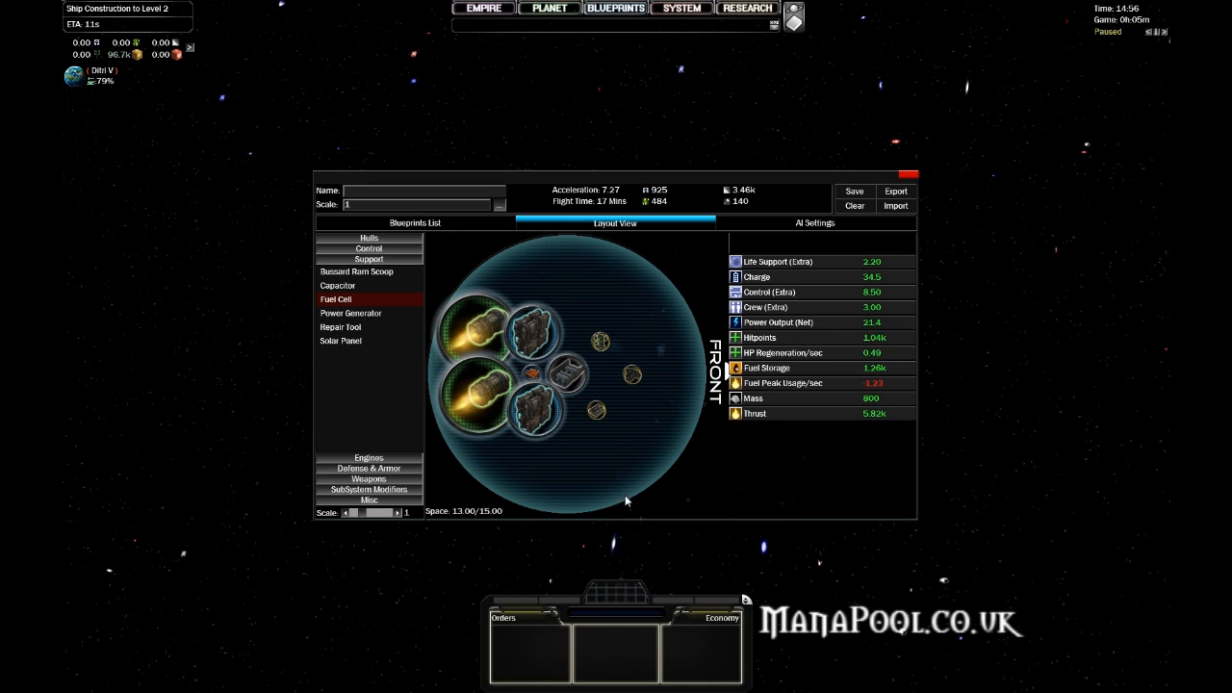
{"action": "mouse_move", "coordinate": [614, 466]}
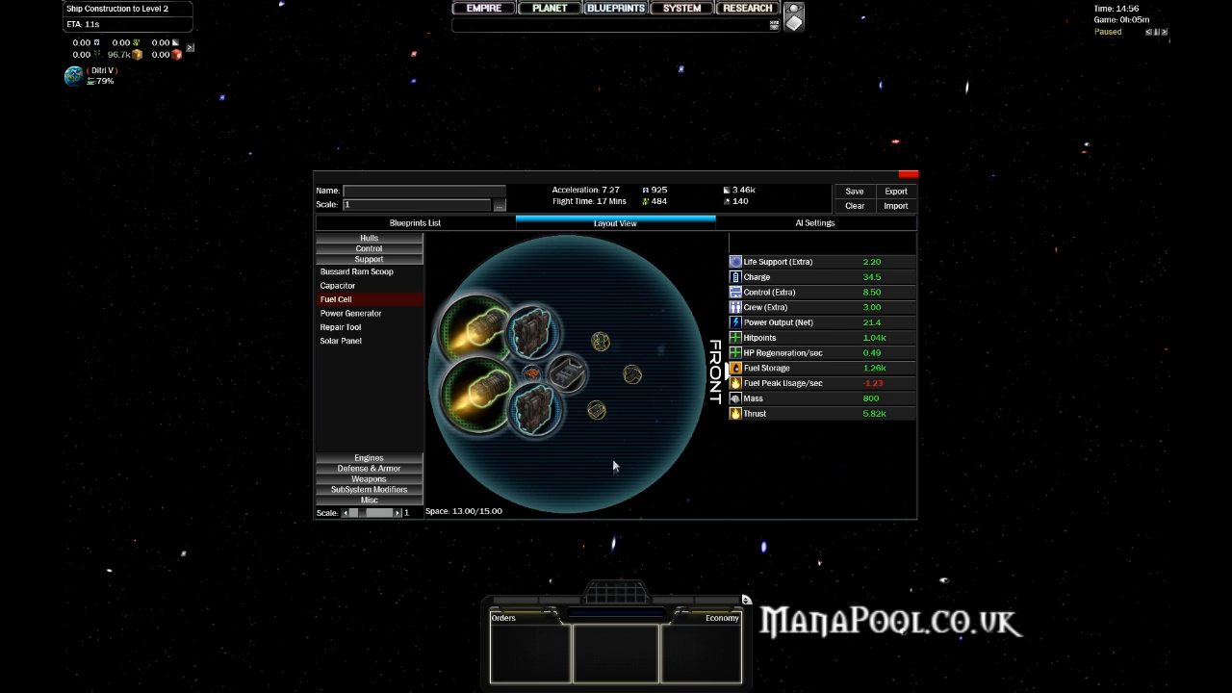
{"action": "mouse_move", "coordinate": [722, 482]}
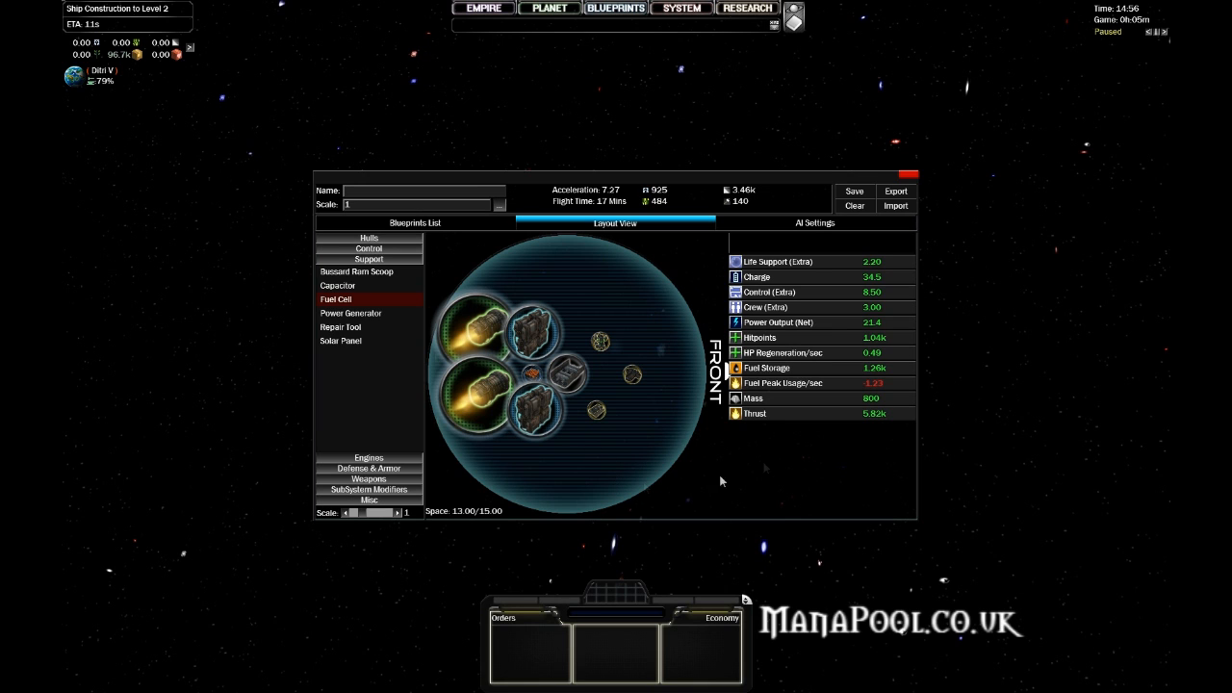
{"action": "mouse_move", "coordinate": [633, 469]}
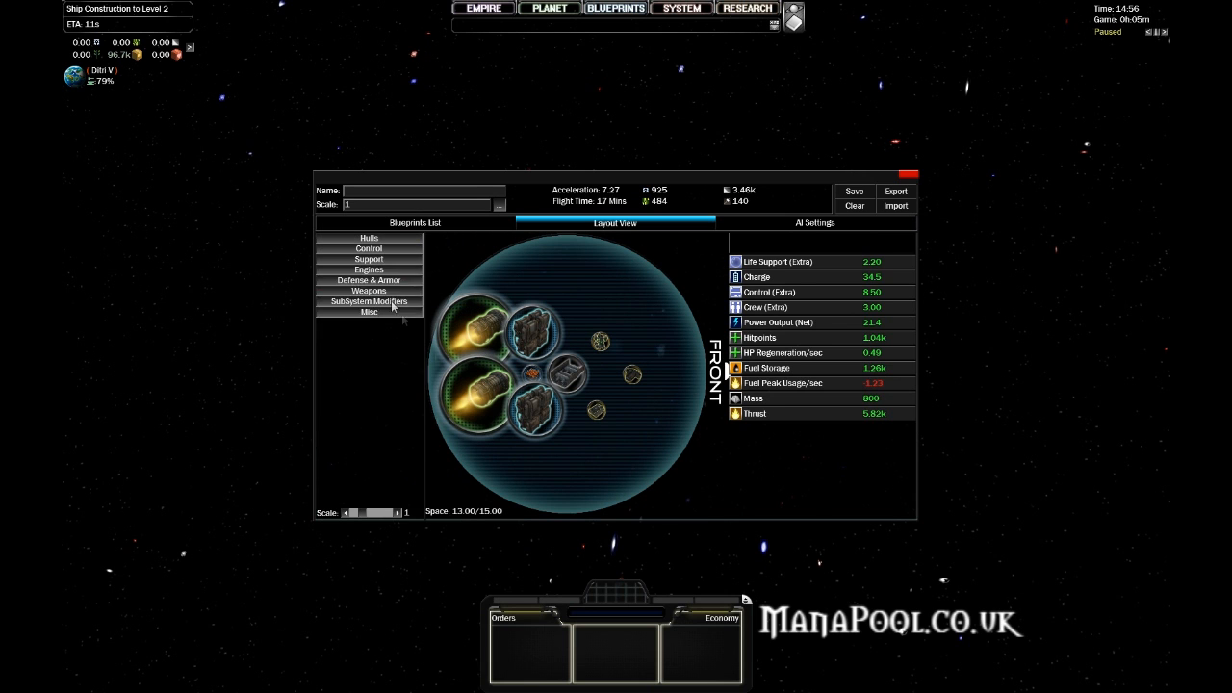
{"action": "mouse_move", "coordinate": [534, 373]}
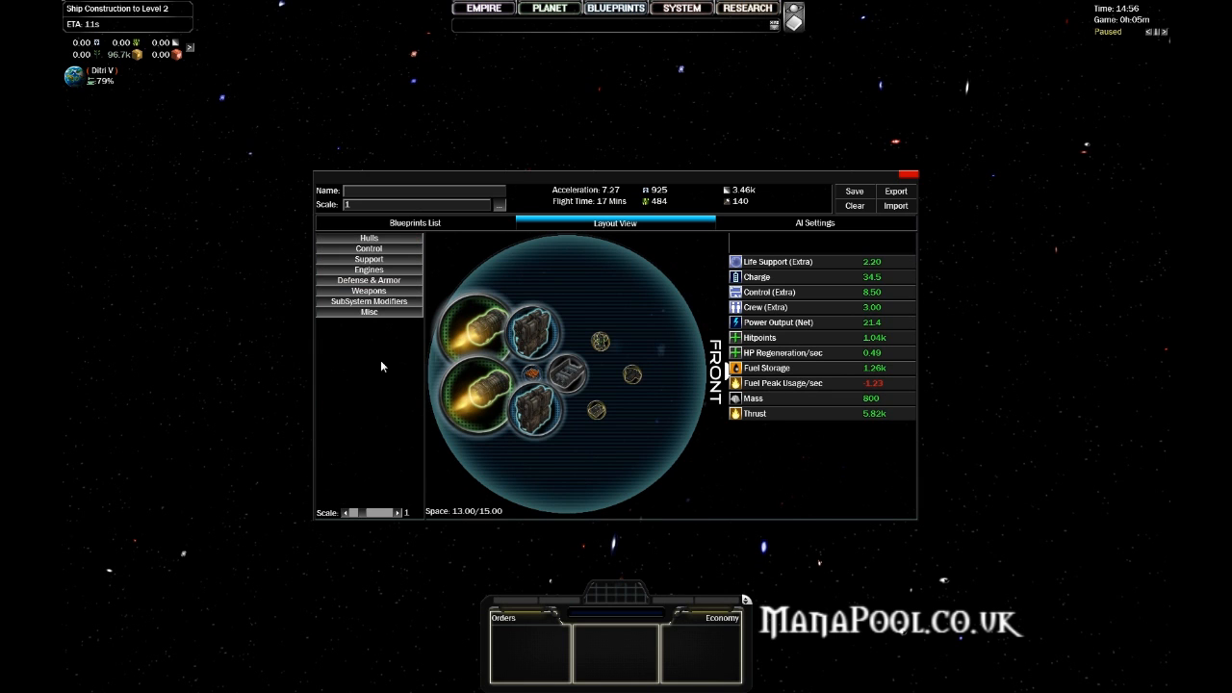
Show the SubSystem Modifiers category with the Bulkhead module's details.
{"action": "left_click", "coordinate": [369, 301]}
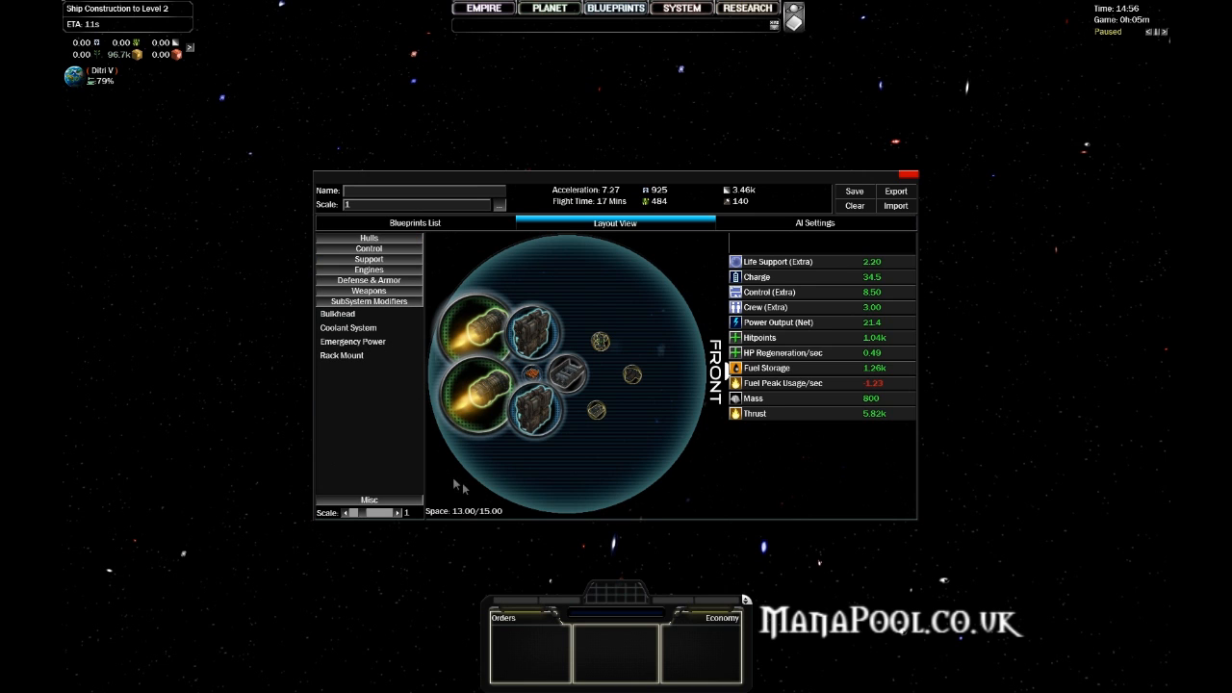
{"action": "mouse_move", "coordinate": [441, 517]}
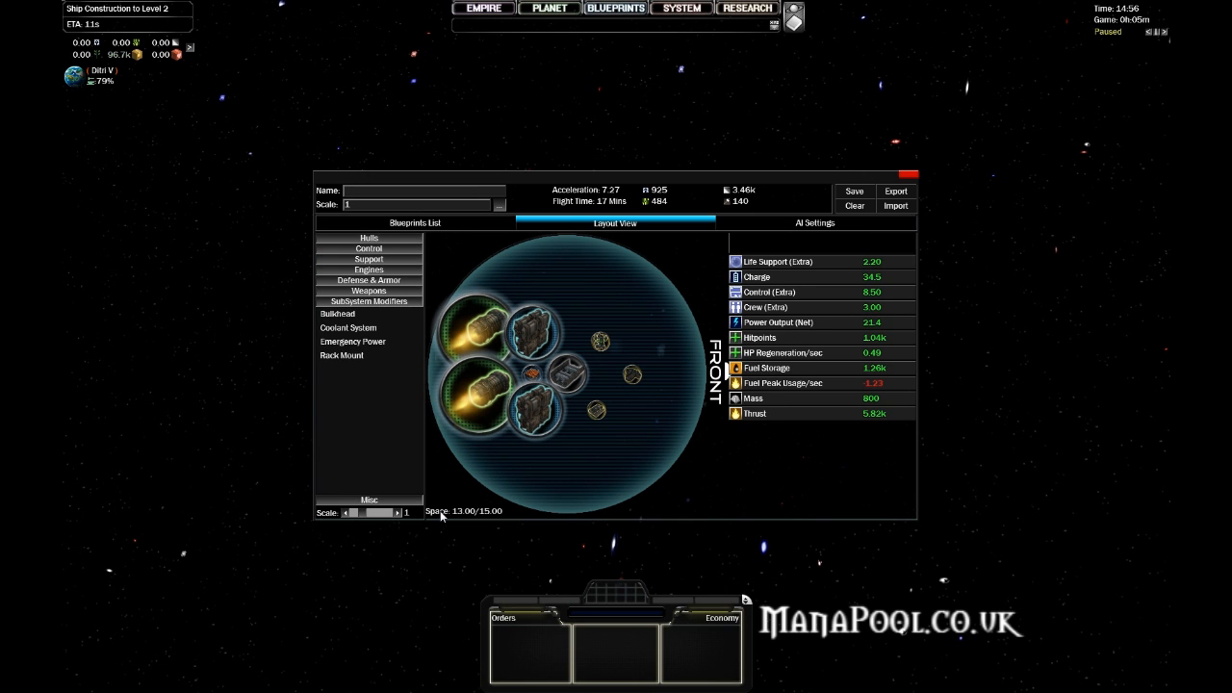
{"action": "mouse_move", "coordinate": [373, 503]}
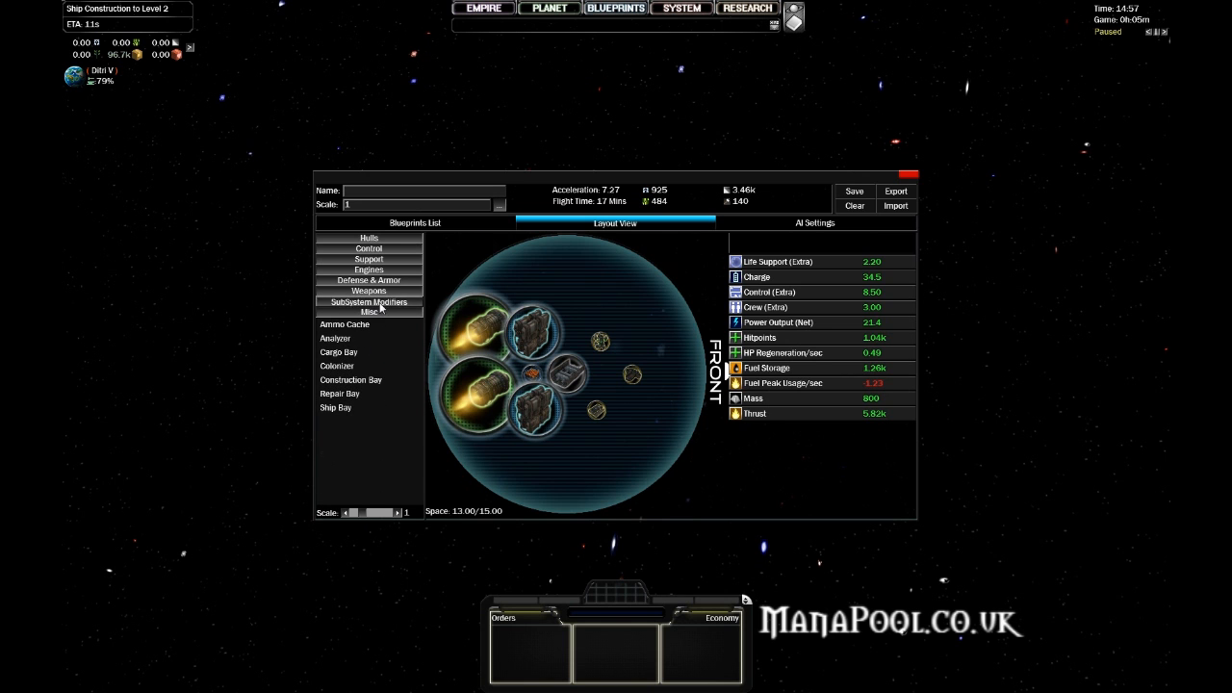
{"action": "left_click", "coordinate": [369, 301]}
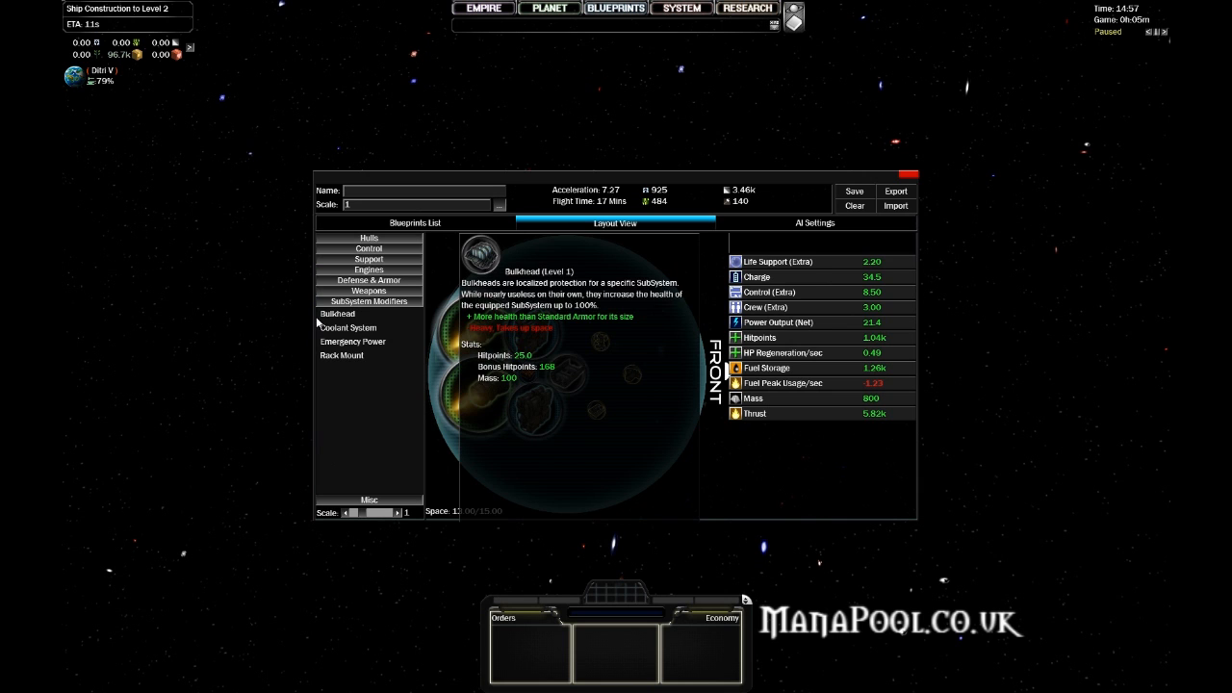
Place an Emergency Power modifier, raising net power to 23.9 at 13.25 of 15 space.
{"action": "left_click", "coordinate": [352, 342]}
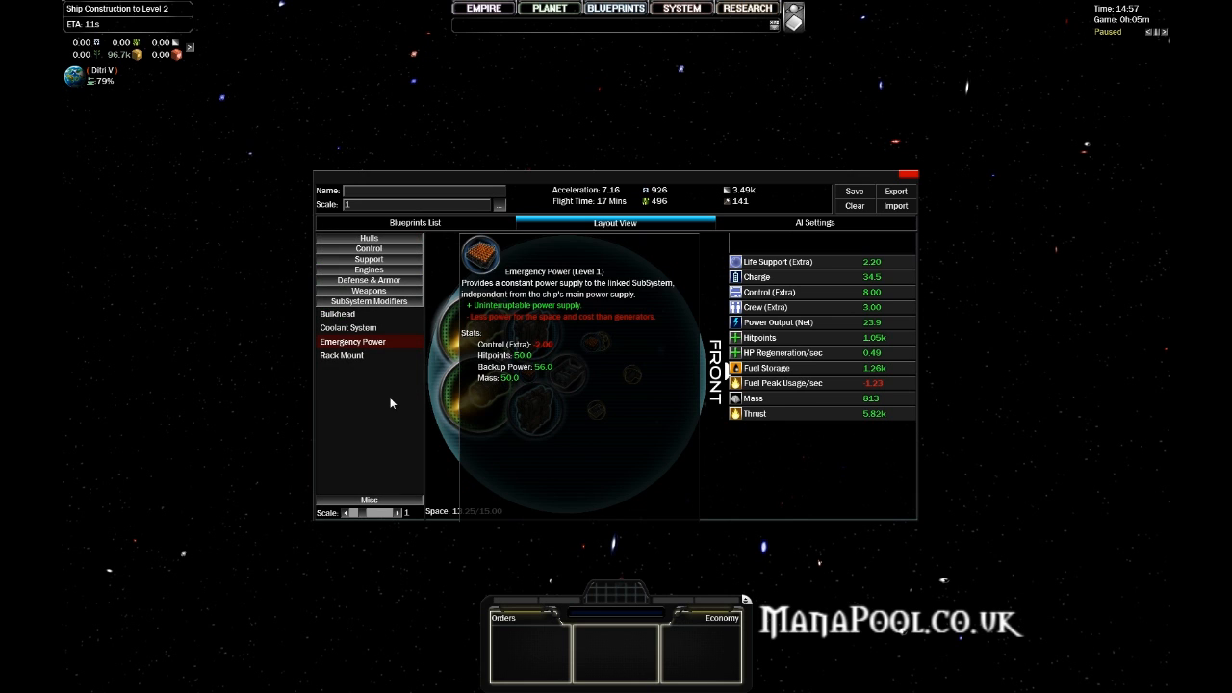
{"action": "mouse_move", "coordinate": [374, 349]}
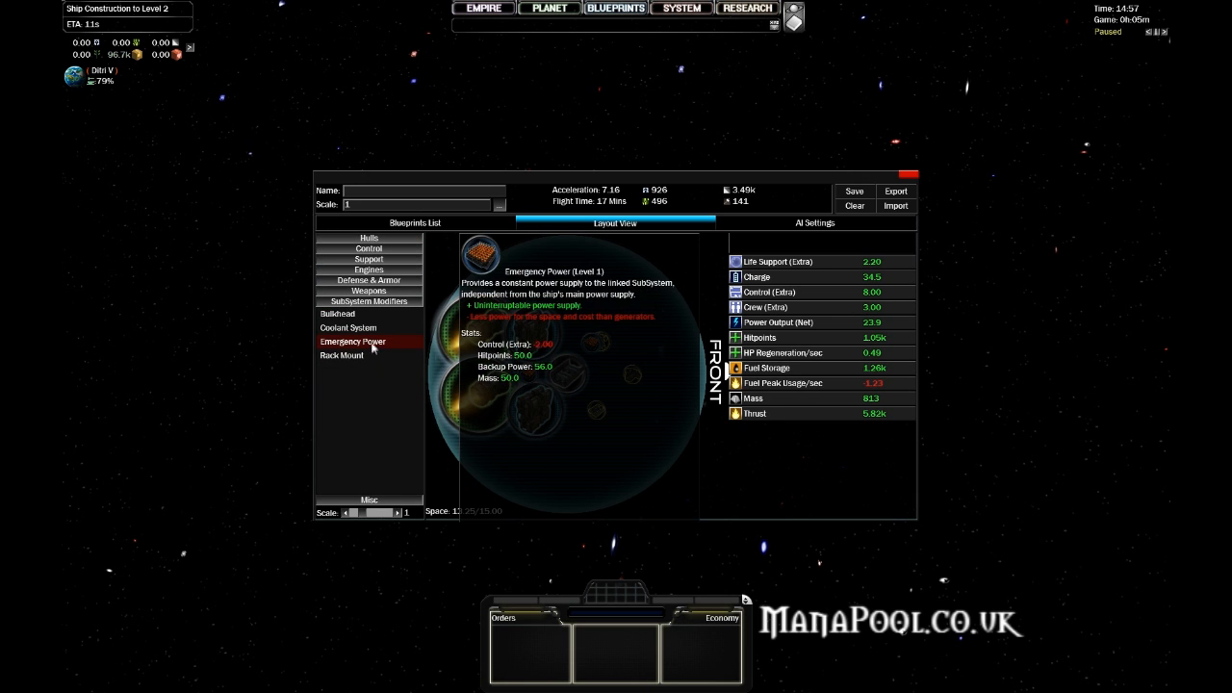
{"action": "mouse_move", "coordinate": [342, 355]}
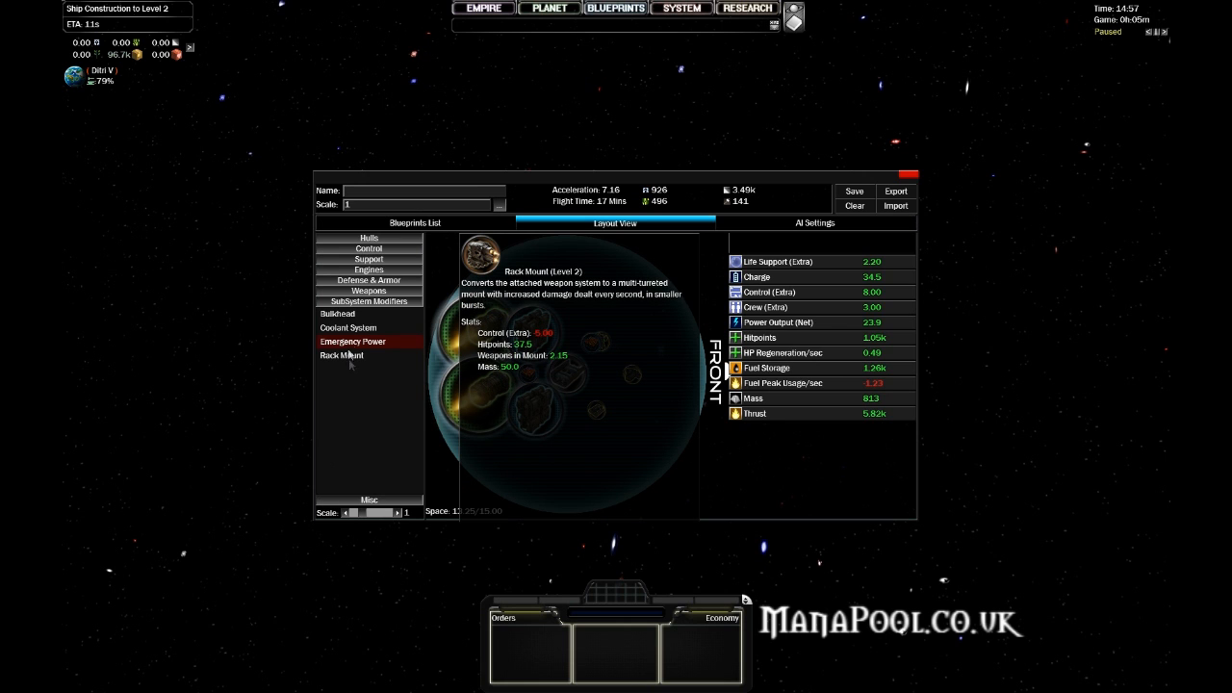
{"action": "left_click", "coordinate": [336, 313]}
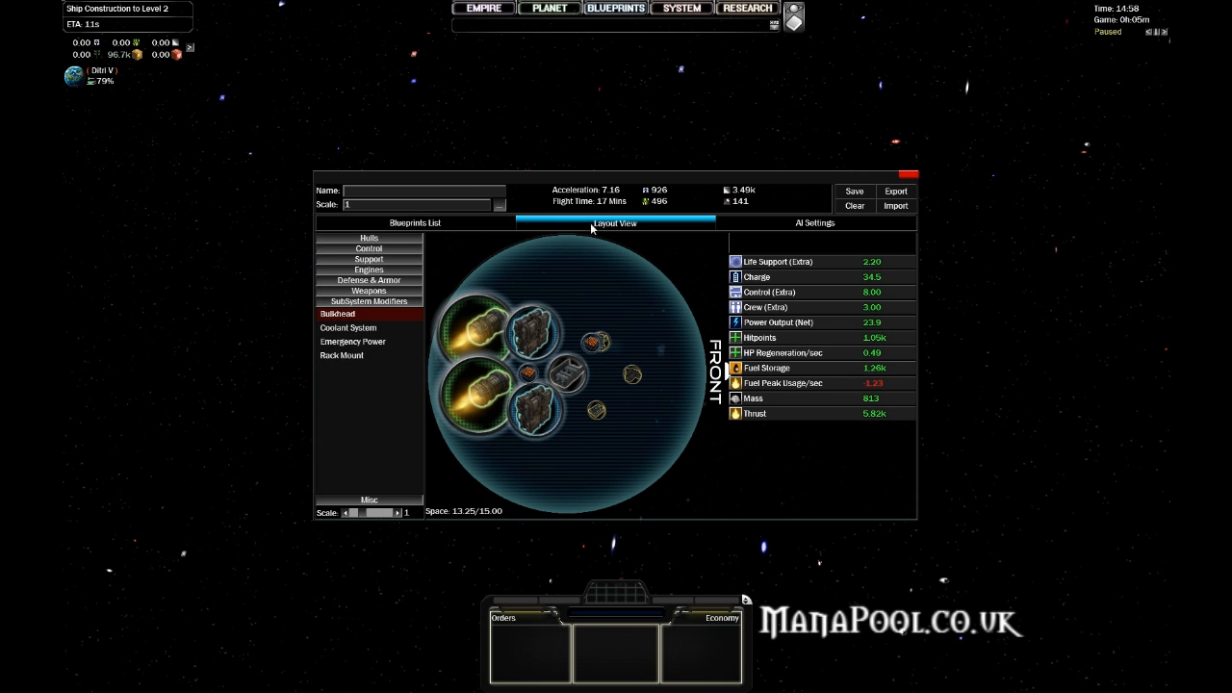
{"action": "mouse_move", "coordinate": [621, 193]}
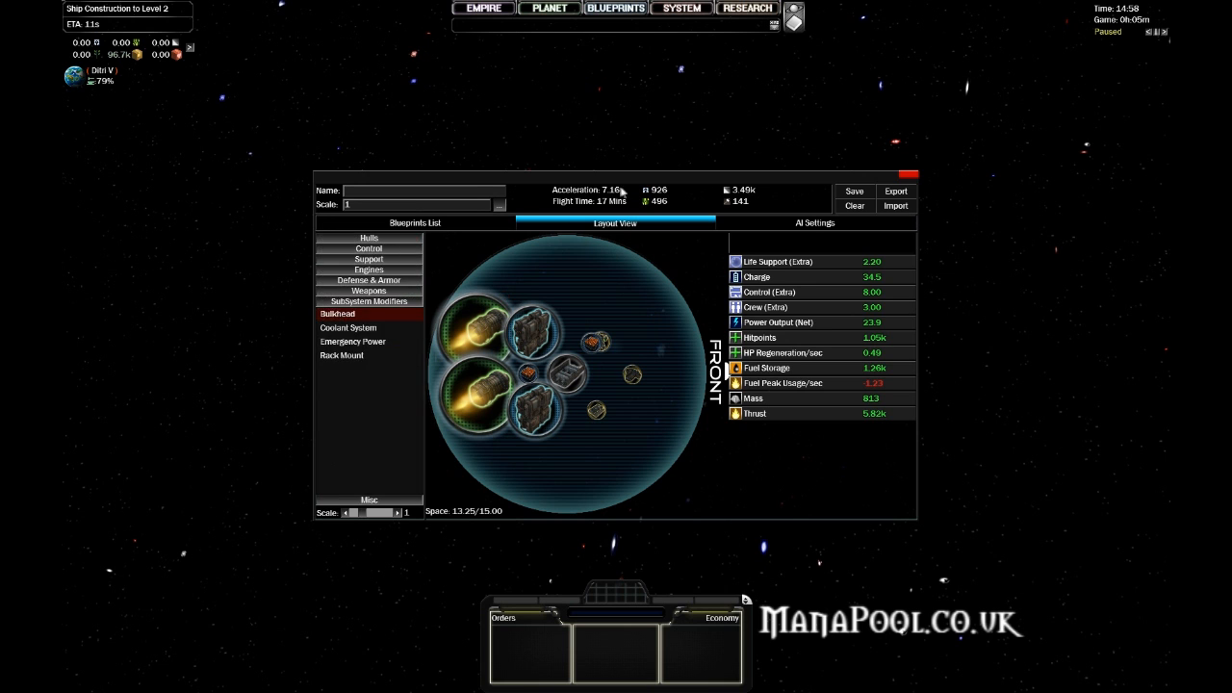
{"action": "mouse_move", "coordinate": [635, 378]}
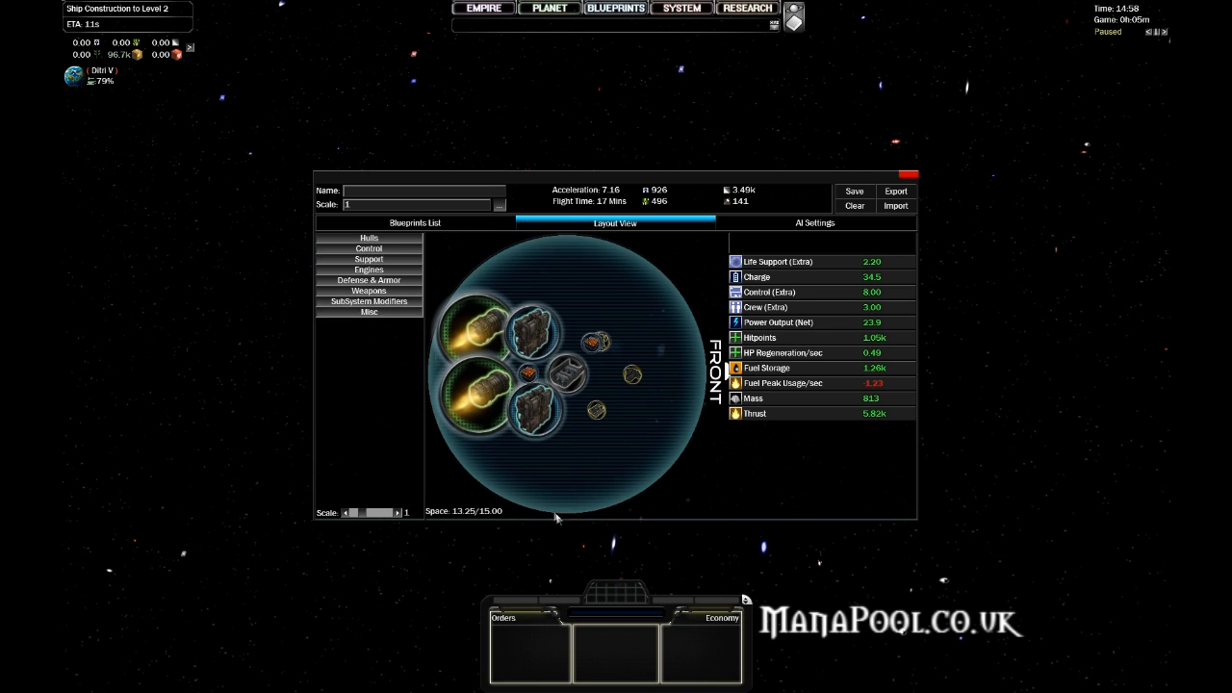
{"action": "mouse_move", "coordinate": [613, 318]}
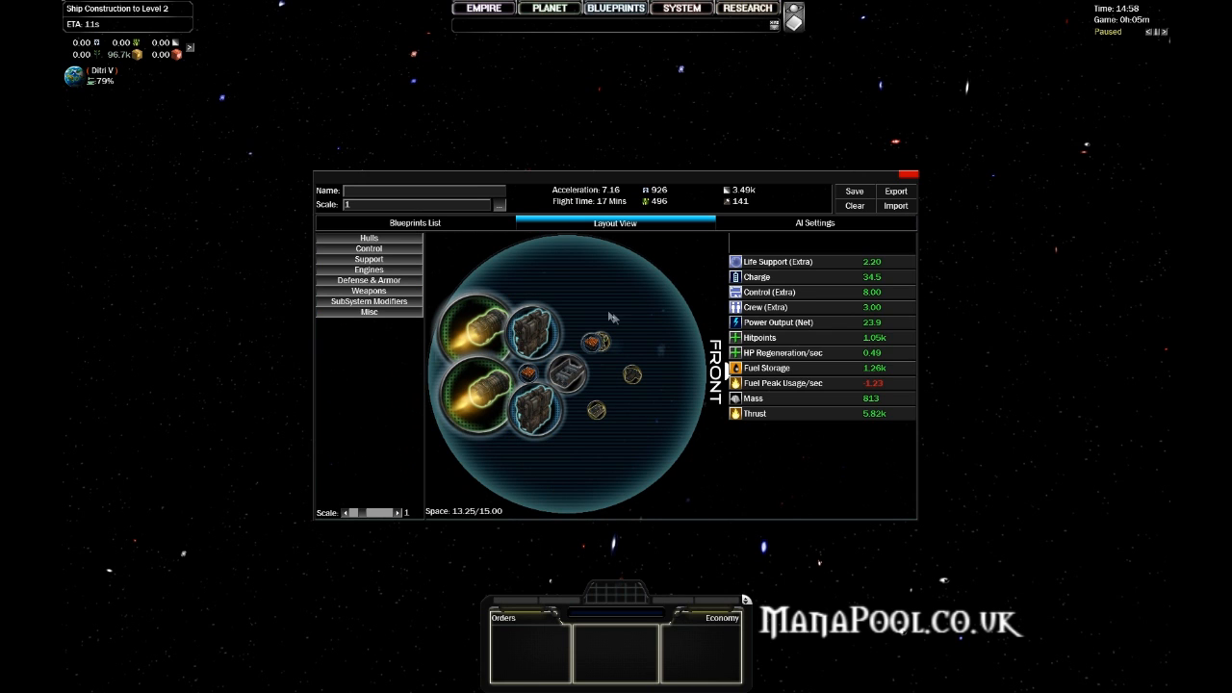
{"action": "mouse_move", "coordinate": [631, 293]}
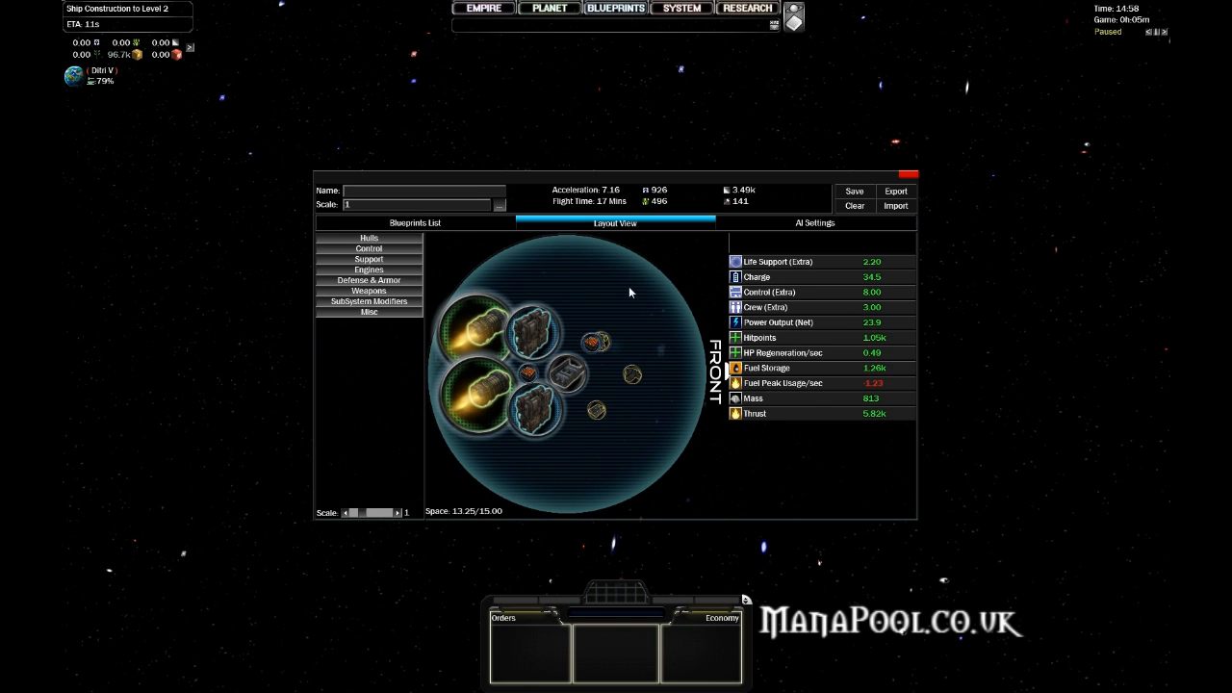
{"action": "mouse_move", "coordinate": [537, 468]}
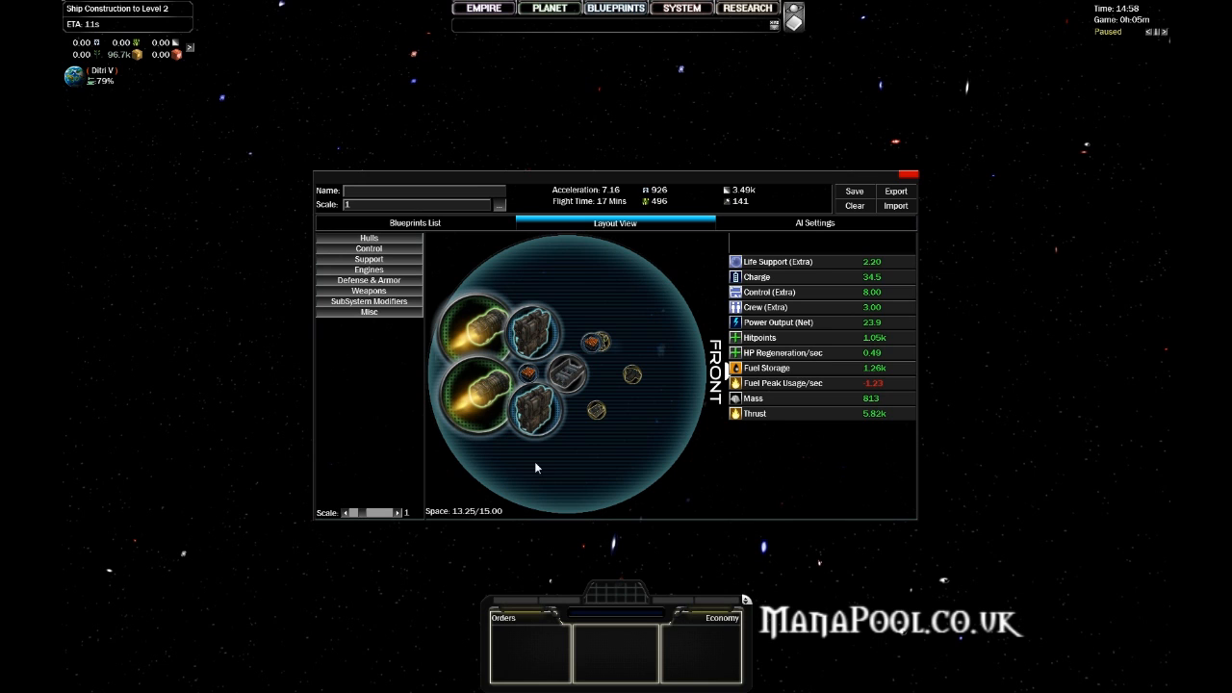
{"action": "mouse_move", "coordinate": [542, 323]}
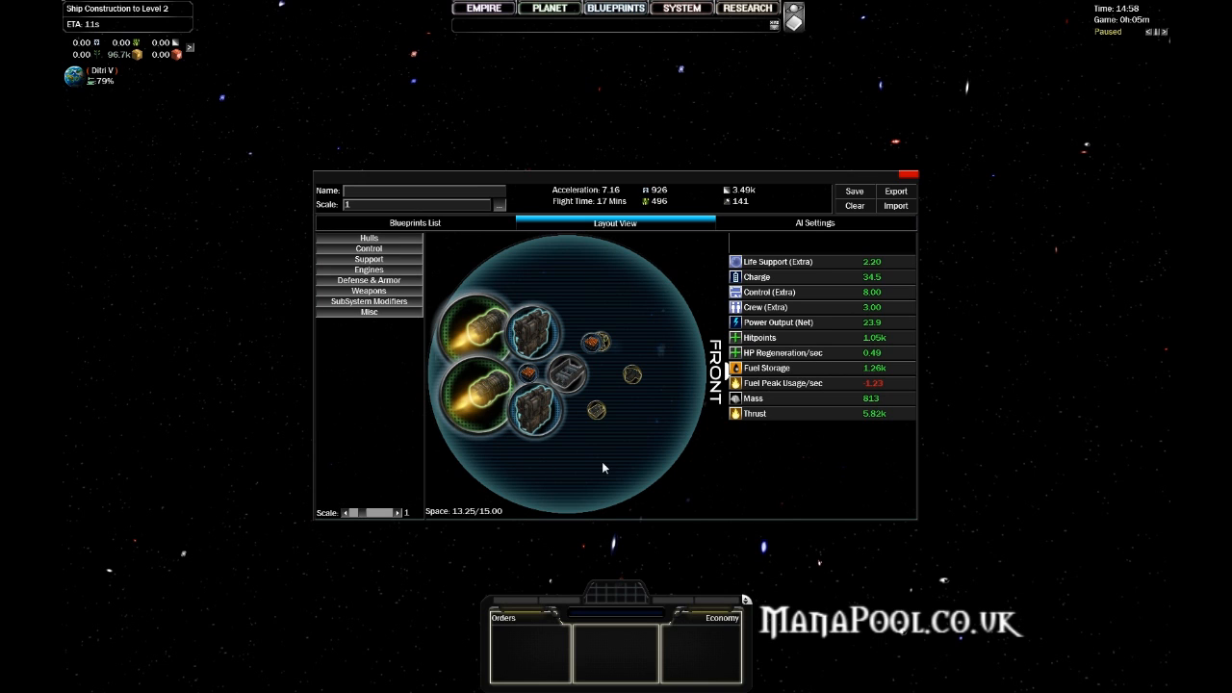
{"action": "mouse_move", "coordinate": [335, 212]}
{"action": "type", "text": "8"}
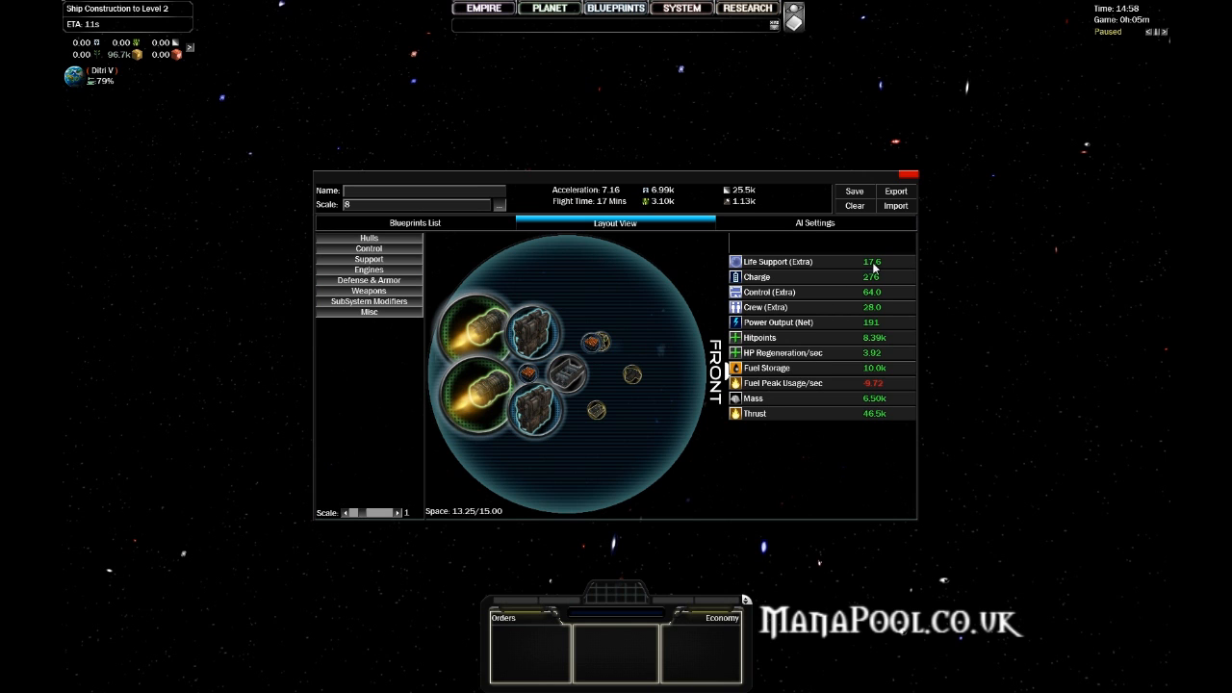
{"action": "mouse_move", "coordinate": [834, 416]}
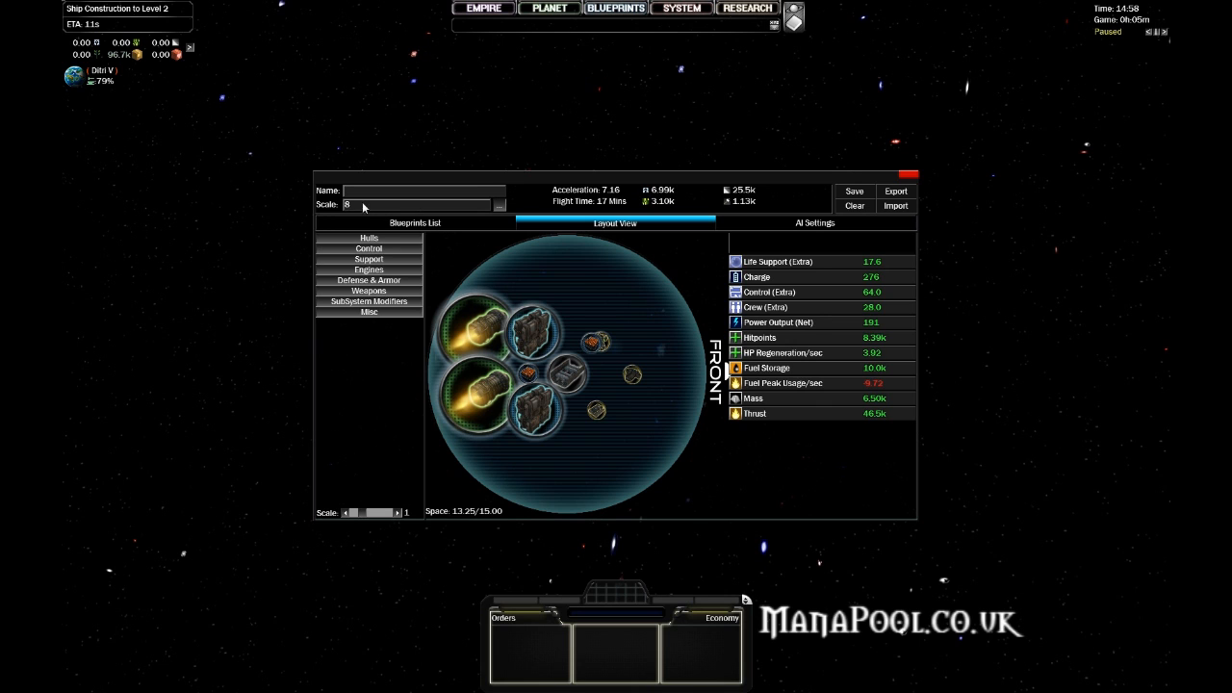
Set the blueprint Scale to 0.5, dropping the scout to 524 hitpoints and 2.91k thrust.
{"action": "type", "text": "1"}
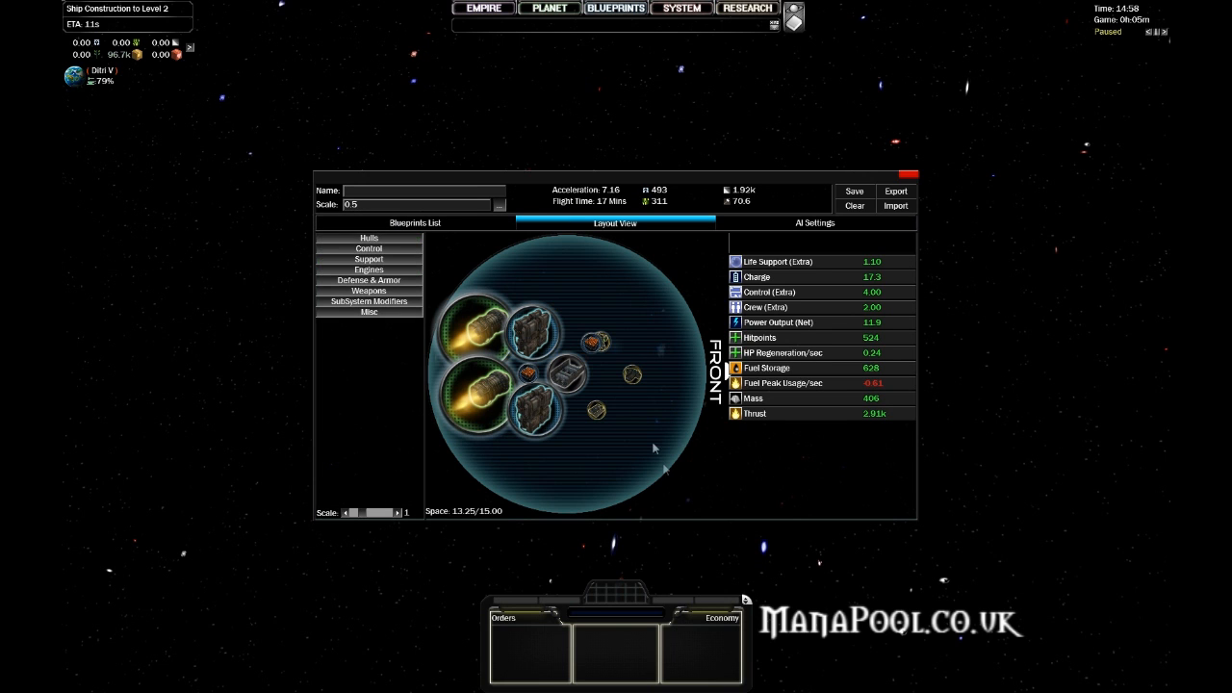
{"action": "mouse_move", "coordinate": [663, 493]}
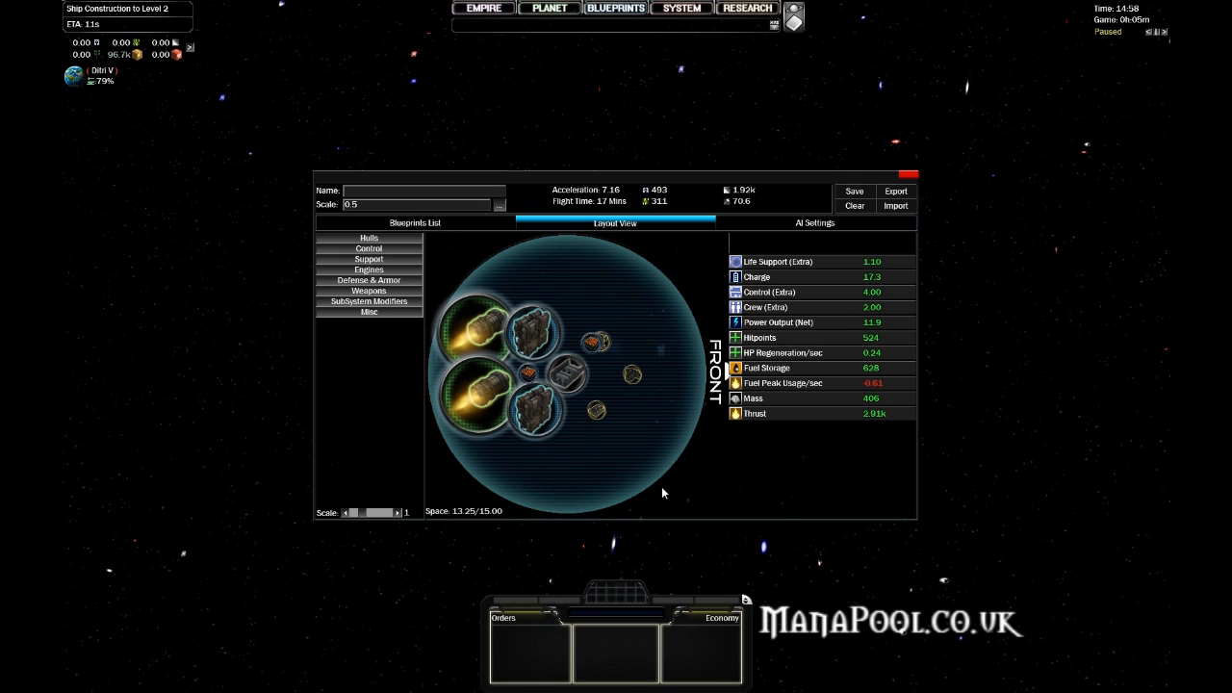